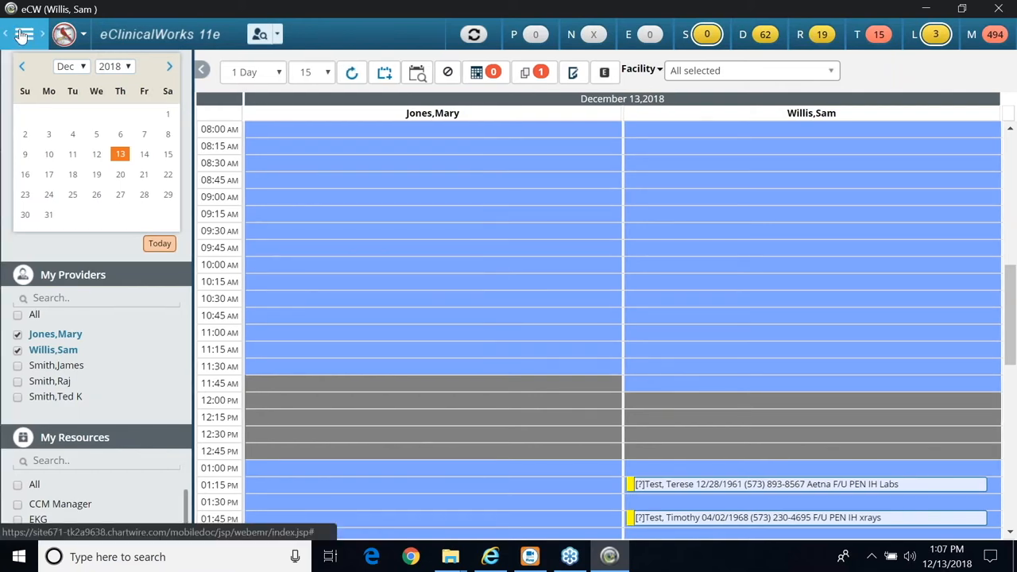
Open the Diagnostic Imaging order list from Menu > EMR > Labs, DI & Procedures
left_click(24, 35)
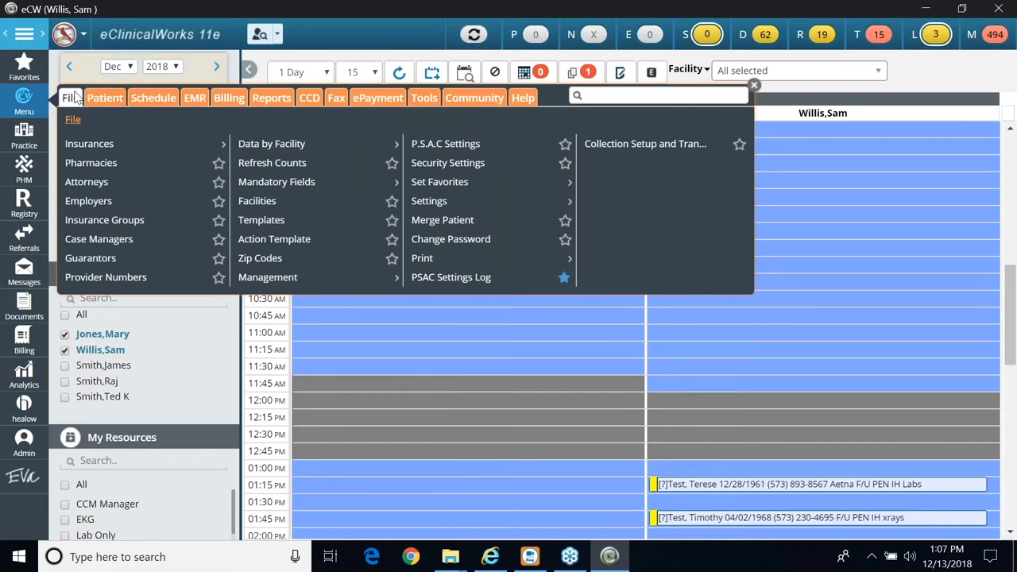
mouse_move(194, 97)
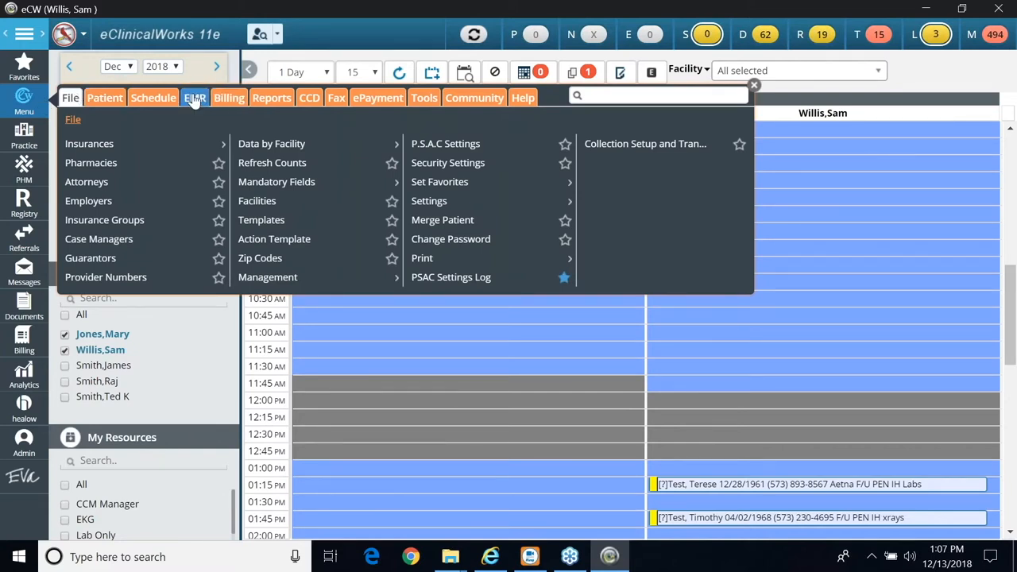
left_click(194, 97)
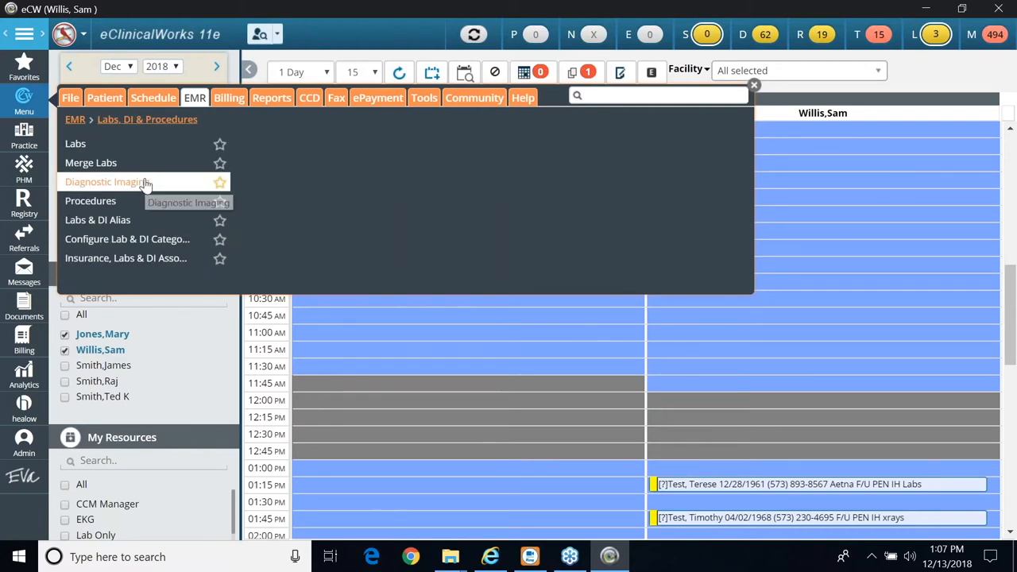
left_click(105, 181)
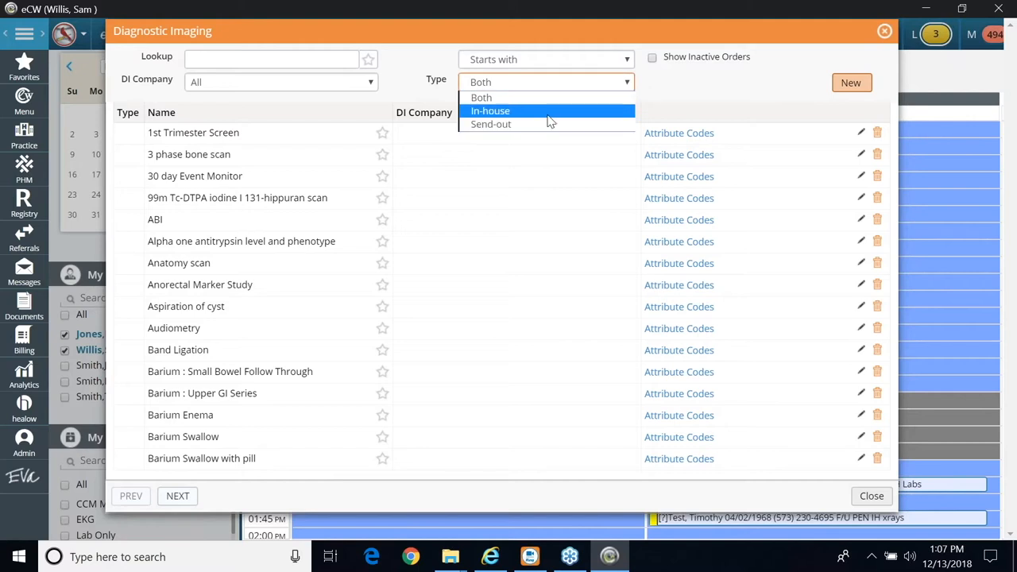
Filter the imaging orders to 'ekg' and open the EKG order's settings for editing
left_click(490, 111)
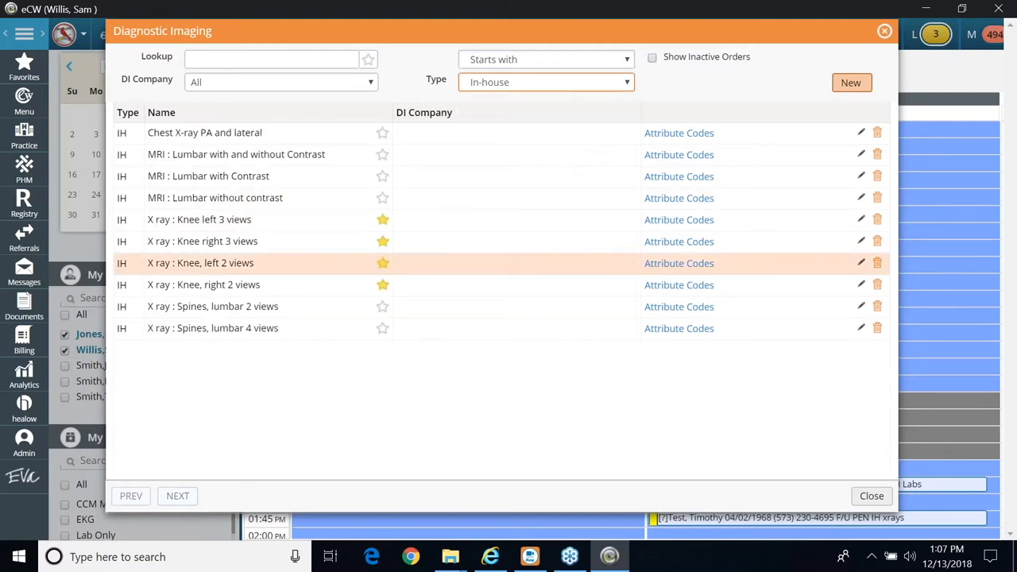
left_click(626, 83)
type("e")
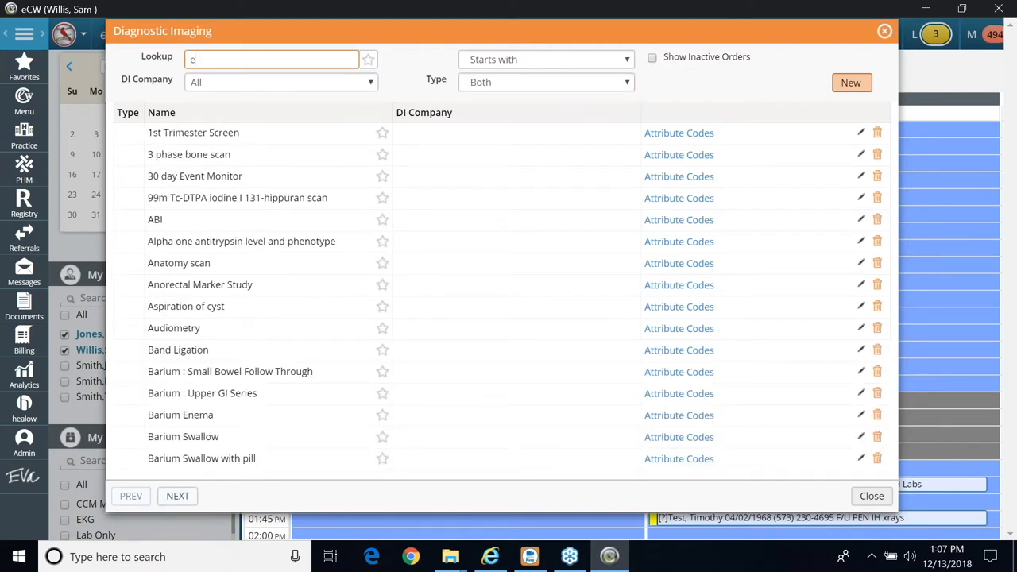
type("kg")
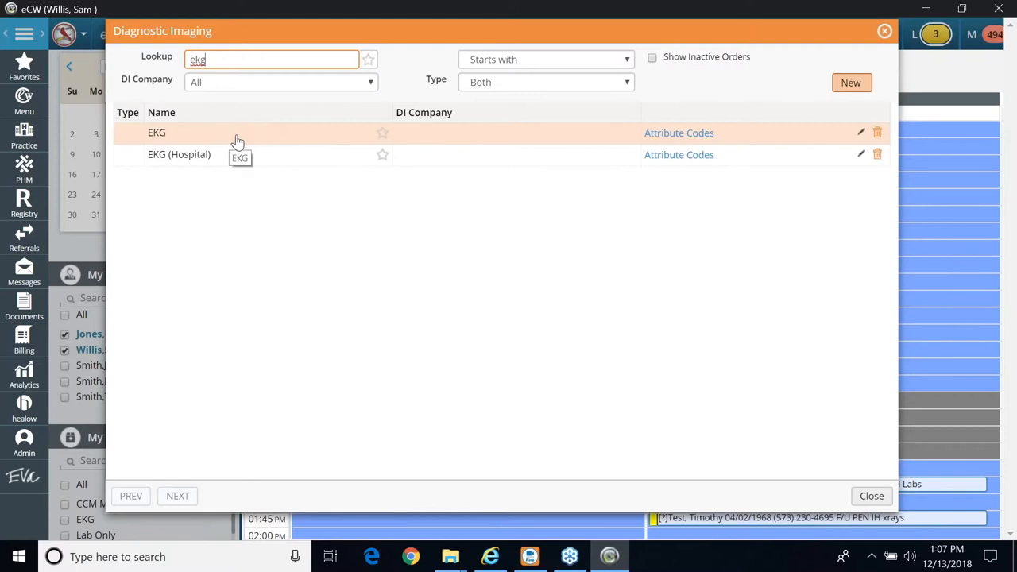
mouse_move(863, 135)
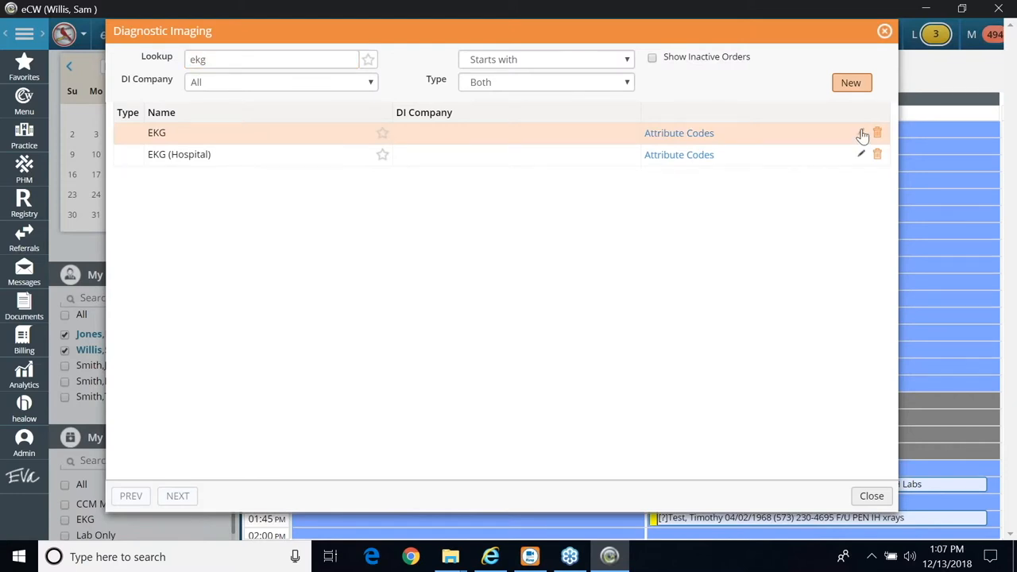
left_click(861, 133)
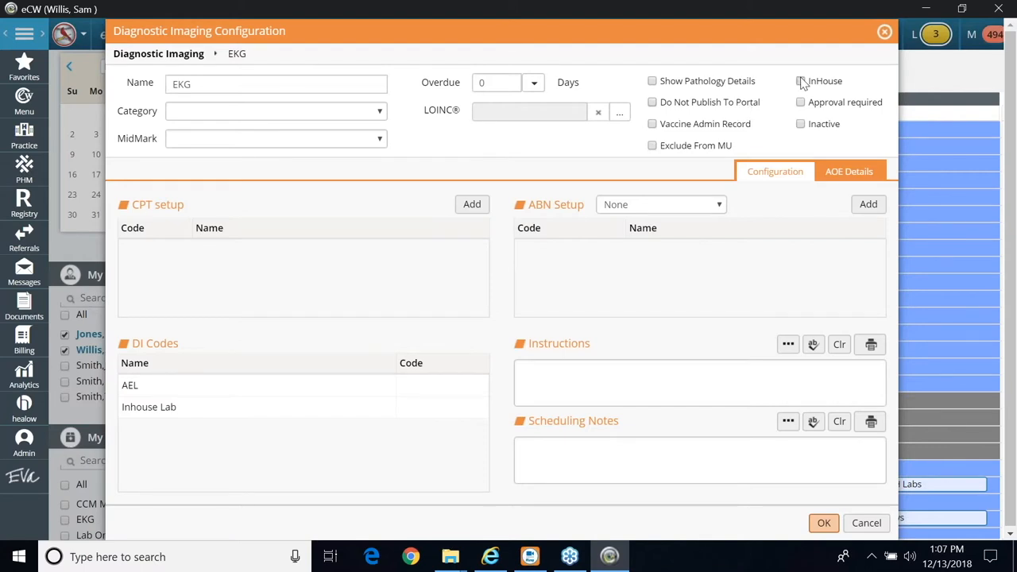
Mark the EKG order in-house and attach CPT 93000, electrocardiogram, complete
left_click(801, 79)
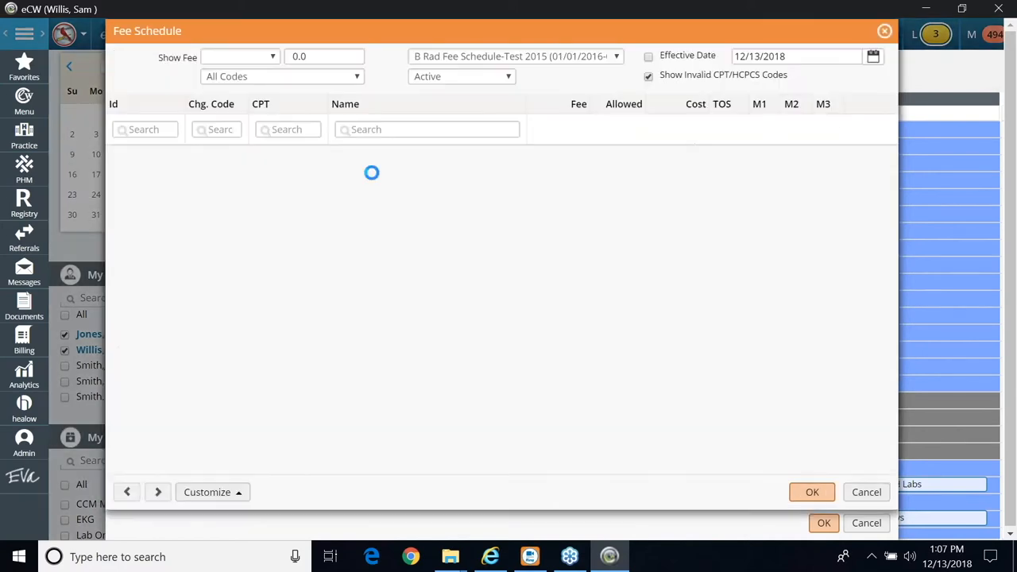
type("93000")
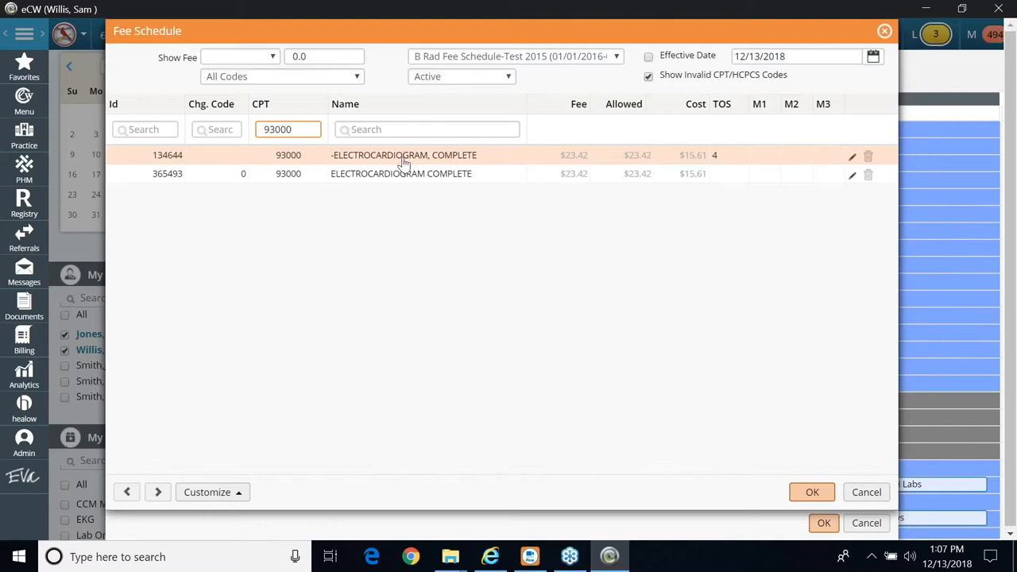
left_click(812, 493)
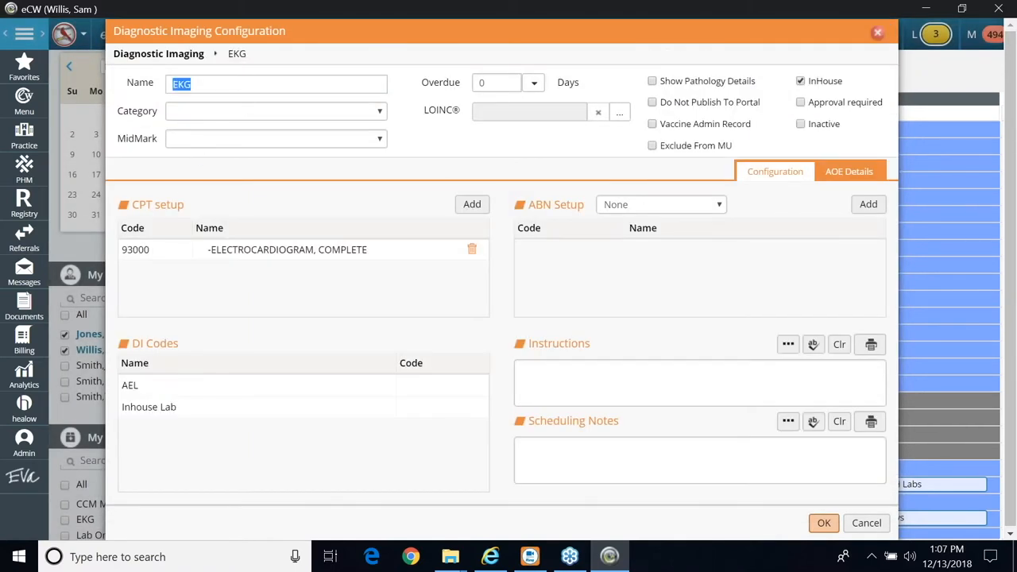
Rename the order to 'EKG (IH)' and save its settings
left_click(267, 83)
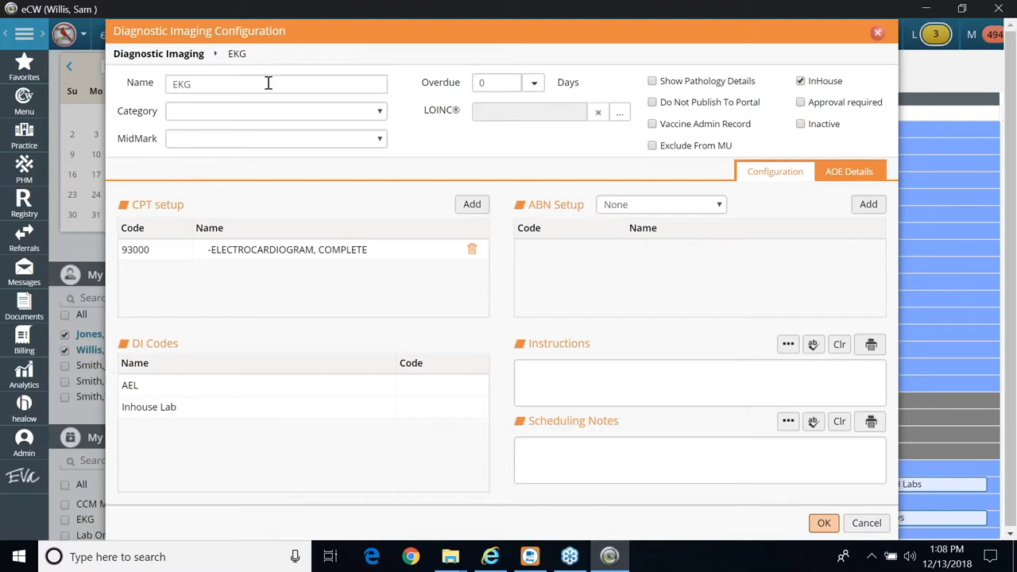
type("(IH")
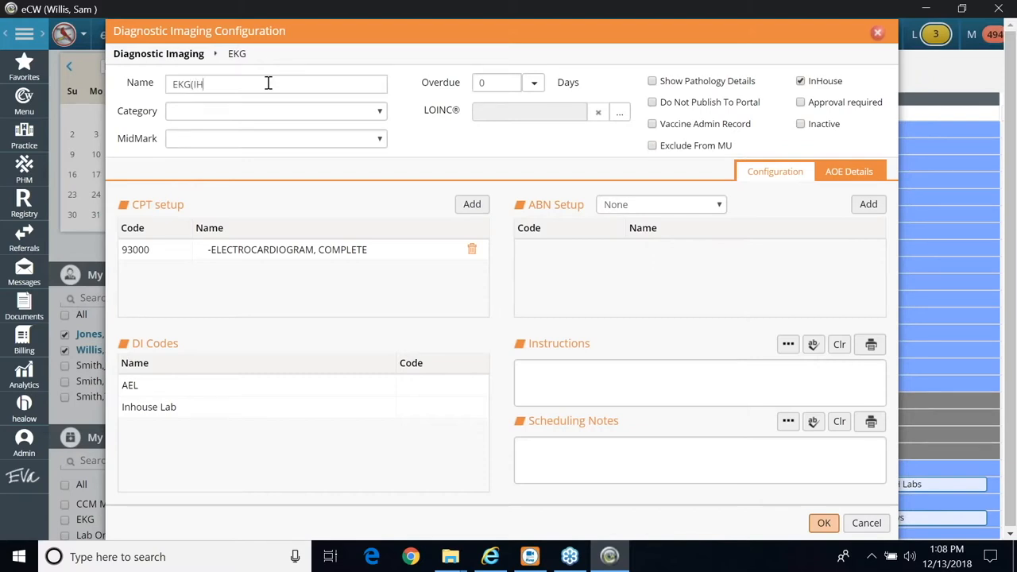
key("Backspace")
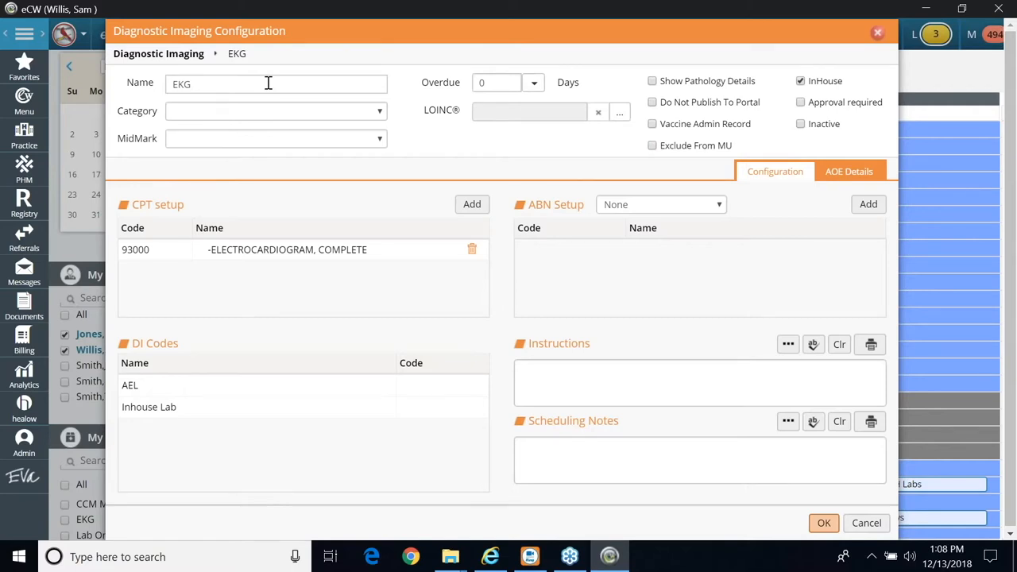
type("(IH)")
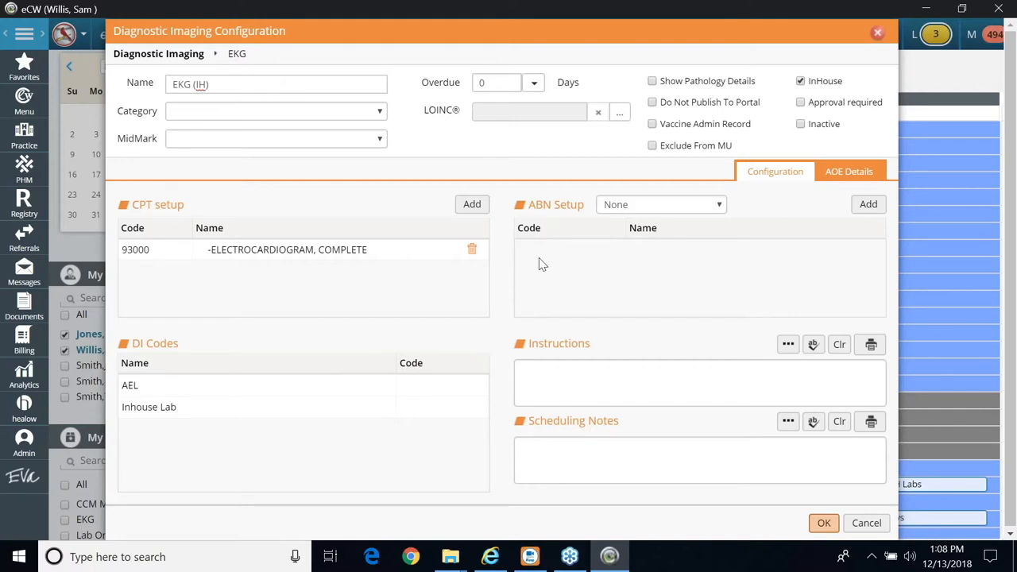
mouse_move(824, 523)
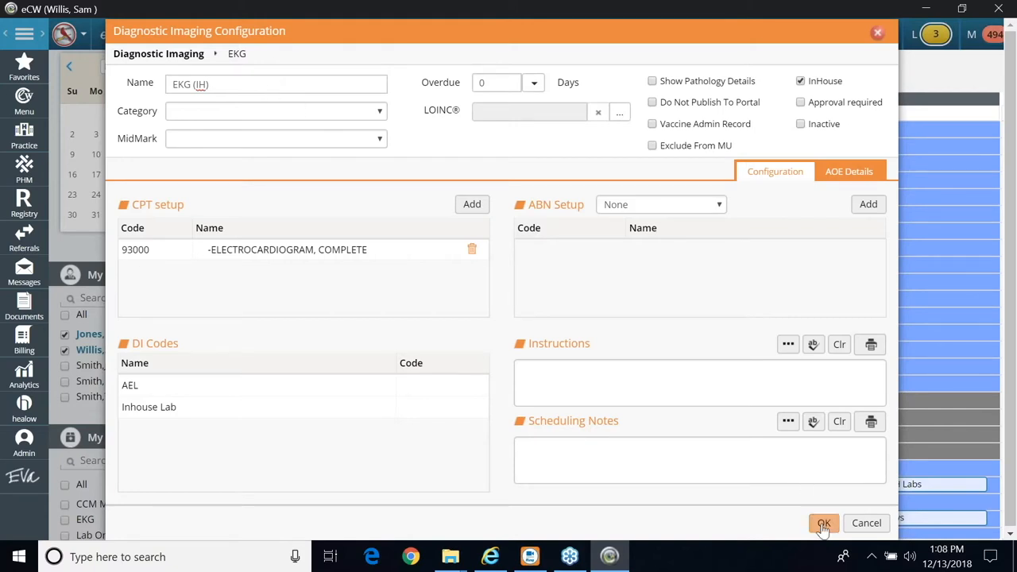
left_click(824, 523)
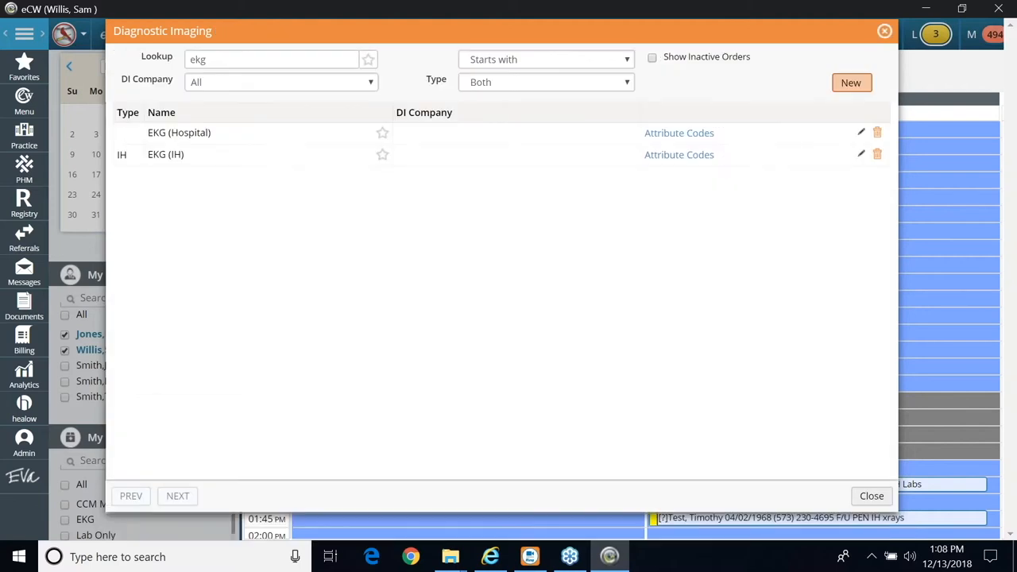
mouse_move(531, 356)
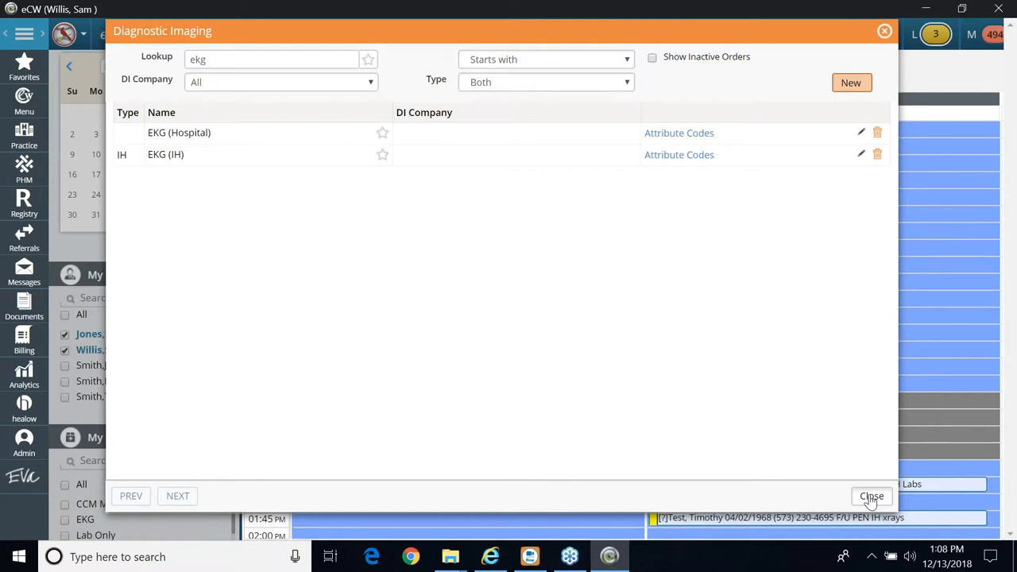
Close the imaging list and open the 1:45 PM visit note without carrying forward medications, down to Plan
left_click(871, 496)
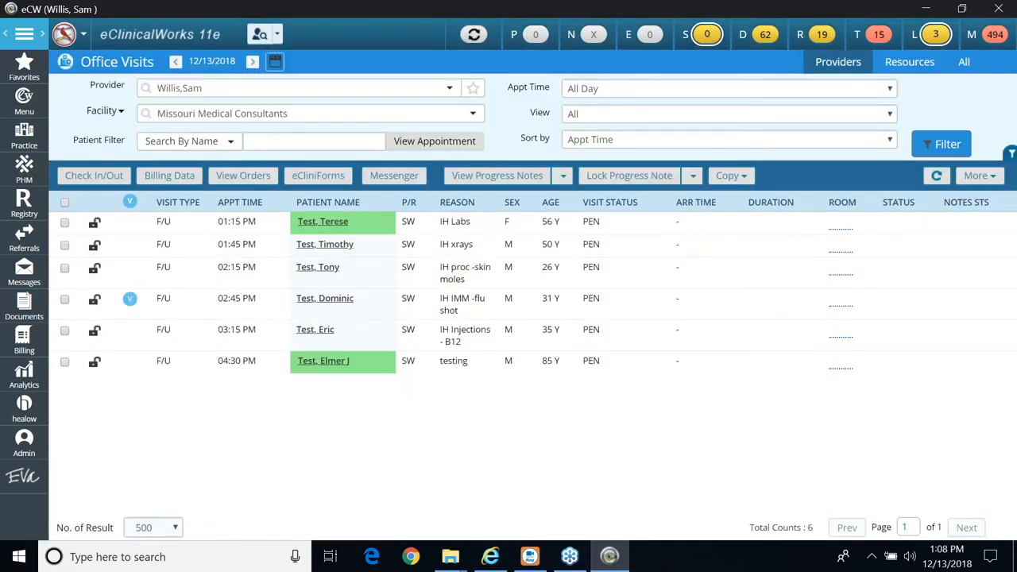
left_click(324, 245)
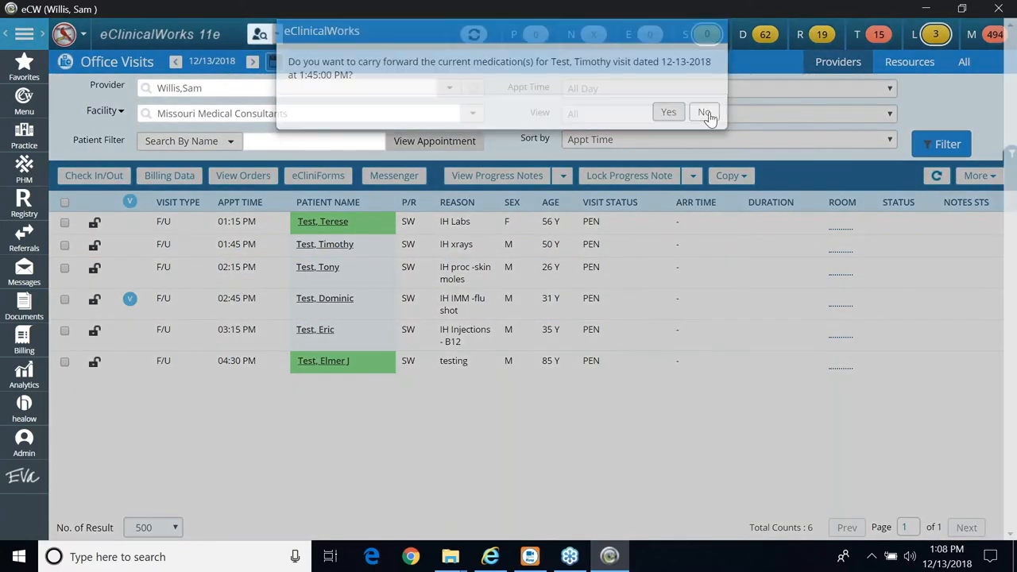
left_click(706, 111)
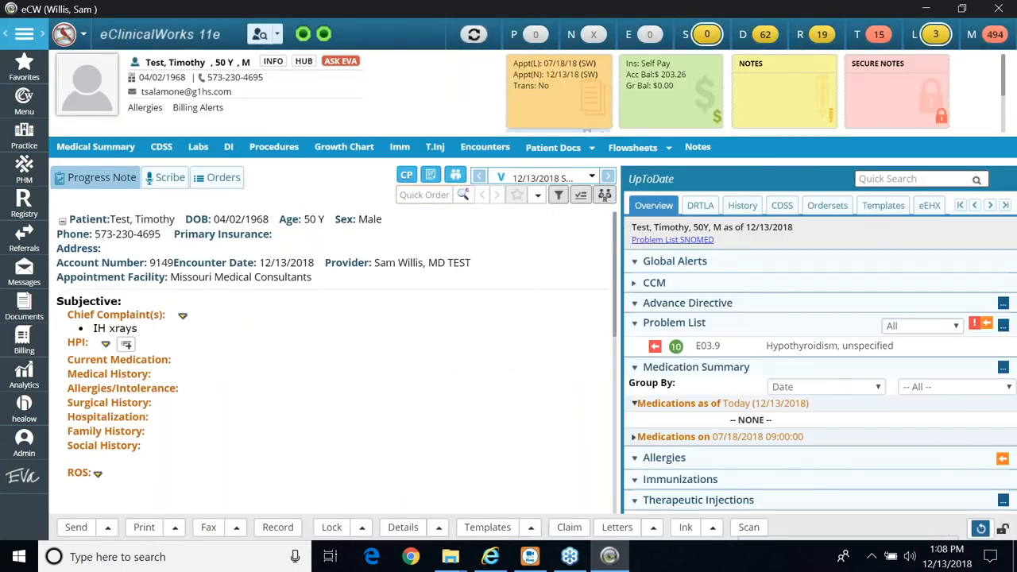
scroll("down", 3)
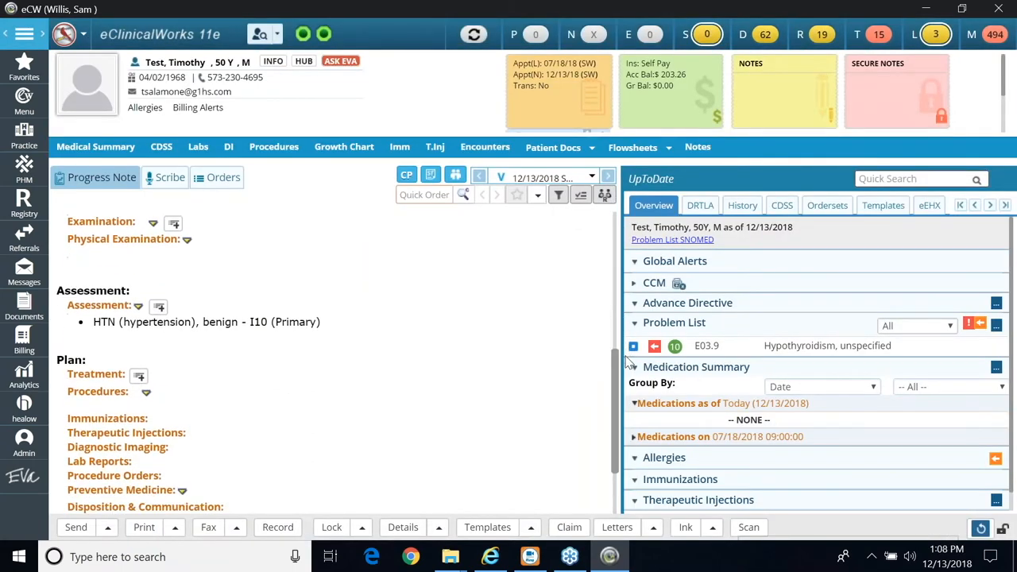
scroll("down", 3)
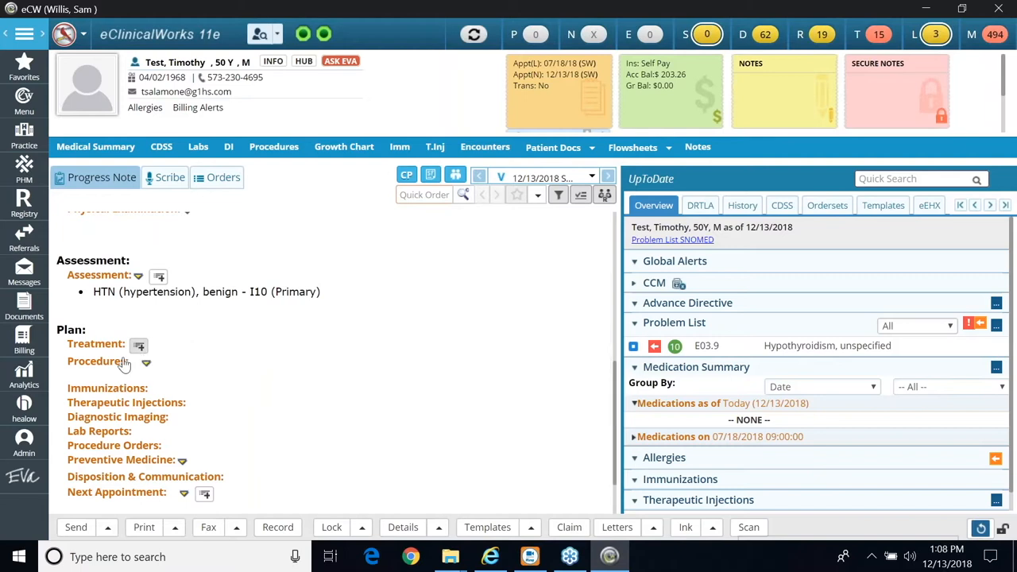
In Manage Orders, filter the DI tab to in-house imaging orders only
left_click(139, 346)
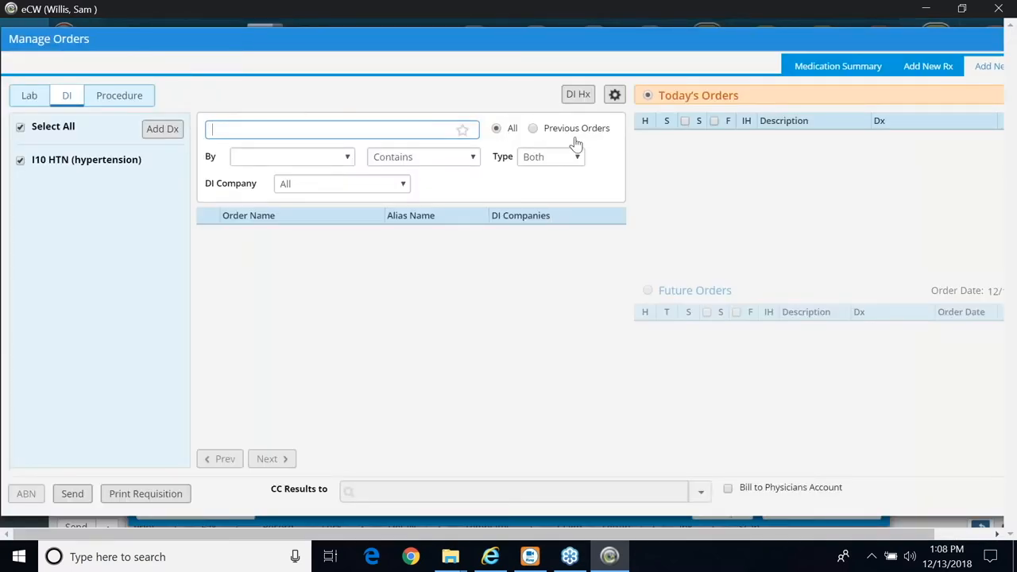
mouse_move(580, 159)
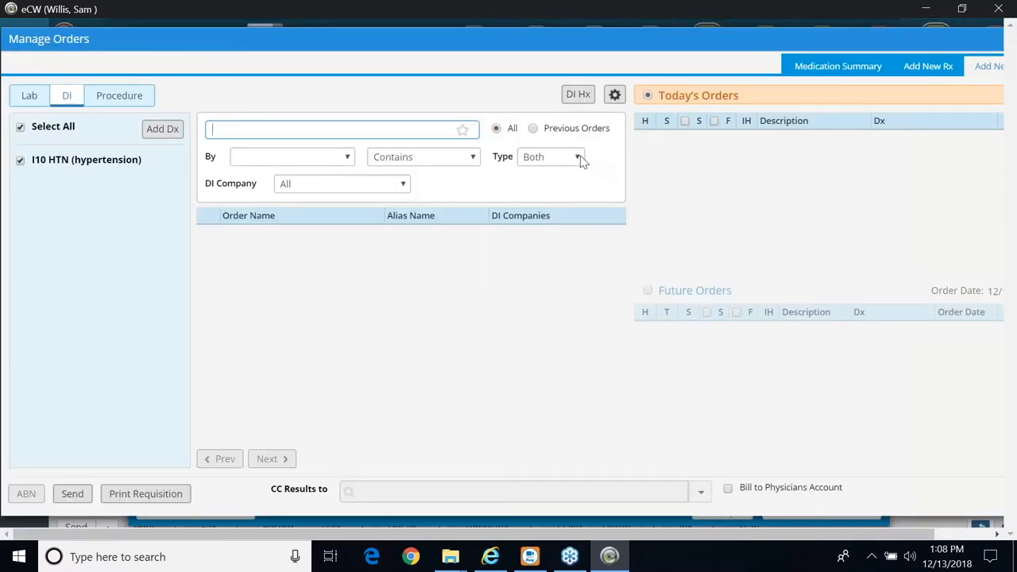
left_click(549, 157)
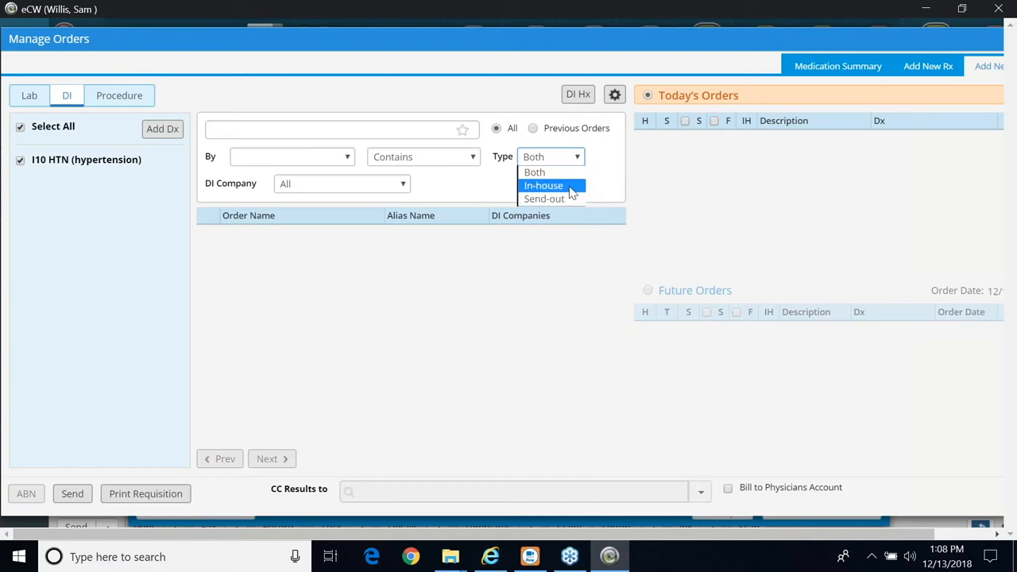
left_click(544, 184)
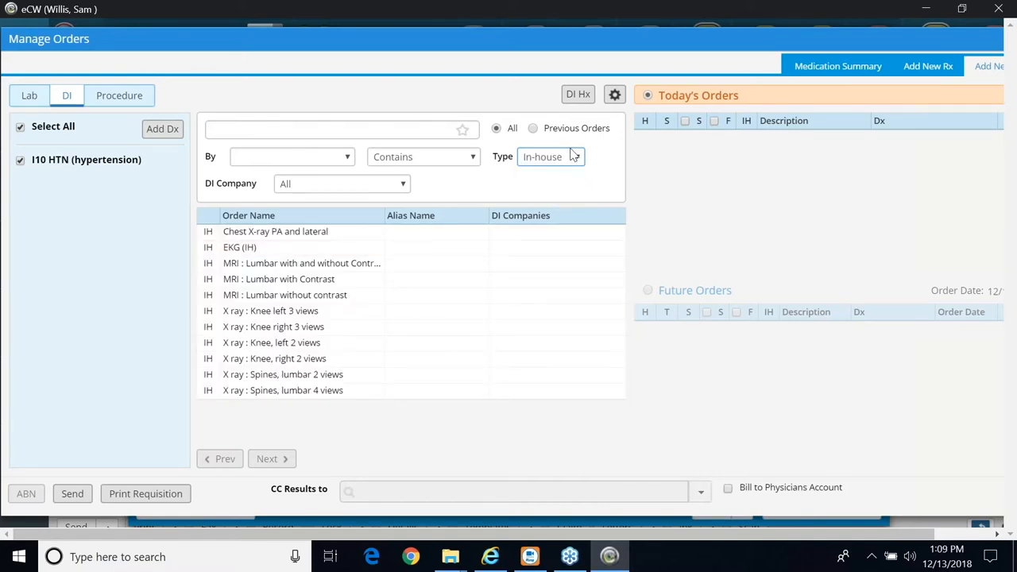
left_click(550, 158)
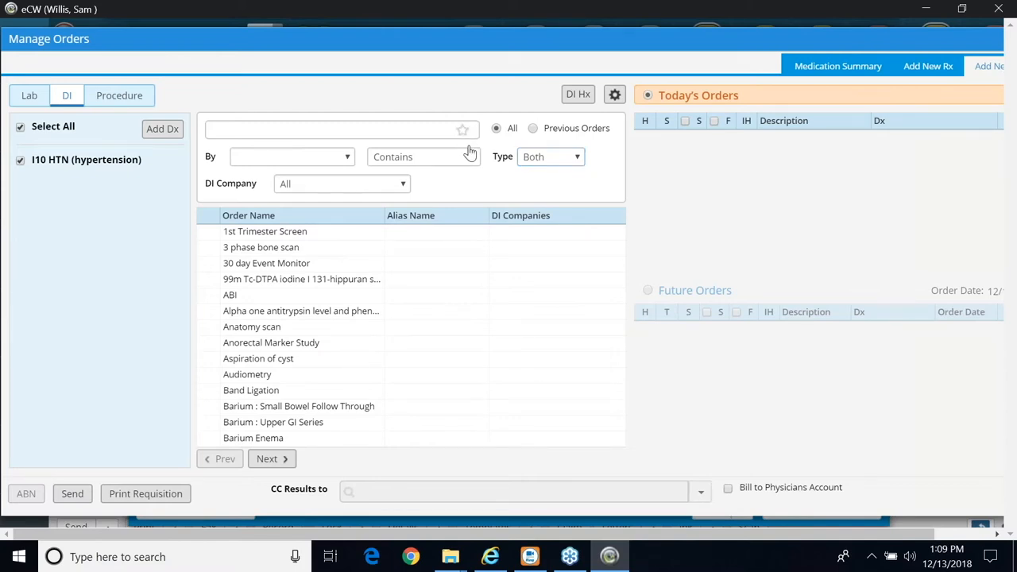
left_click(462, 129)
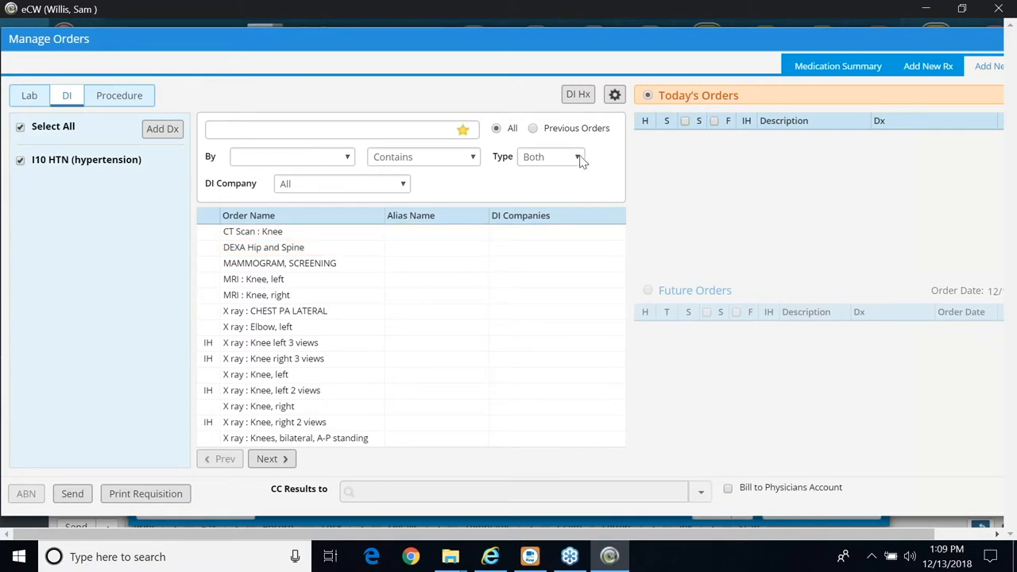
left_click(576, 158)
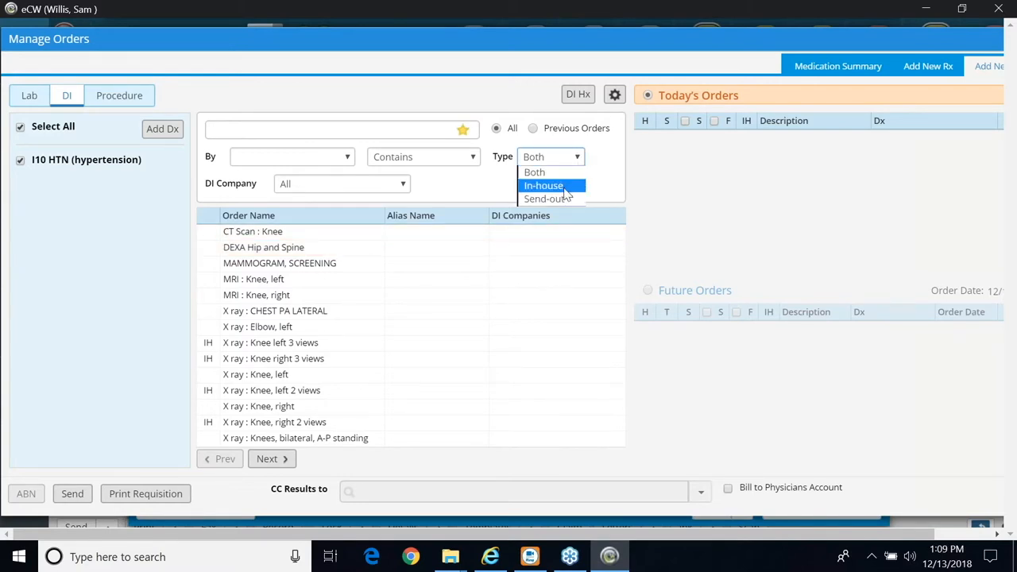
left_click(544, 184)
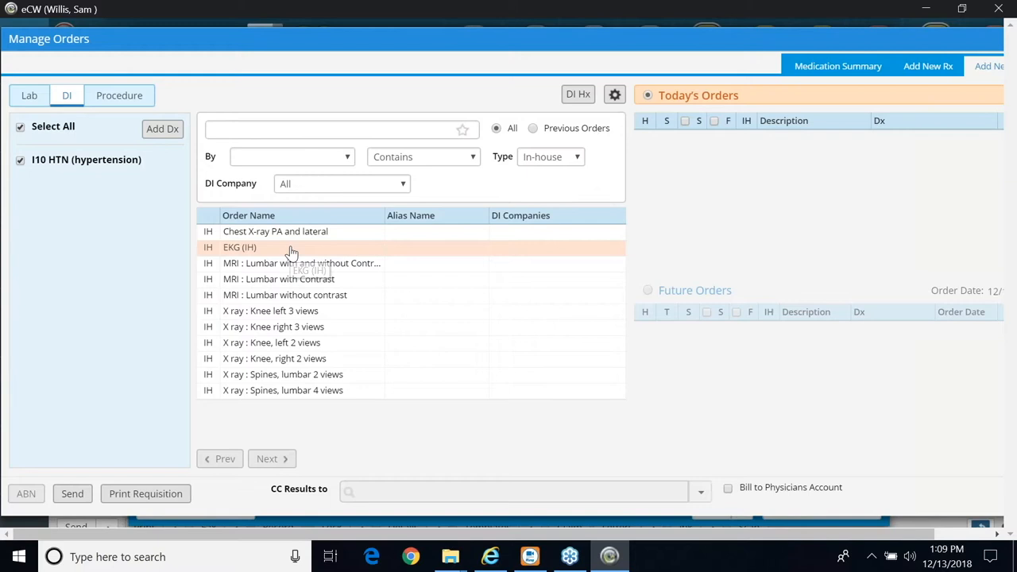
Order EKG (IH) for today, keeping diagnosis I10 and CPT 93000 linked
double_click(239, 248)
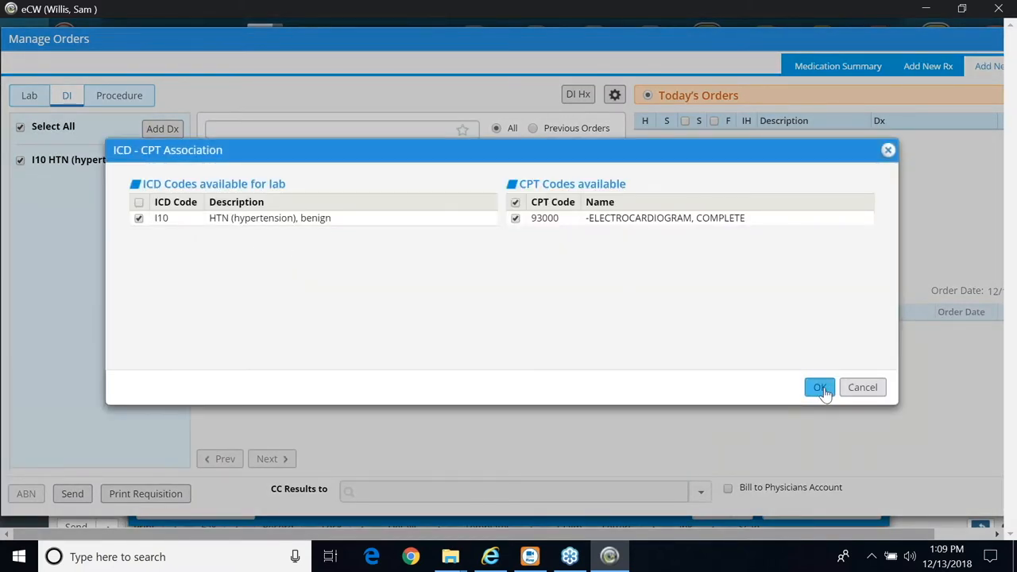
left_click(820, 388)
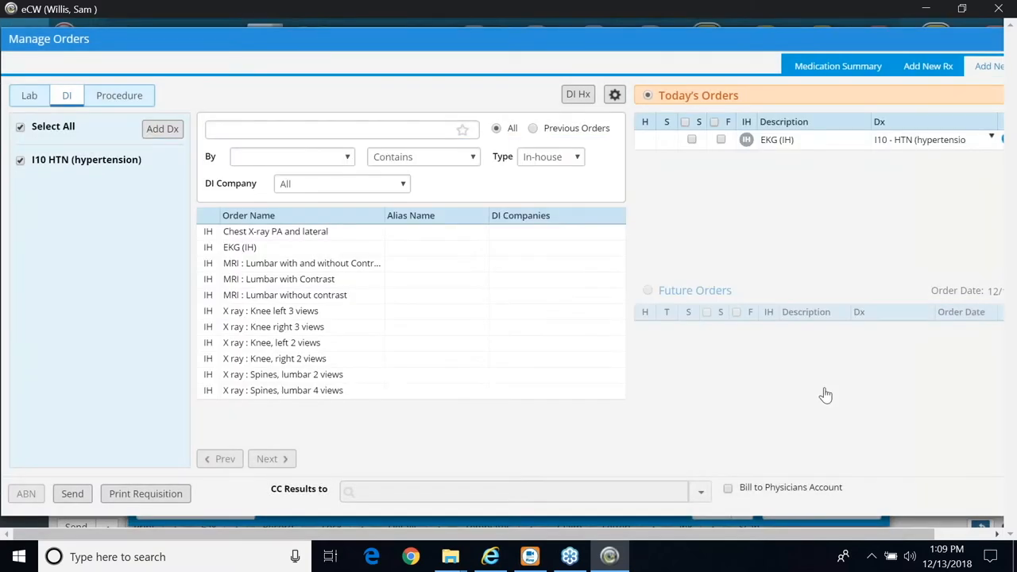
mouse_move(834, 423)
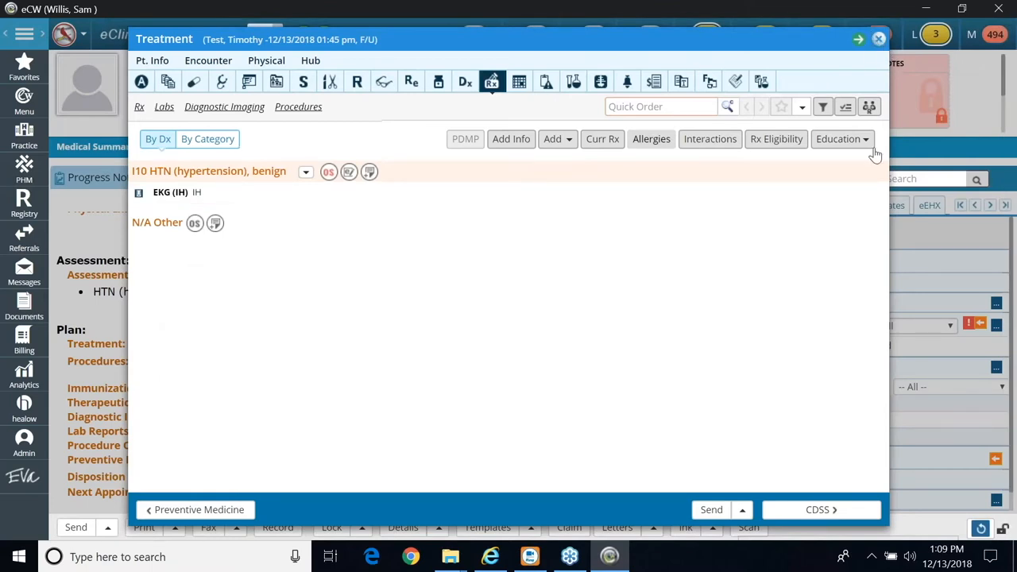
Close the Treatment window and scroll the note to Billing Information showing CPT 93000
left_click(879, 39)
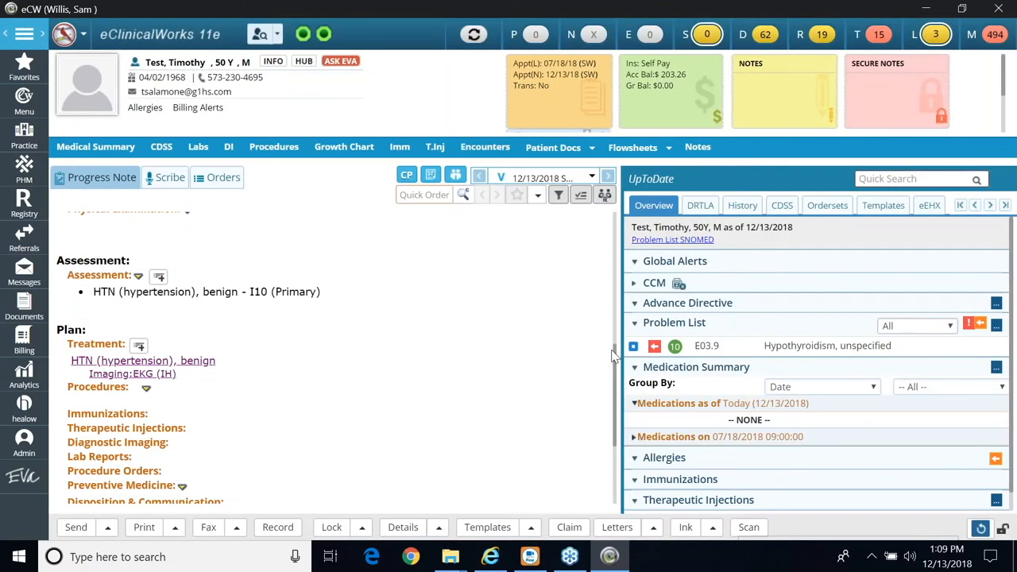
scroll("down", 3)
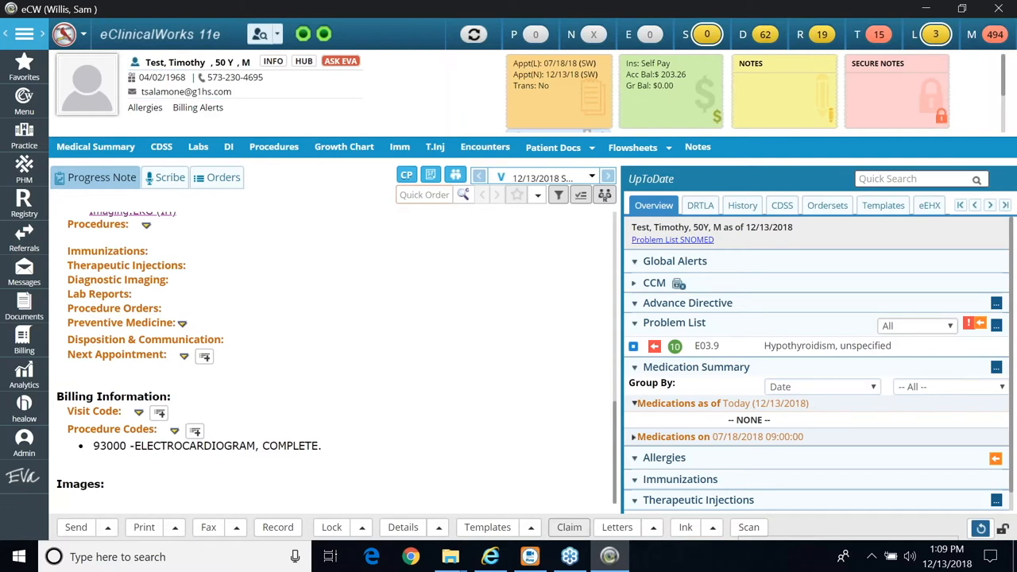
Create a Professional (HCFA) claim for the encounter carrying CPT 93000 against I10
left_click(569, 528)
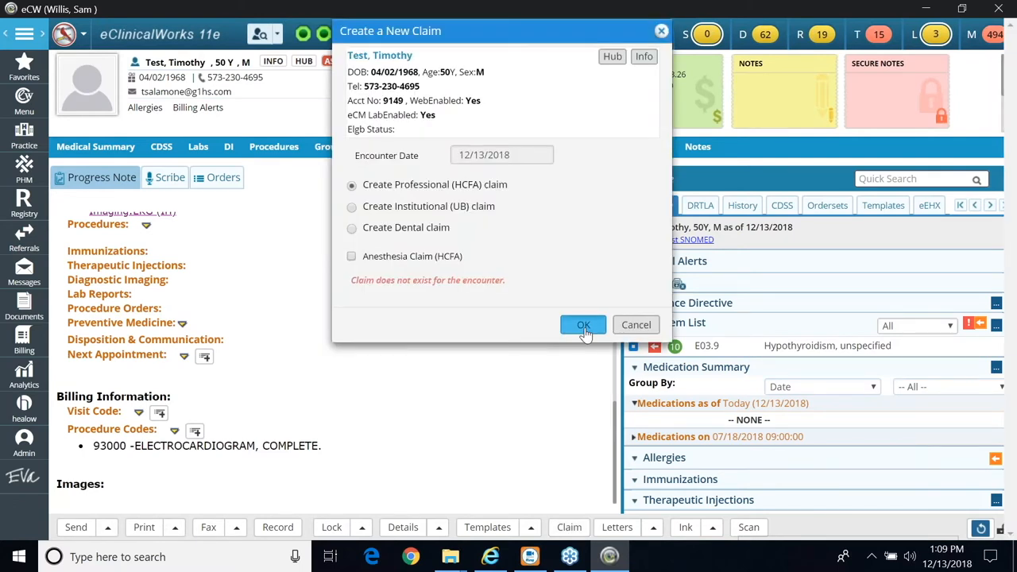
left_click(583, 324)
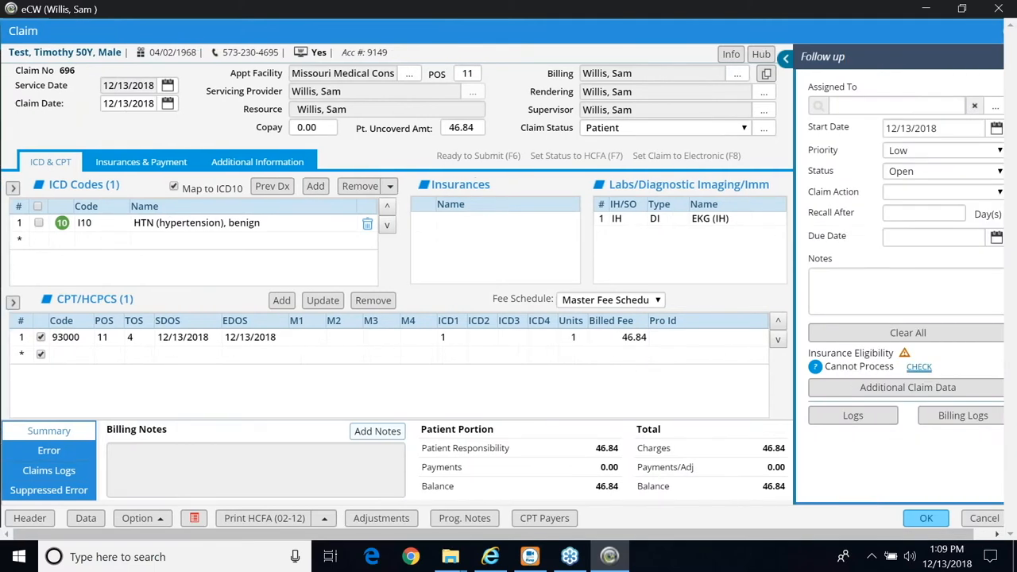
mouse_move(667, 198)
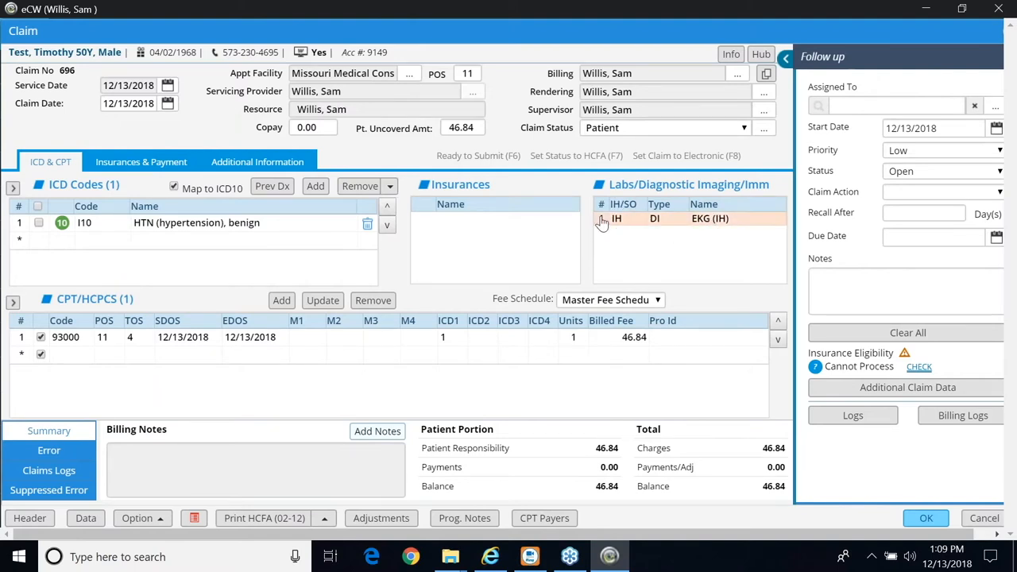
mouse_move(734, 221)
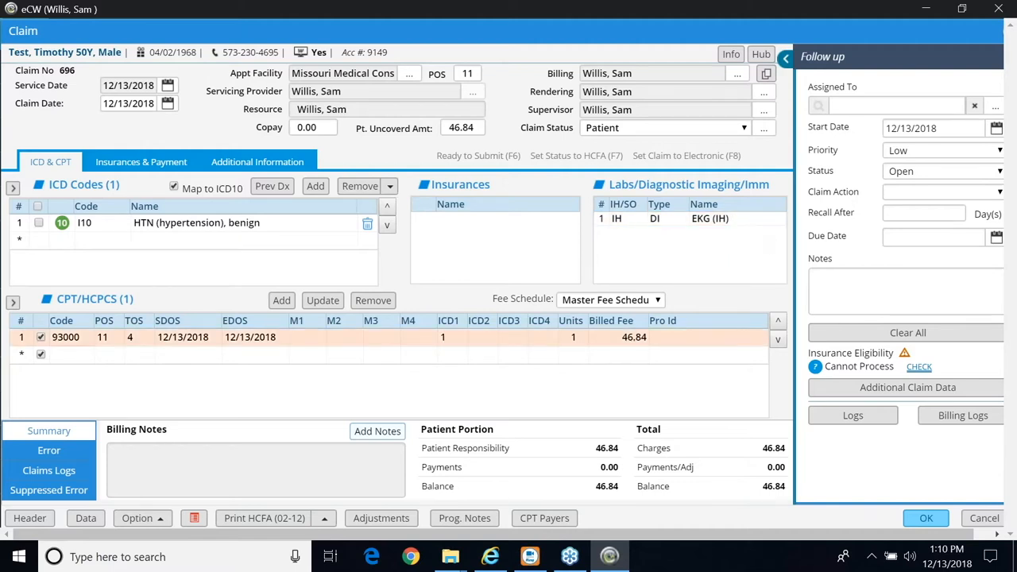
mouse_move(89, 337)
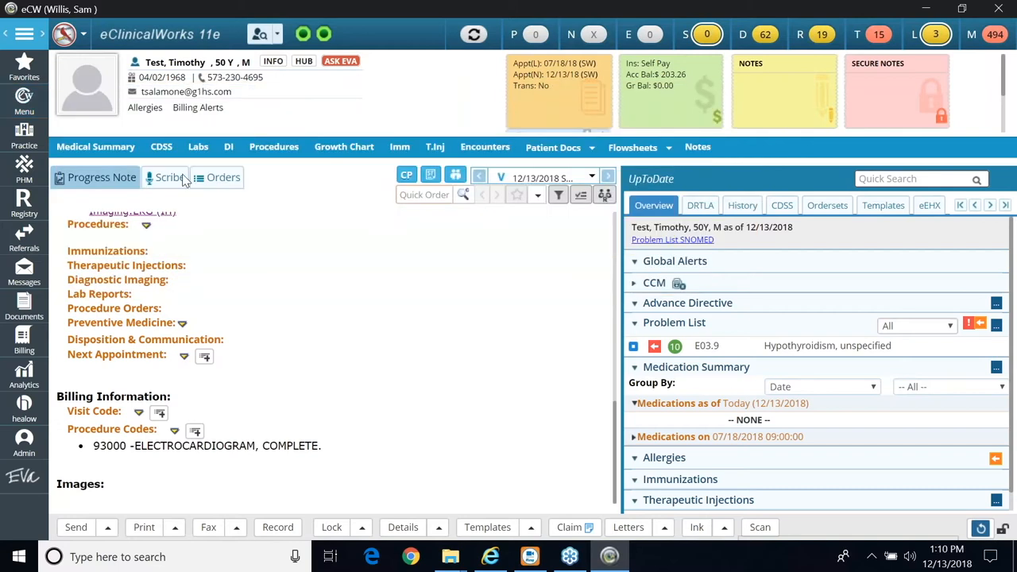
Star EKG (IH) as a favorite in the Diagnostic Imaging list and close the list
left_click(118, 280)
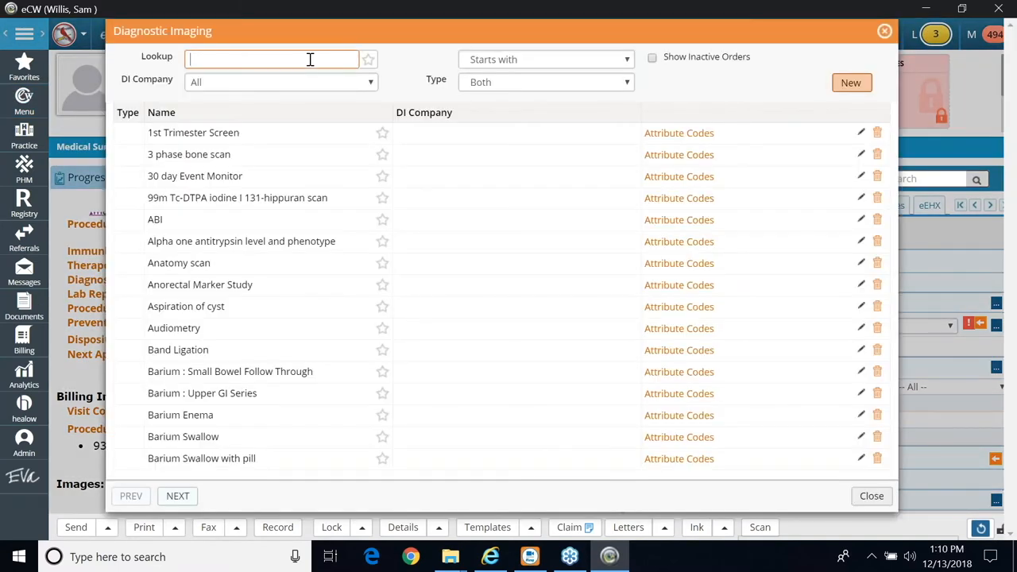
type("ekg")
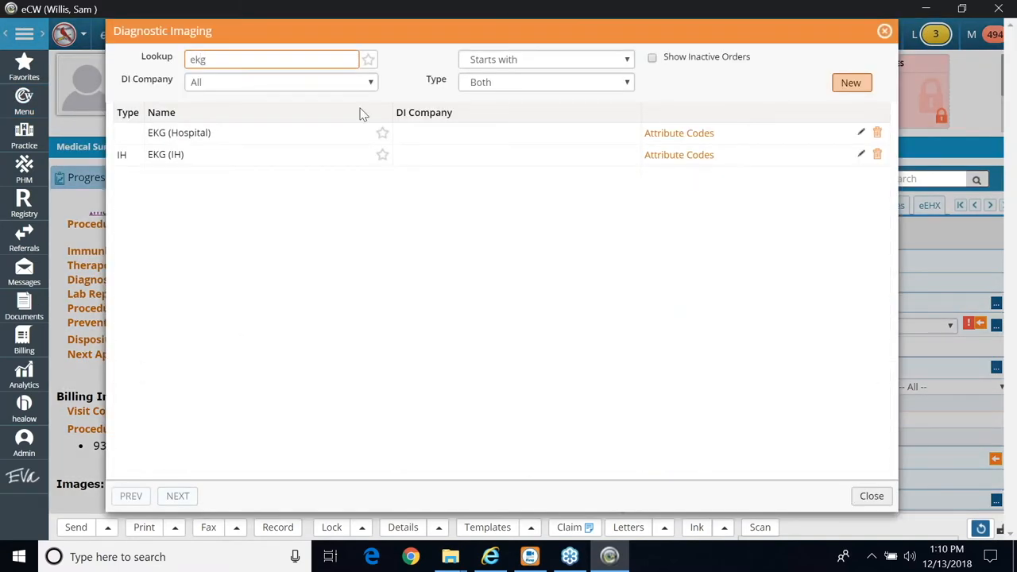
left_click(381, 154)
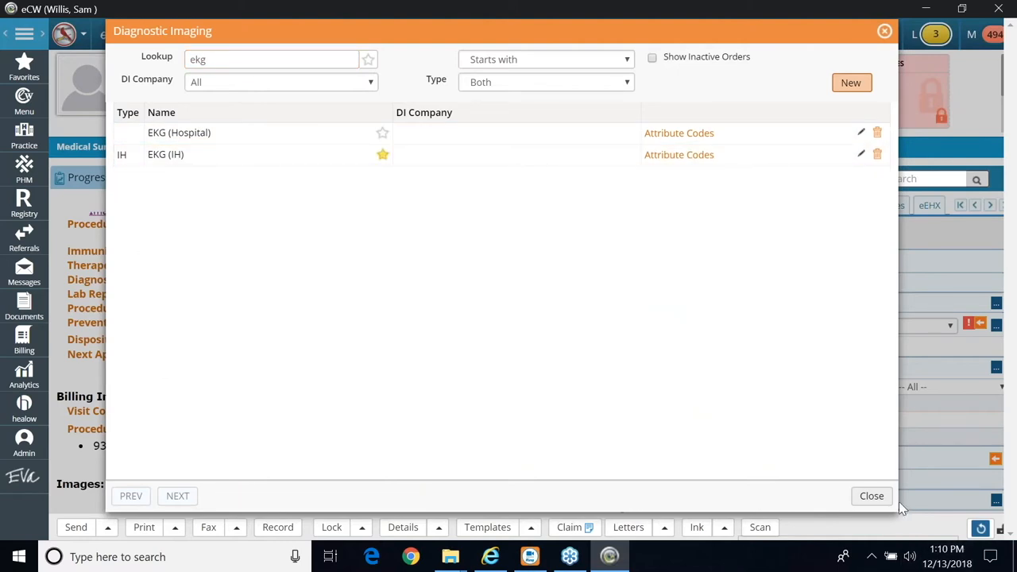
mouse_move(871, 496)
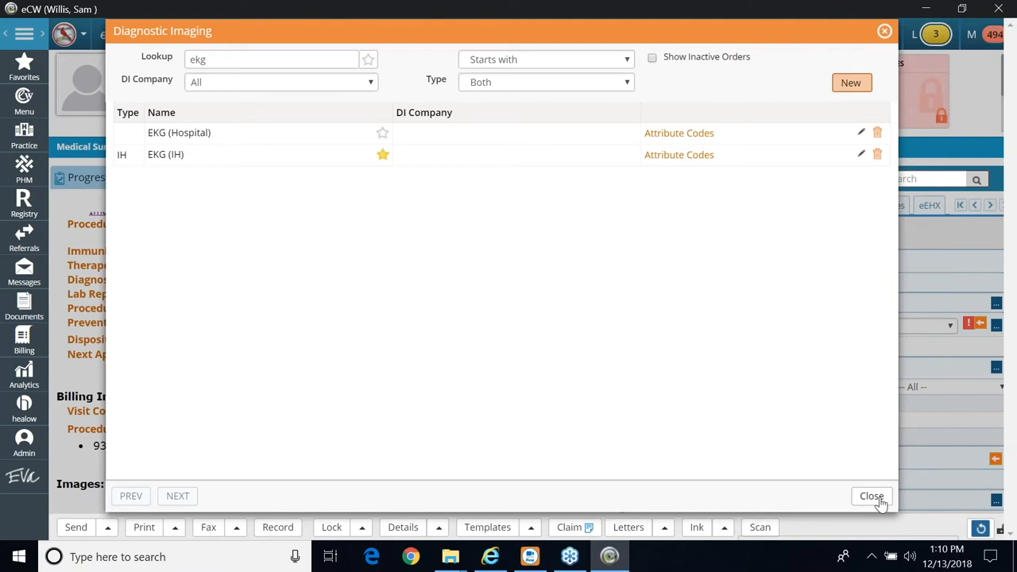
left_click(871, 496)
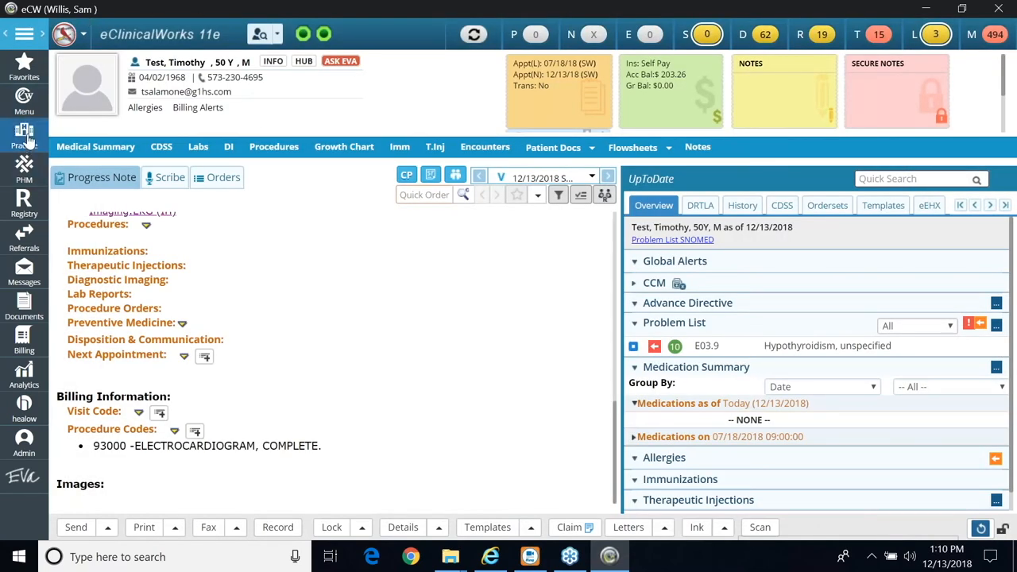
From the schedule, open the Procedures list via Menu > EMR > Labs, DI & Procedures
left_click(24, 135)
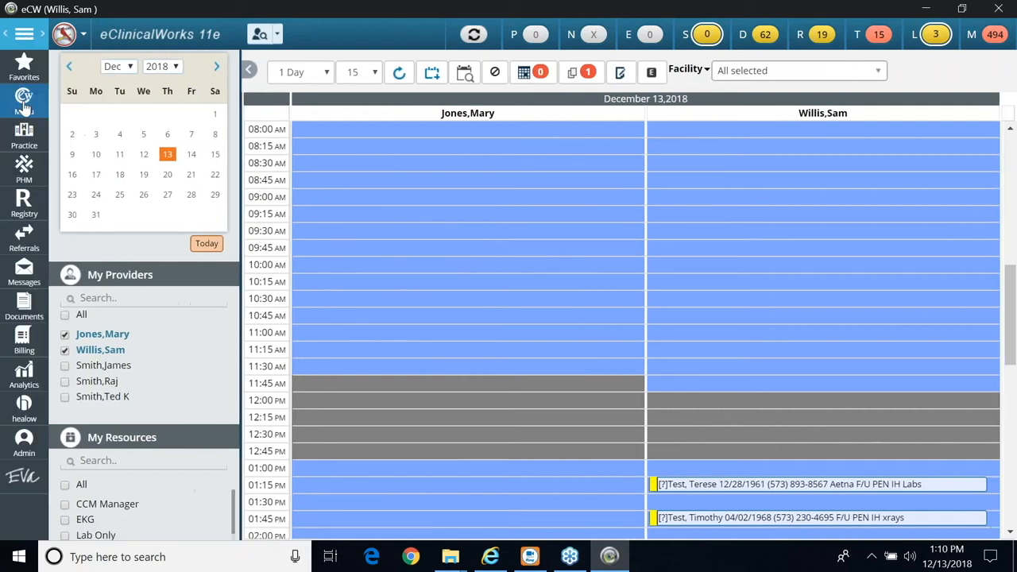
left_click(24, 97)
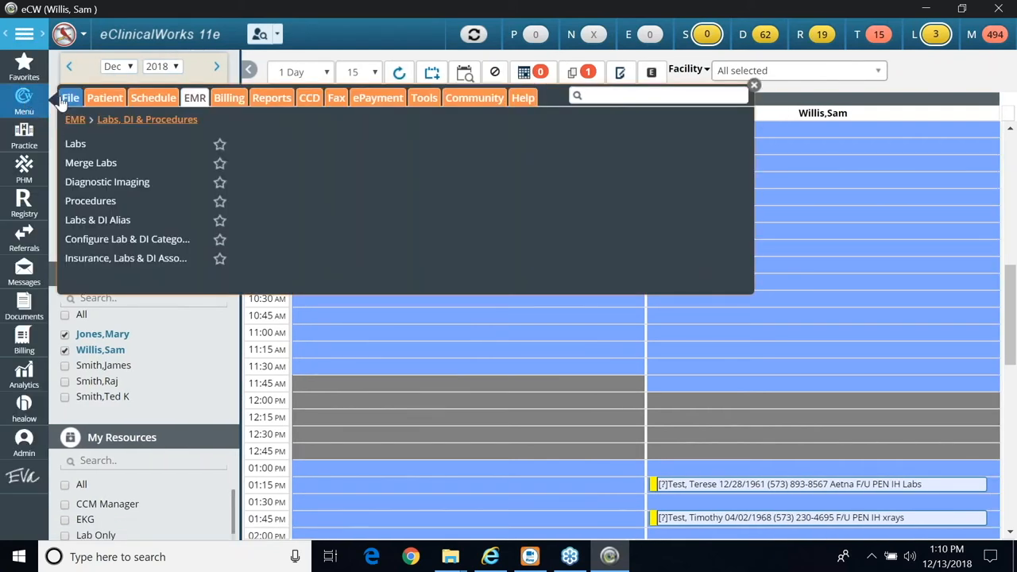
left_click(194, 97)
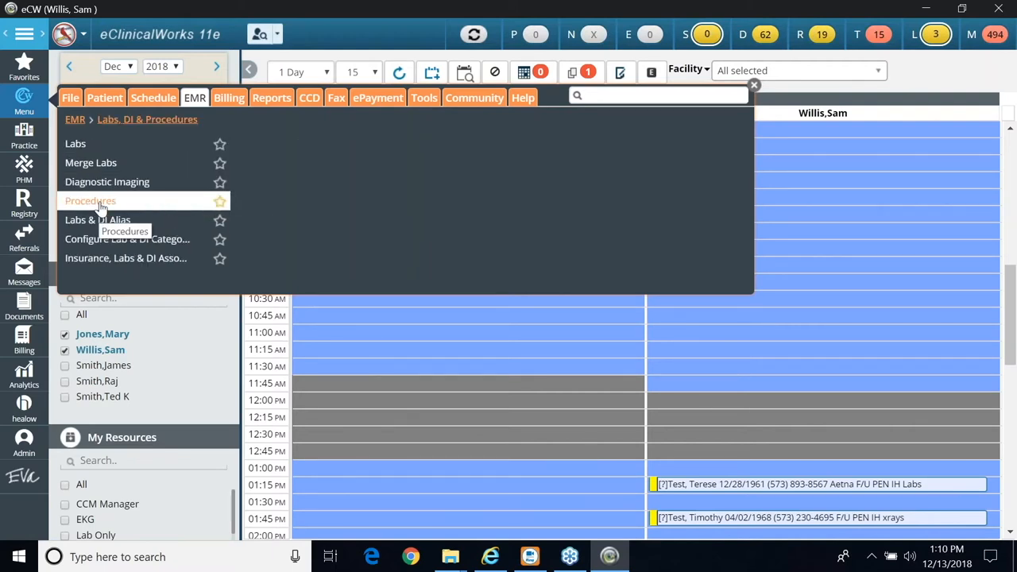
left_click(89, 200)
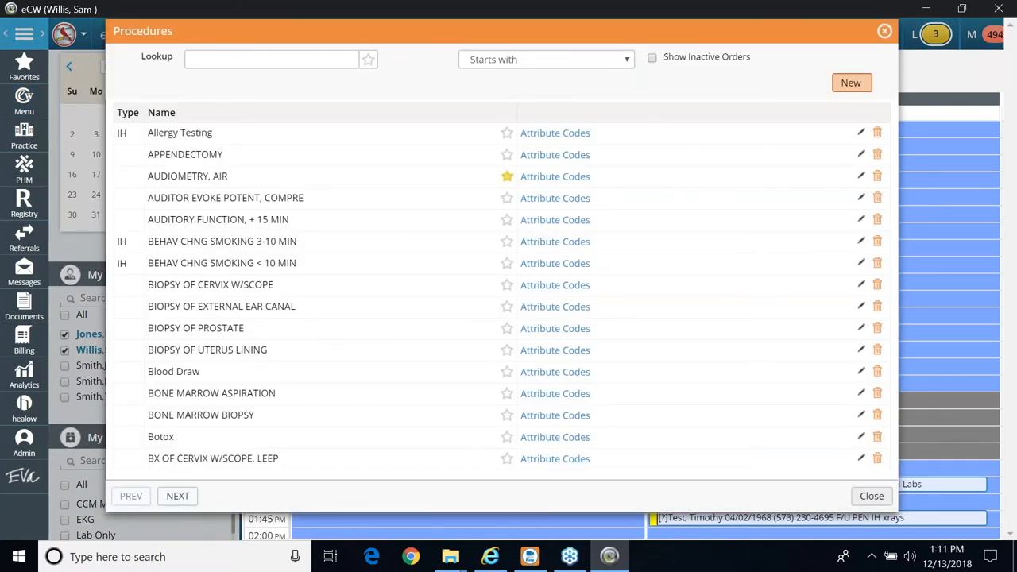
mouse_move(99, 206)
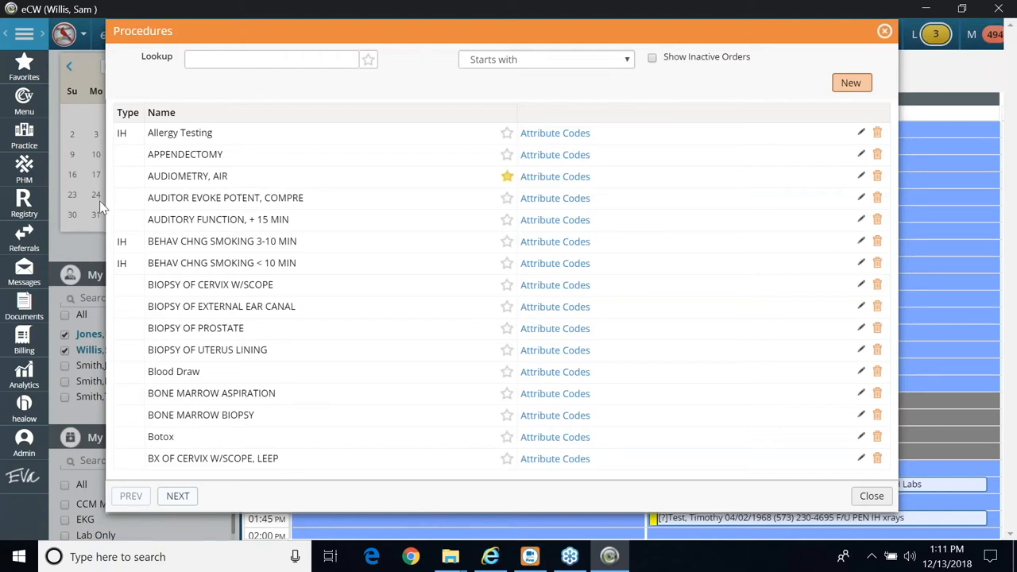
mouse_move(105, 174)
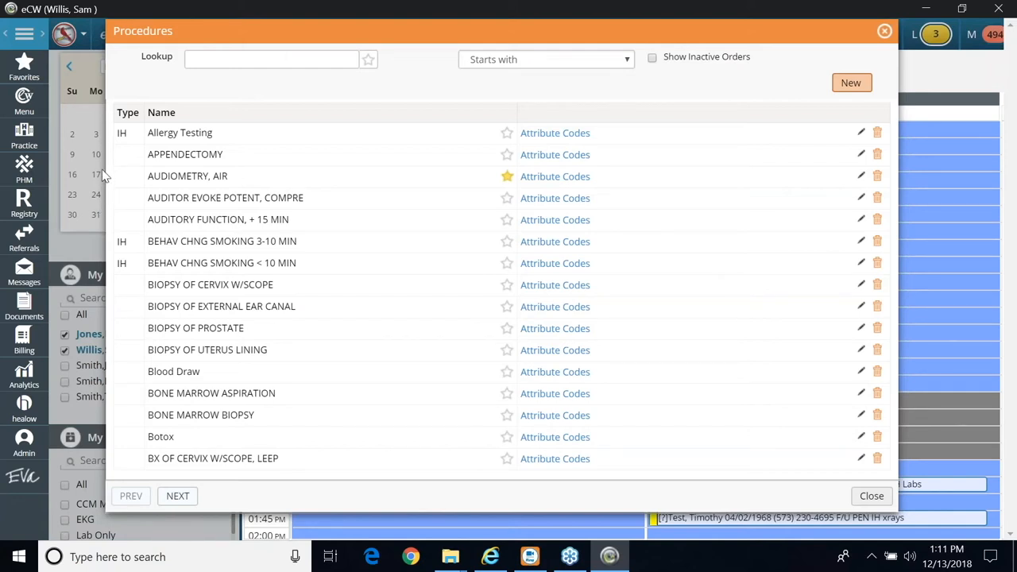
mouse_move(565, 62)
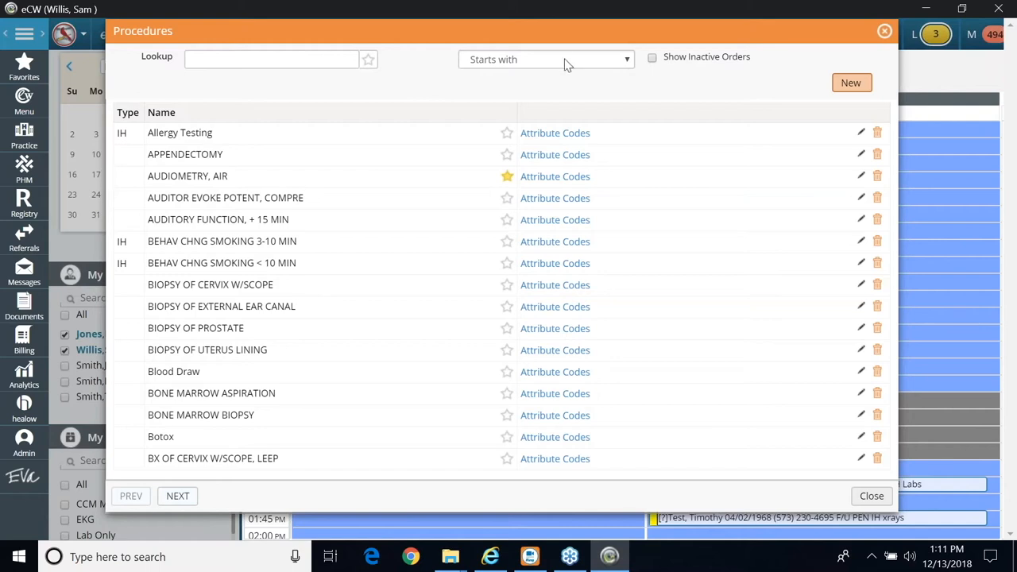
Search procedure names containing 'lesions', finding only Wart removal, up to 14 lesions
left_click(188, 175)
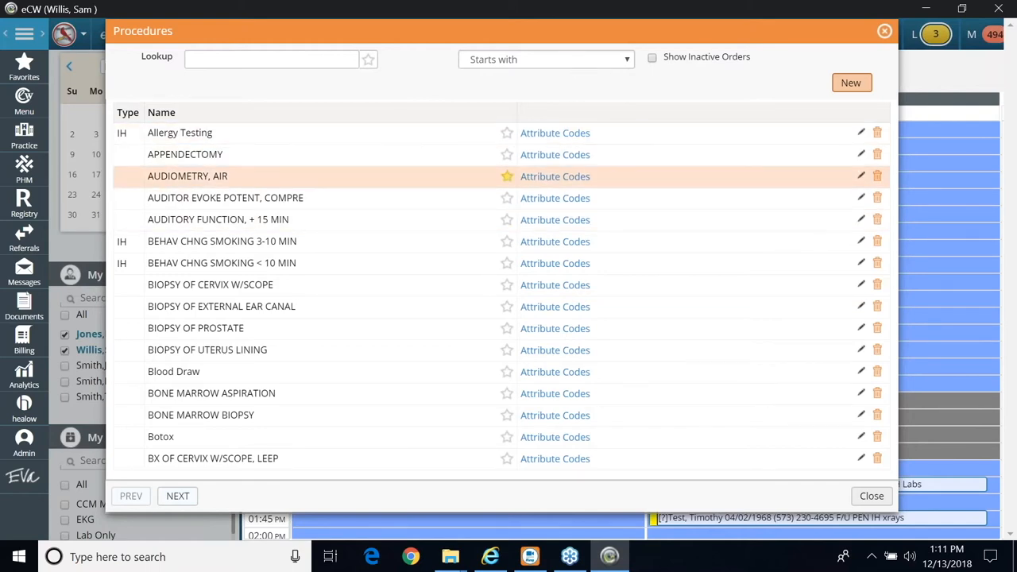
mouse_move(458, 154)
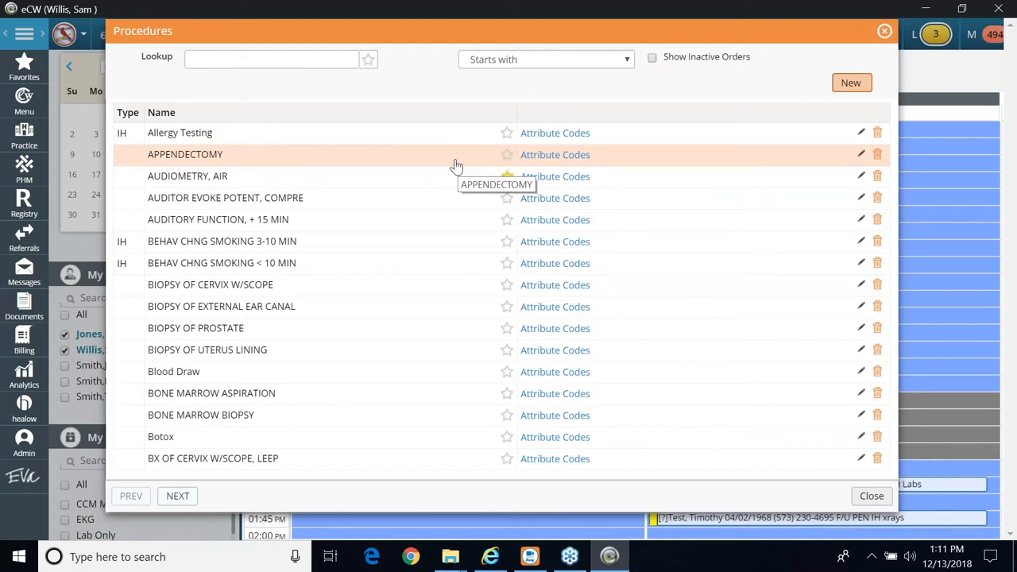
left_click(506, 175)
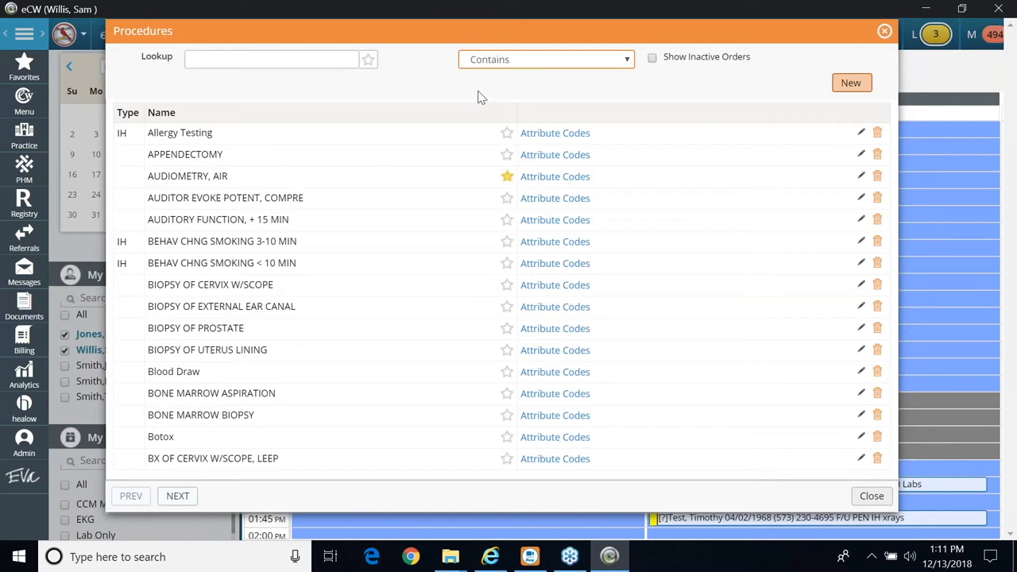
mouse_move(330, 38)
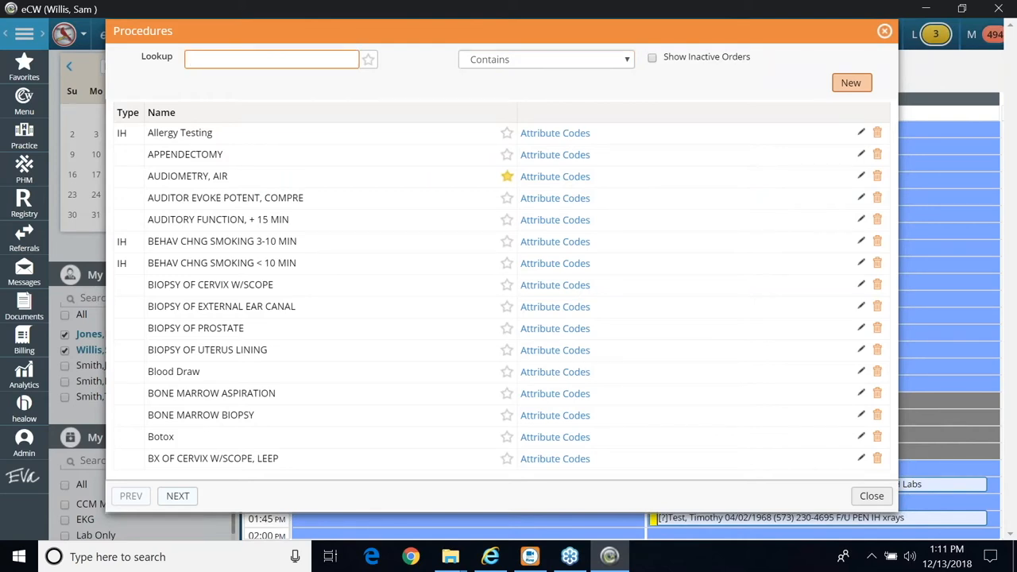
left_click(272, 59)
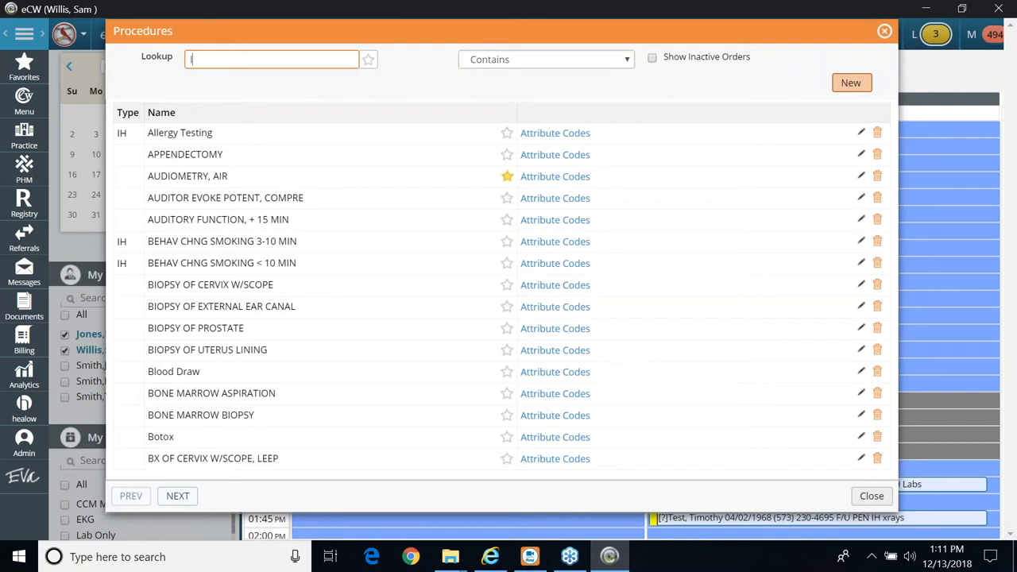
type("lesions")
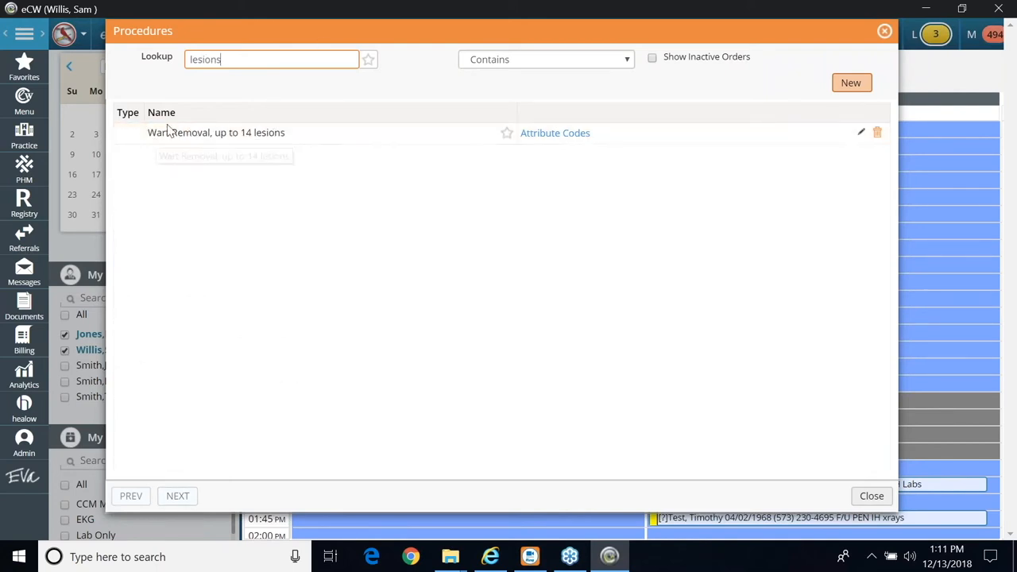
mouse_move(441, 157)
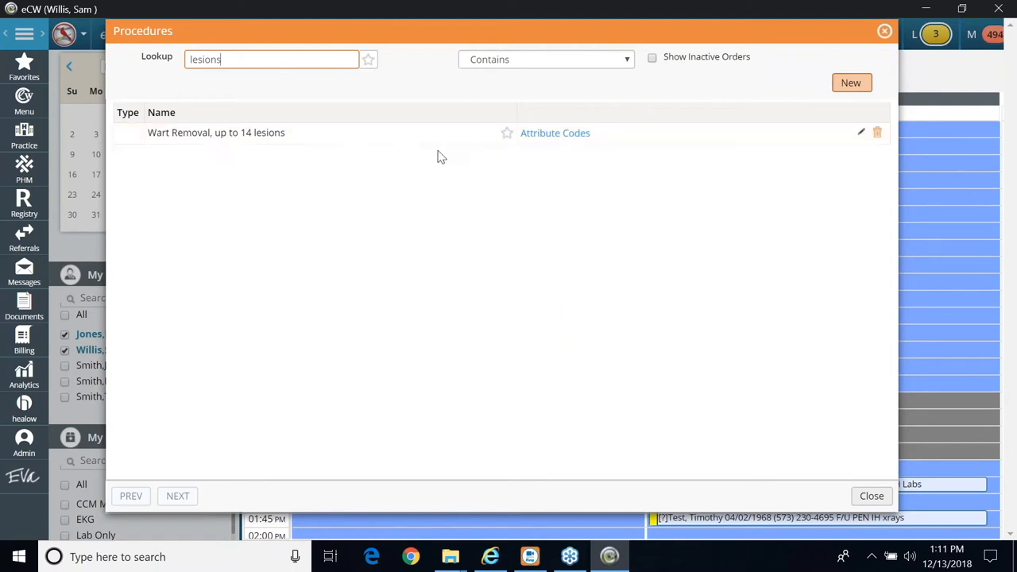
mouse_move(401, 157)
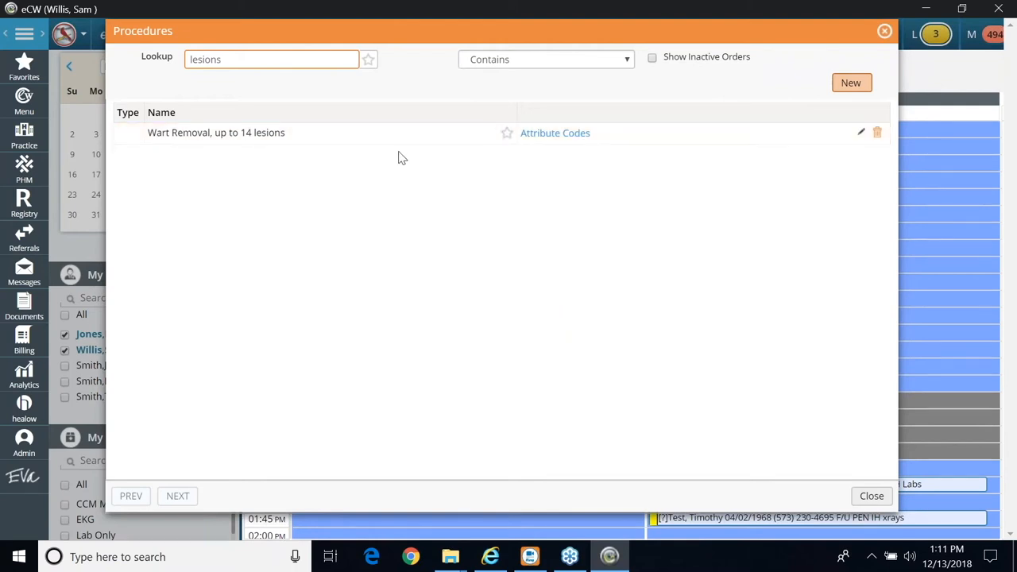
mouse_move(750, 200)
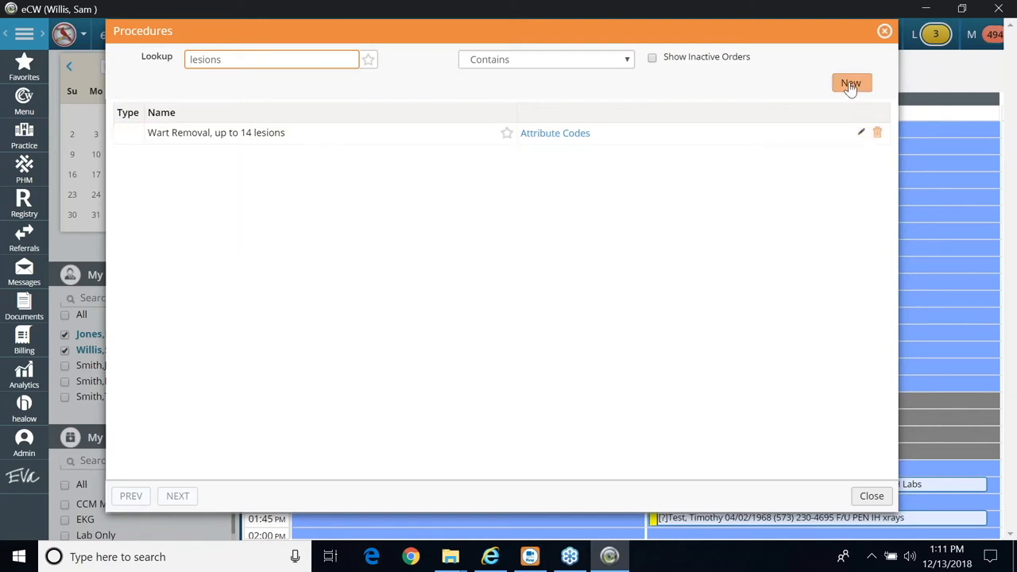
Start a new procedure and pick DESTROY BENIGN/PREMLG LESION, CPT 17000, from the code list
left_click(850, 84)
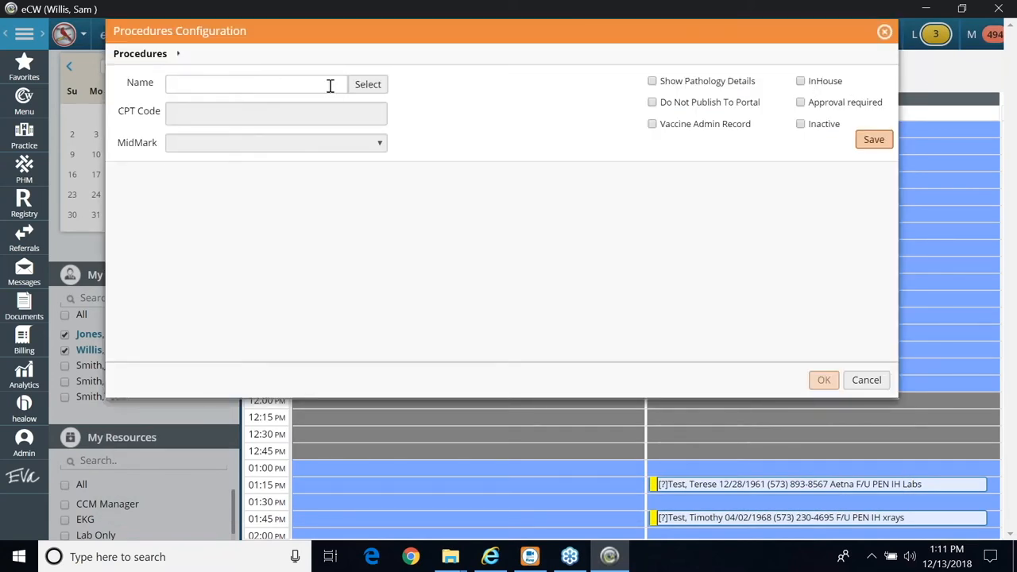
type("dfd")
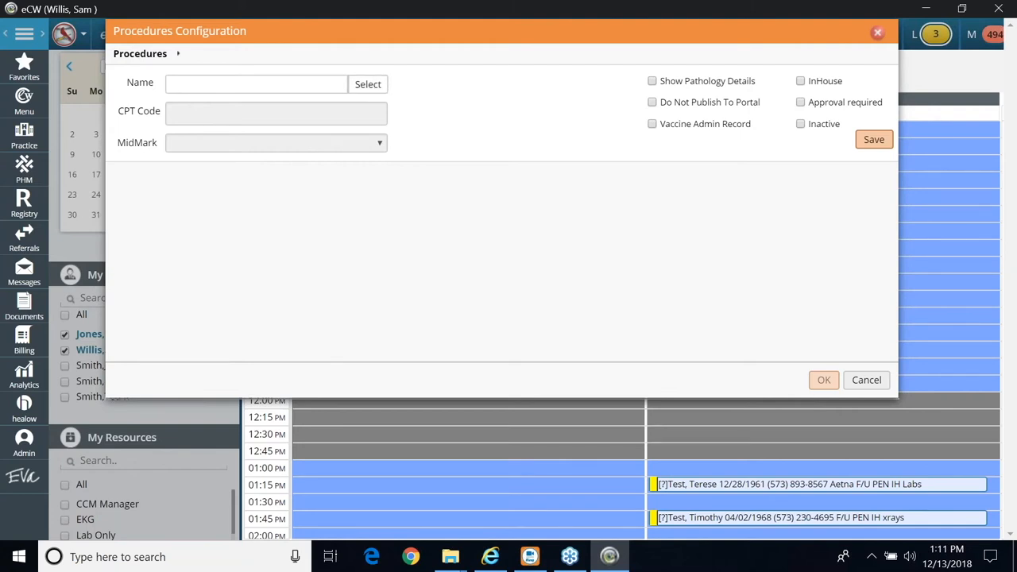
left_click(367, 84)
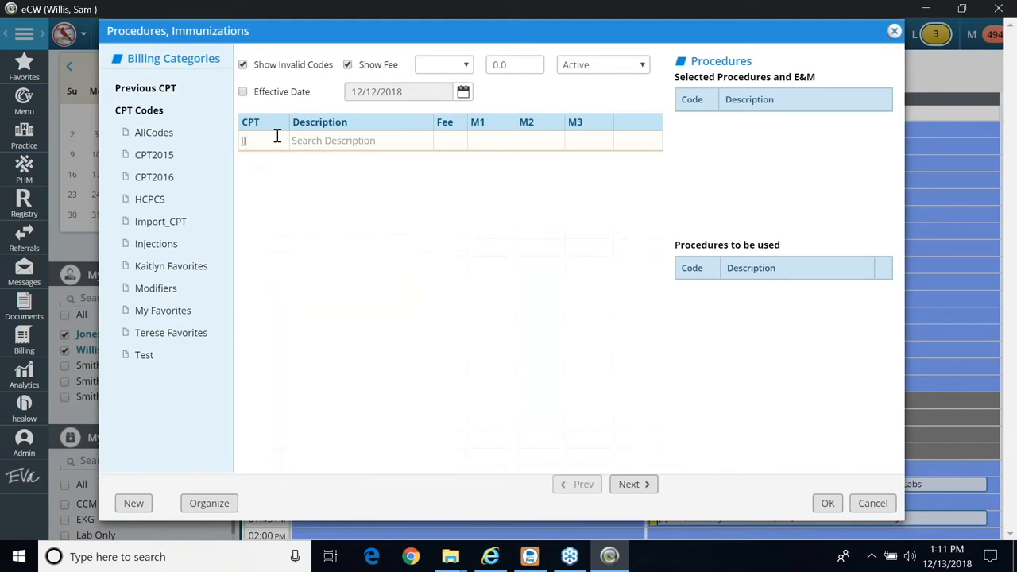
type("17000")
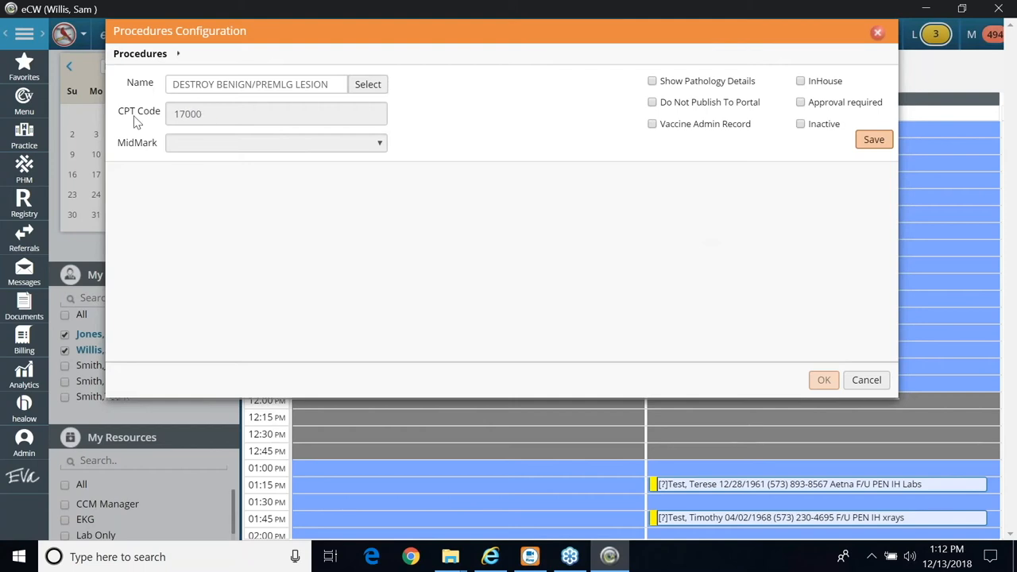
mouse_move(340, 263)
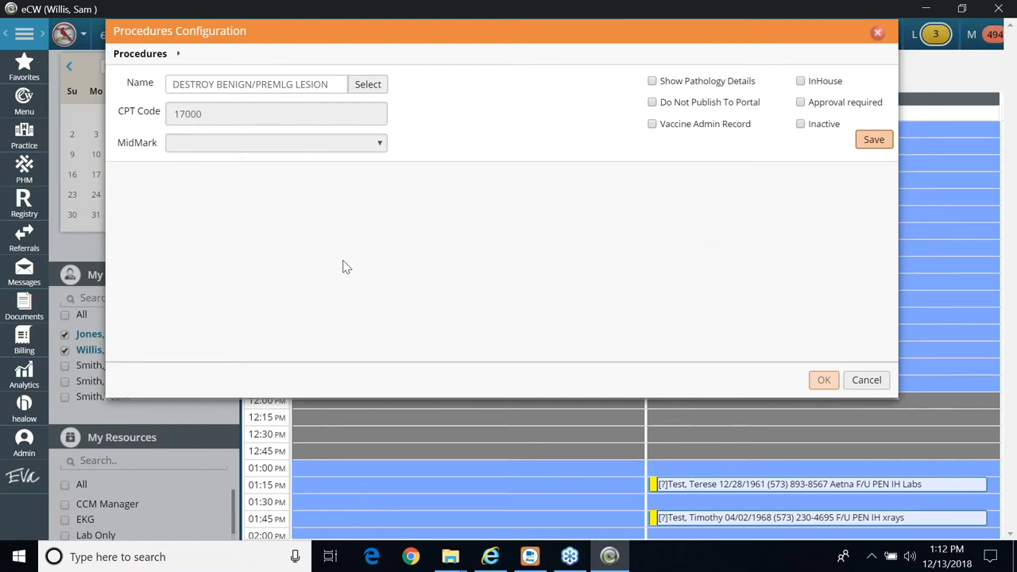
mouse_move(407, 232)
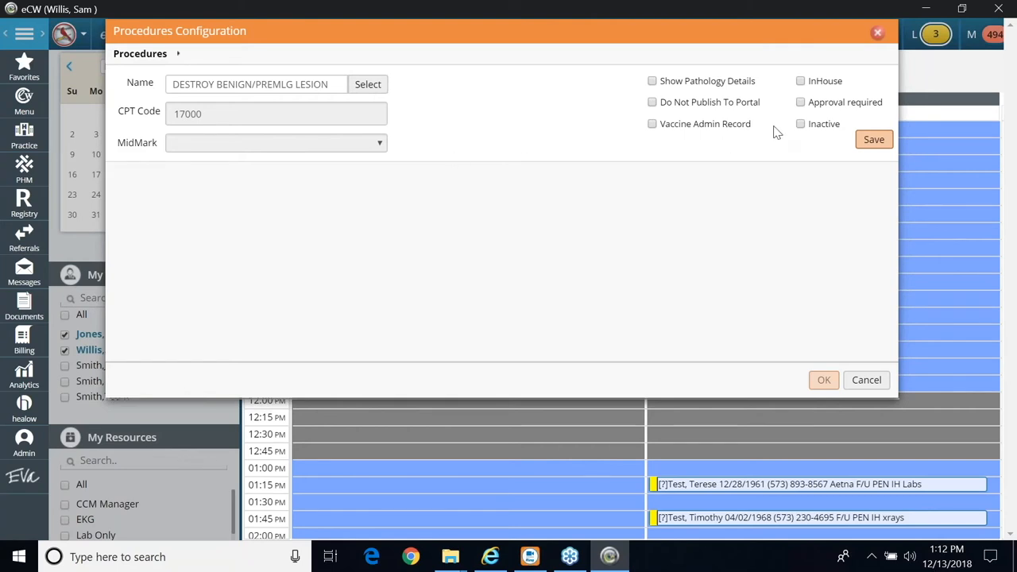
Mark it InHouse, attach billing CPT 17000, append (IH) to the name, and save
left_click(801, 79)
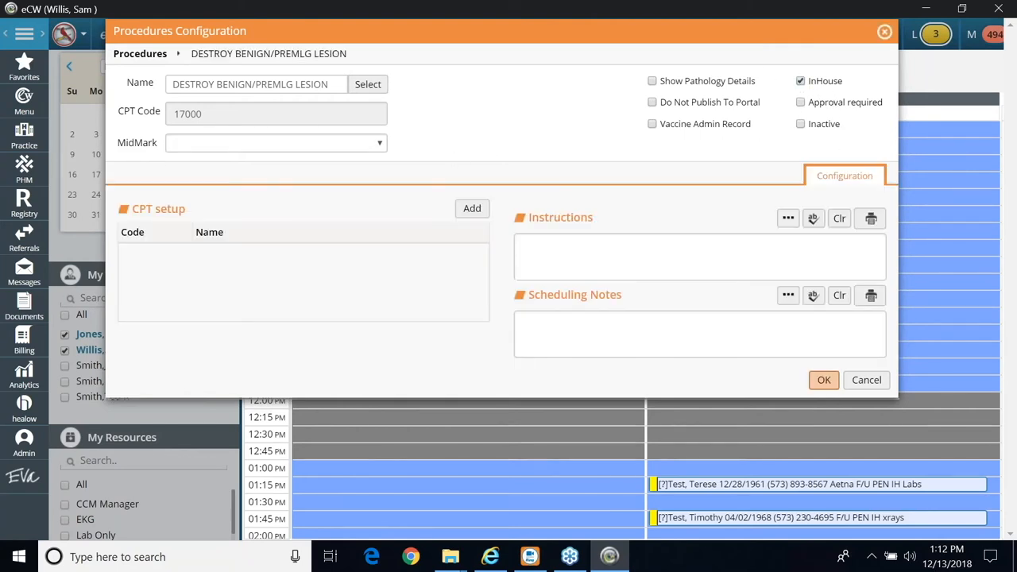
mouse_move(464, 235)
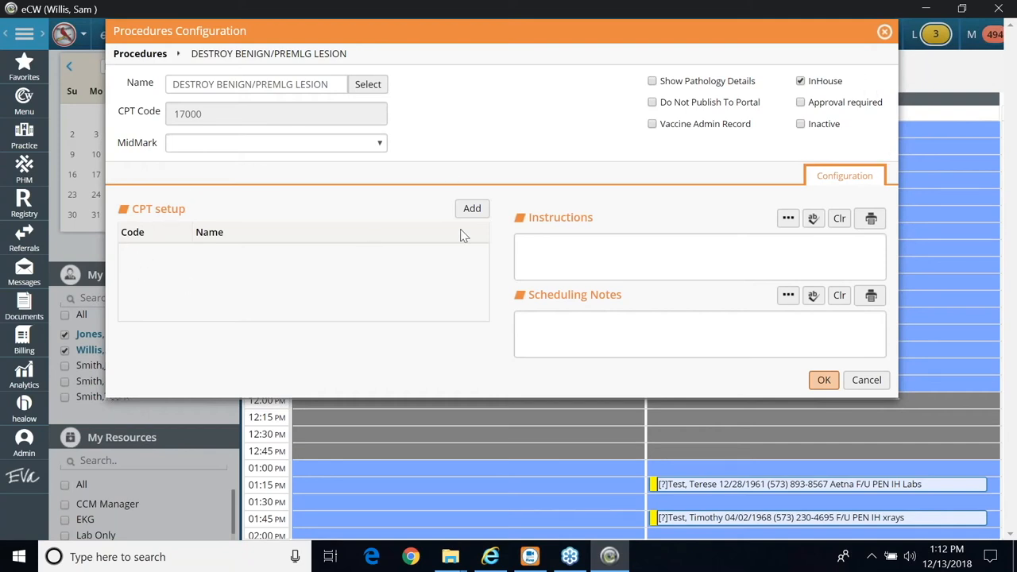
mouse_move(332, 281)
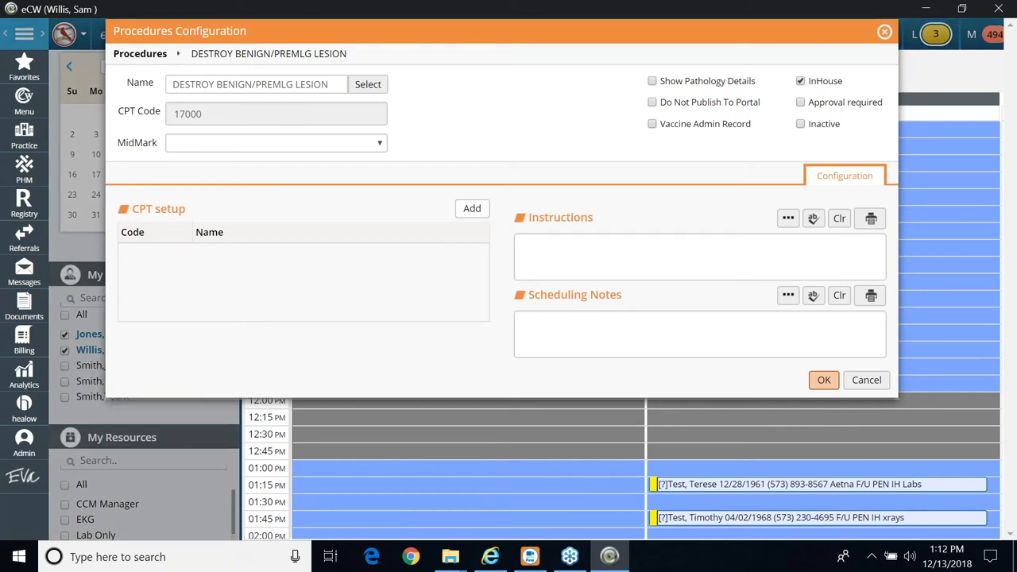
left_click(369, 84)
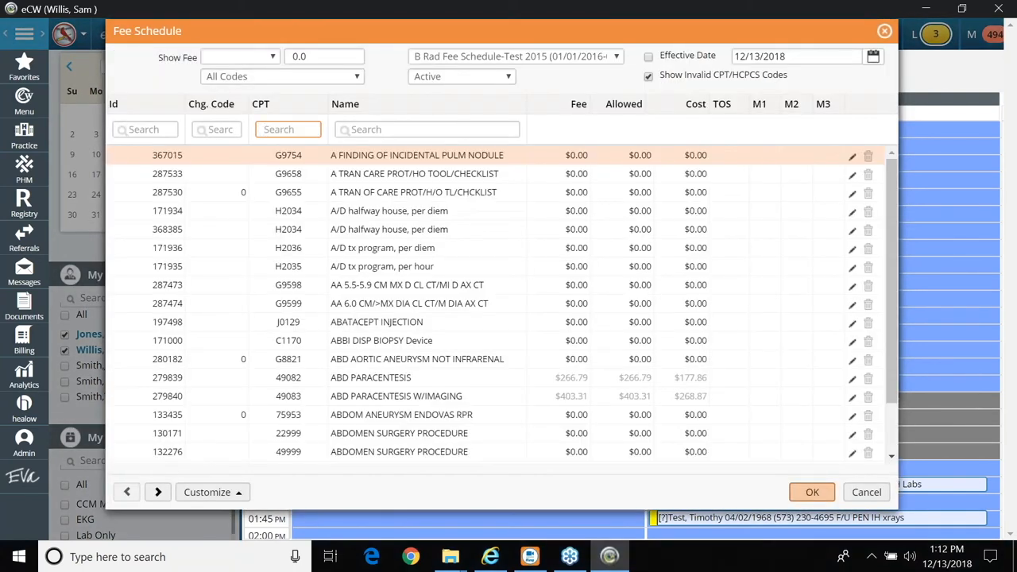
type("17000")
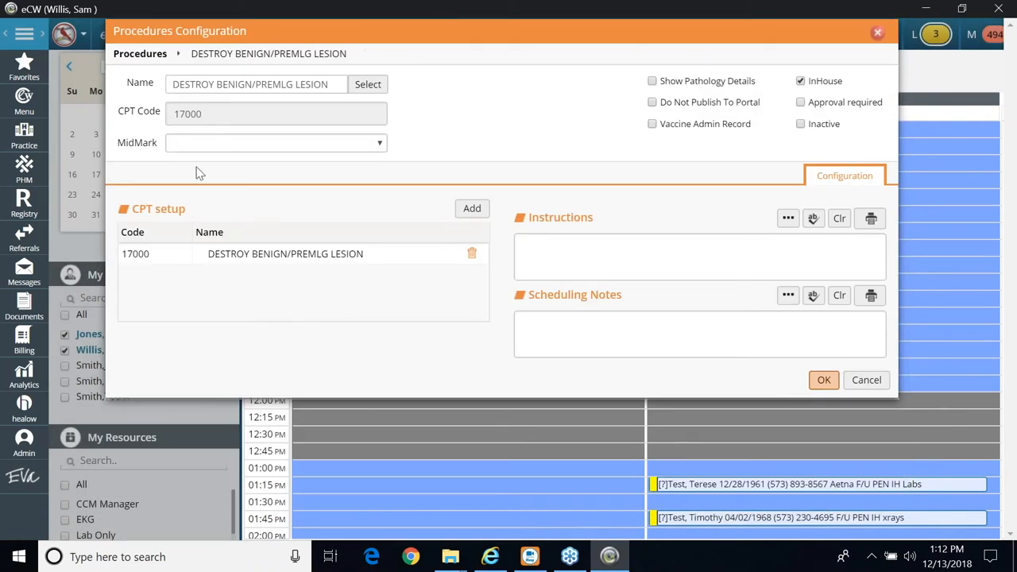
mouse_move(321, 102)
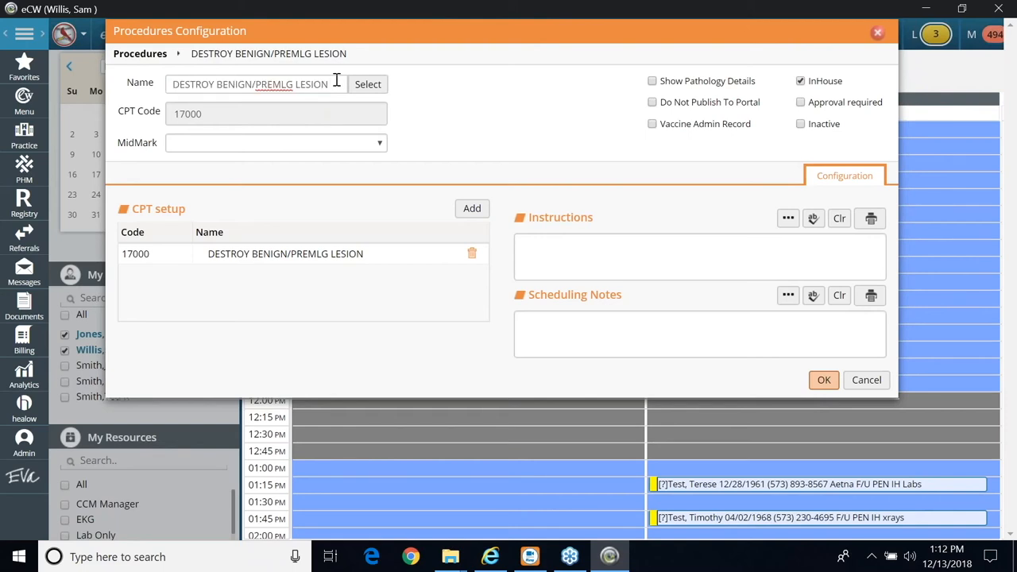
type("(IH)")
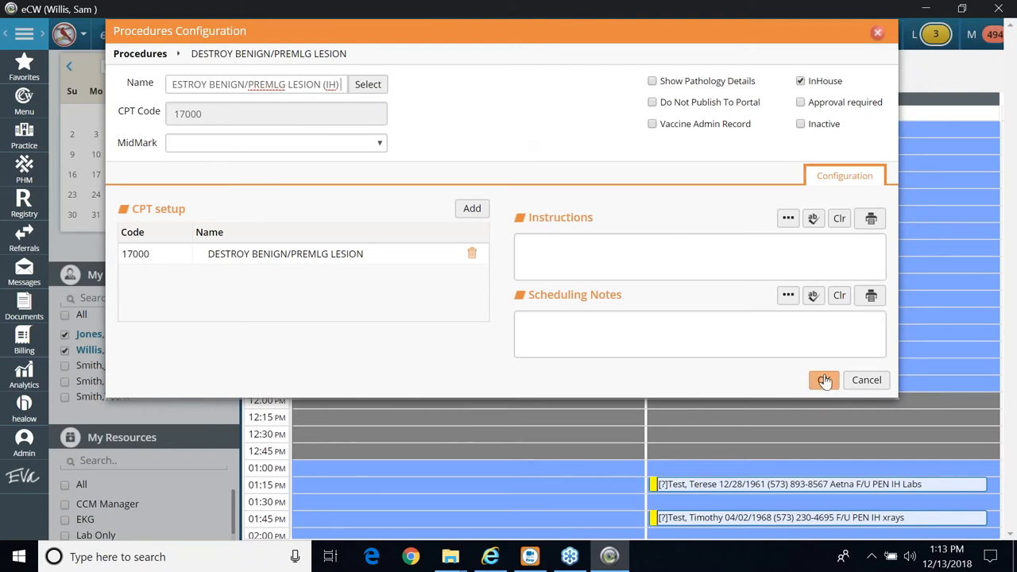
left_click(824, 380)
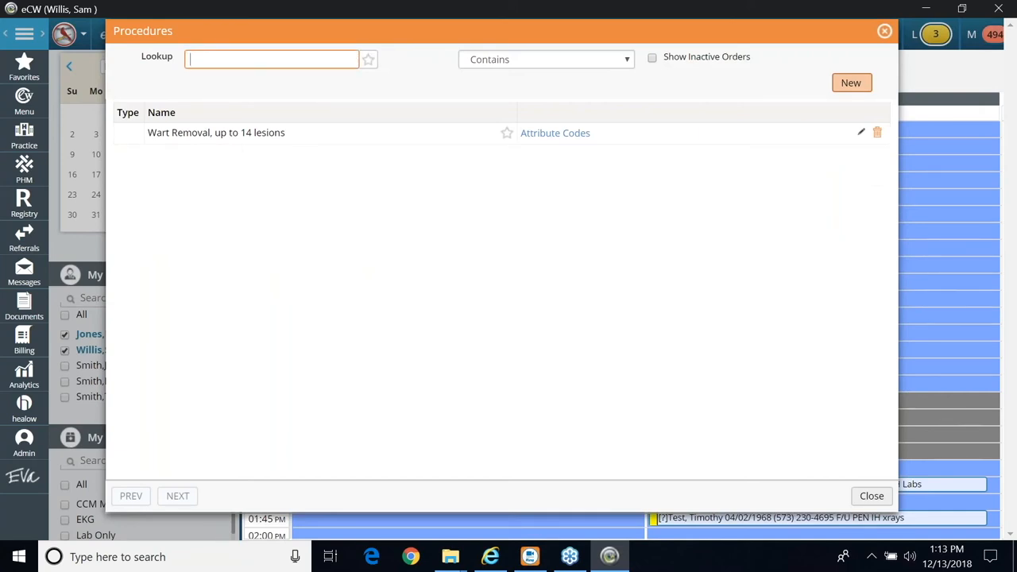
Look up 'les' to confirm DESTROY BENIGN/PREMLG LESION (IH) is listed, then close Procedures
type("de")
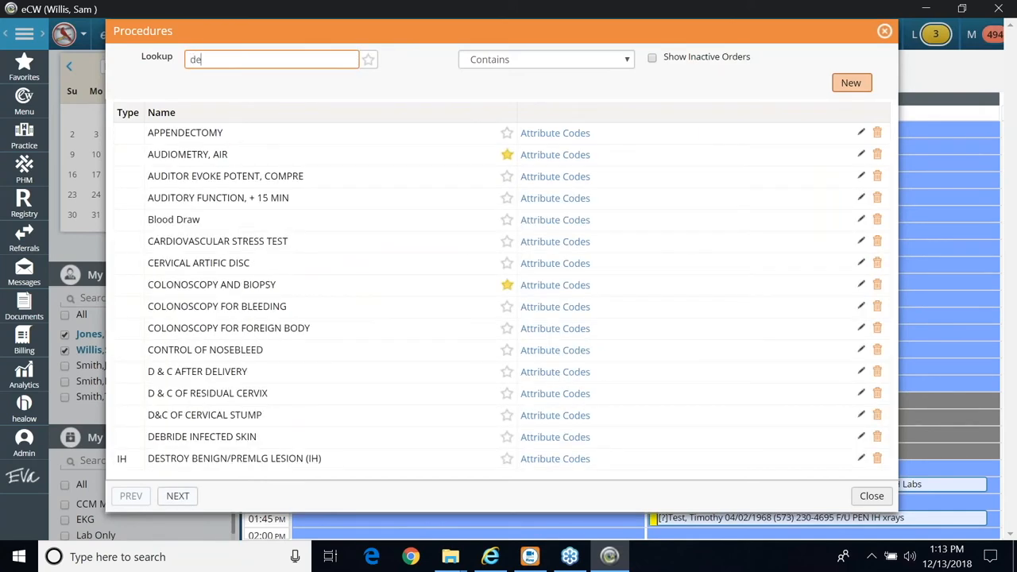
type("le")
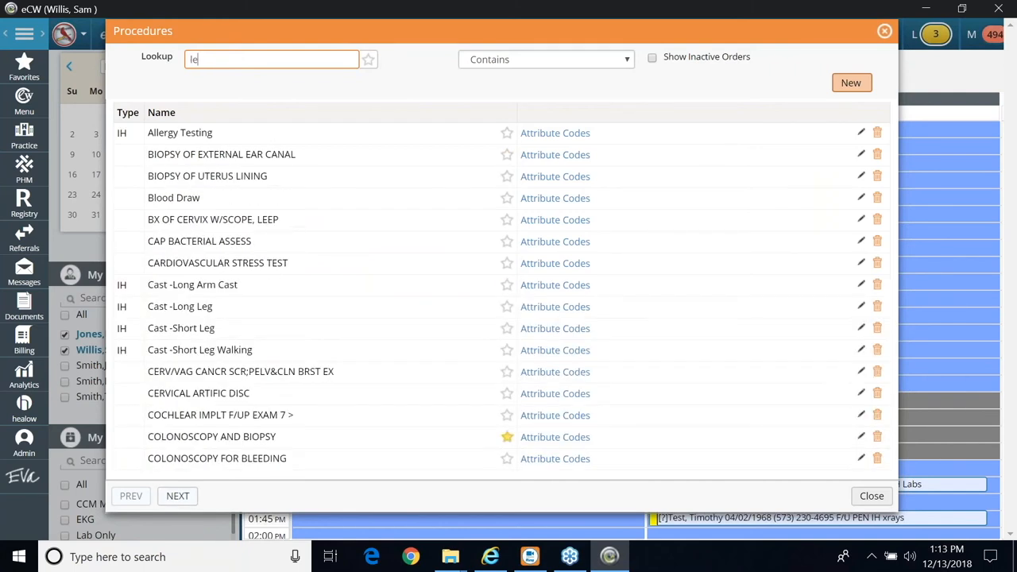
type("s")
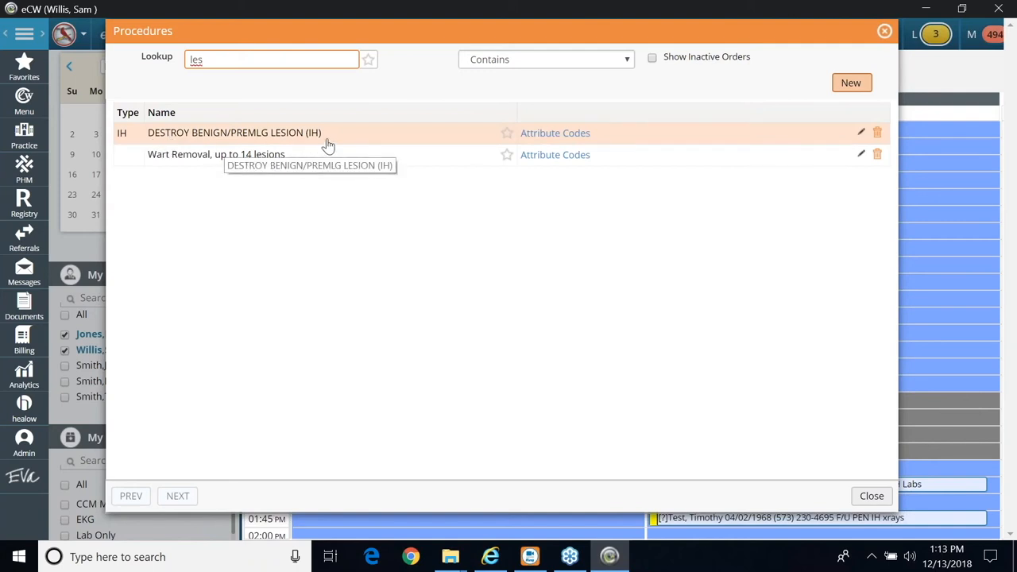
mouse_move(645, 165)
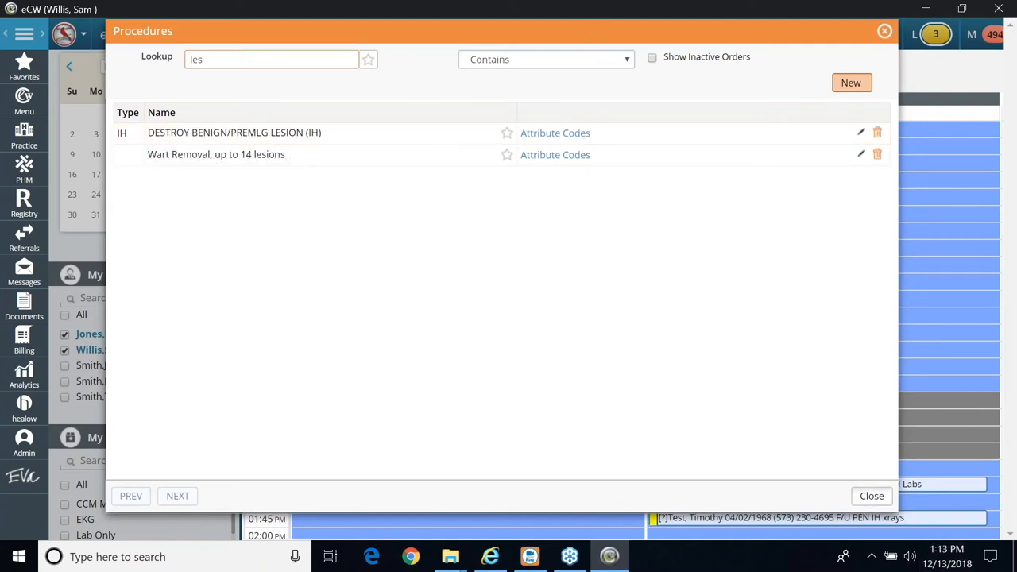
left_click(871, 496)
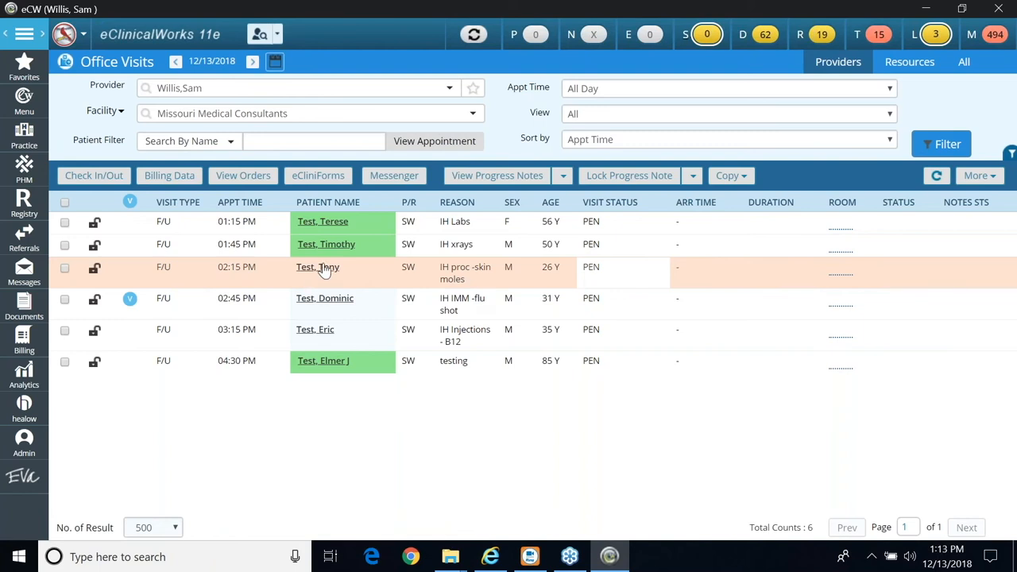
Open Tony's 2:15 PM skin-moles progress note without carrying forward current medications
left_click(318, 267)
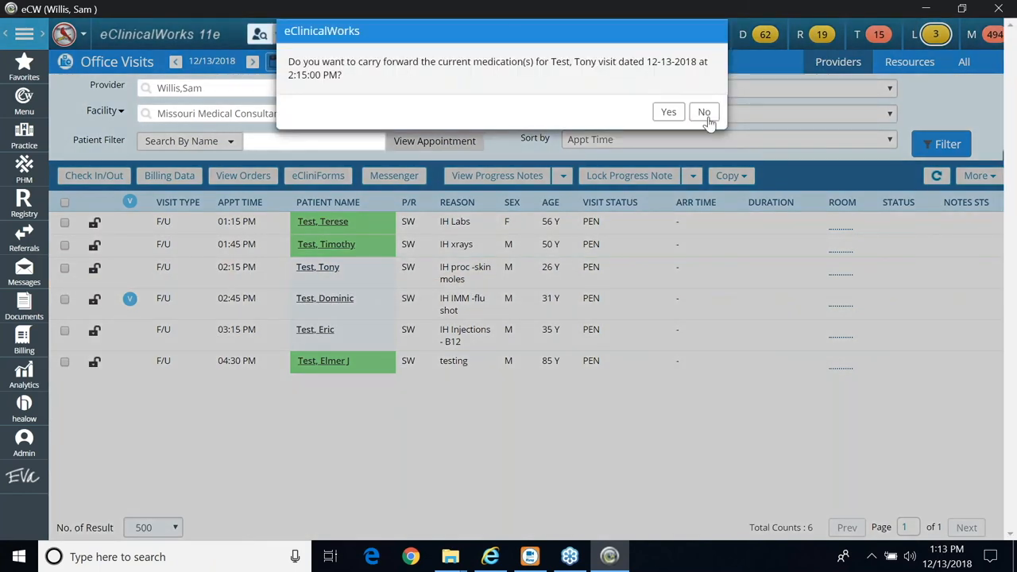
left_click(704, 111)
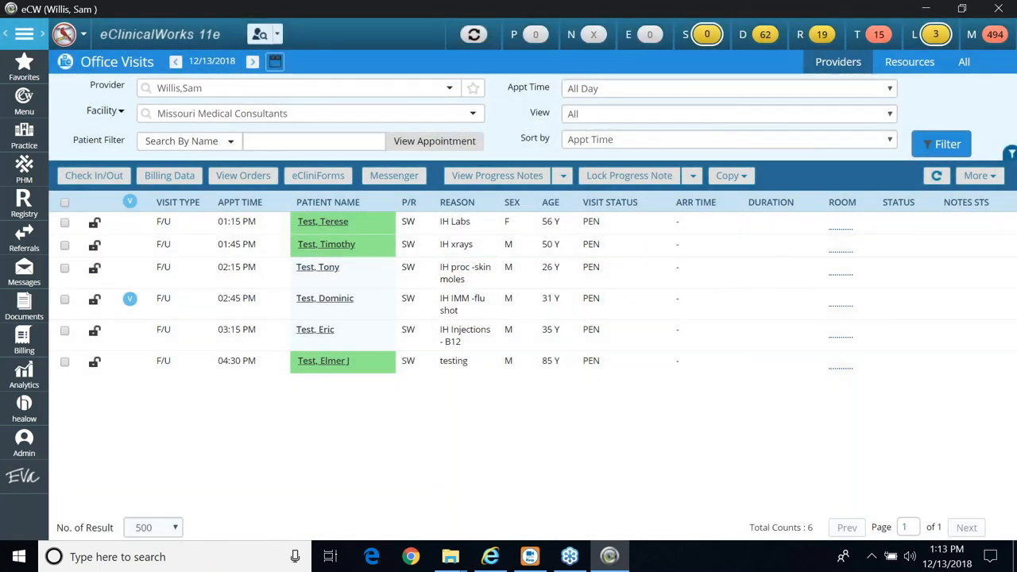
left_click(318, 268)
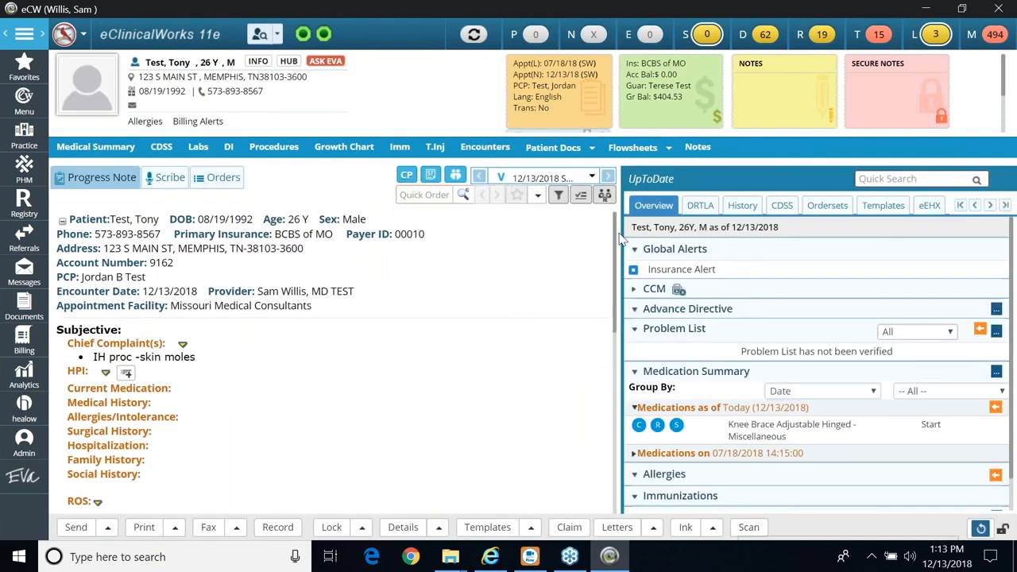
scroll("down", 3)
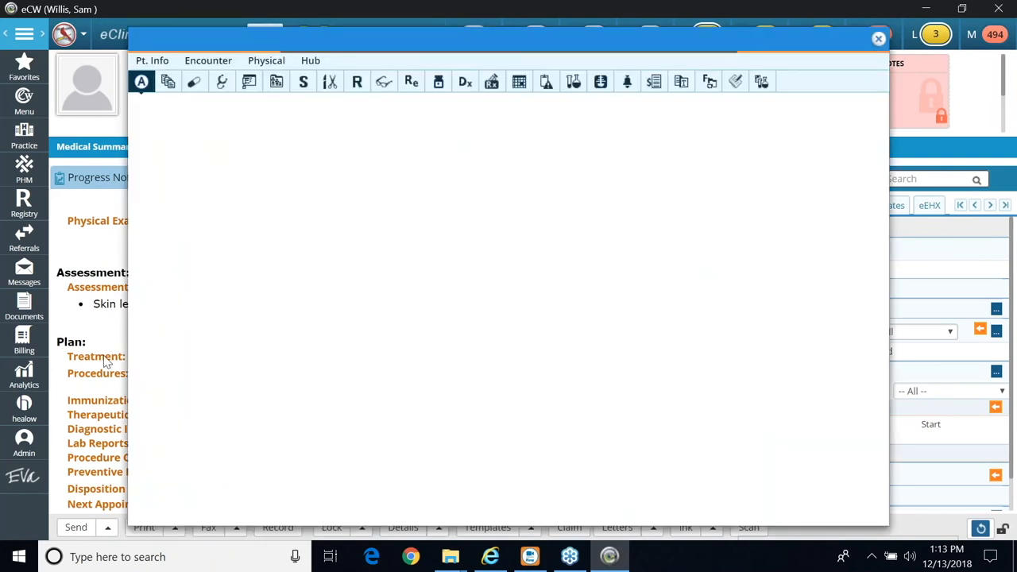
In Manage Orders, list In-house procedures and search 'dest' to isolate the lesion destruction order
left_click(491, 81)
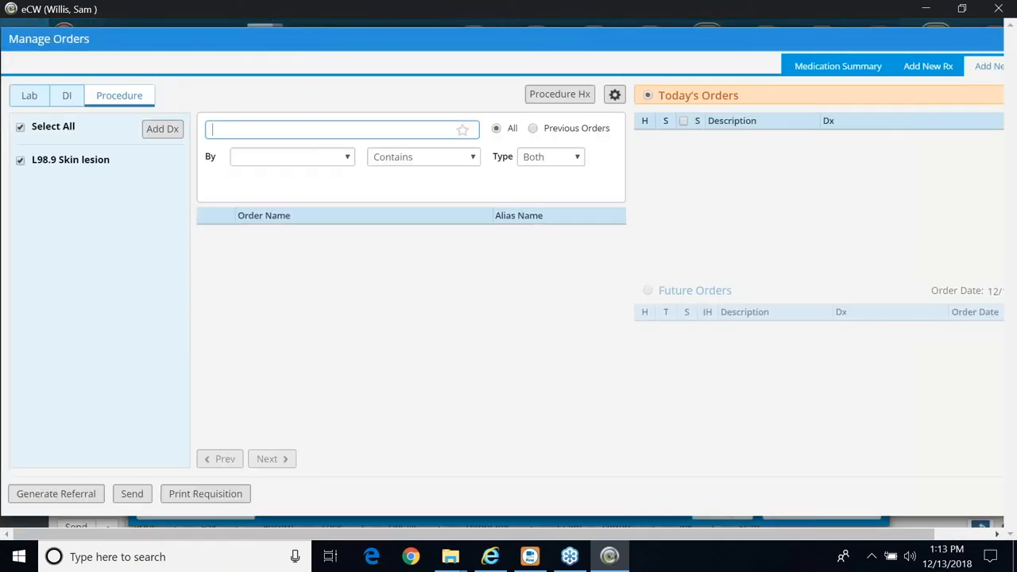
left_click(550, 158)
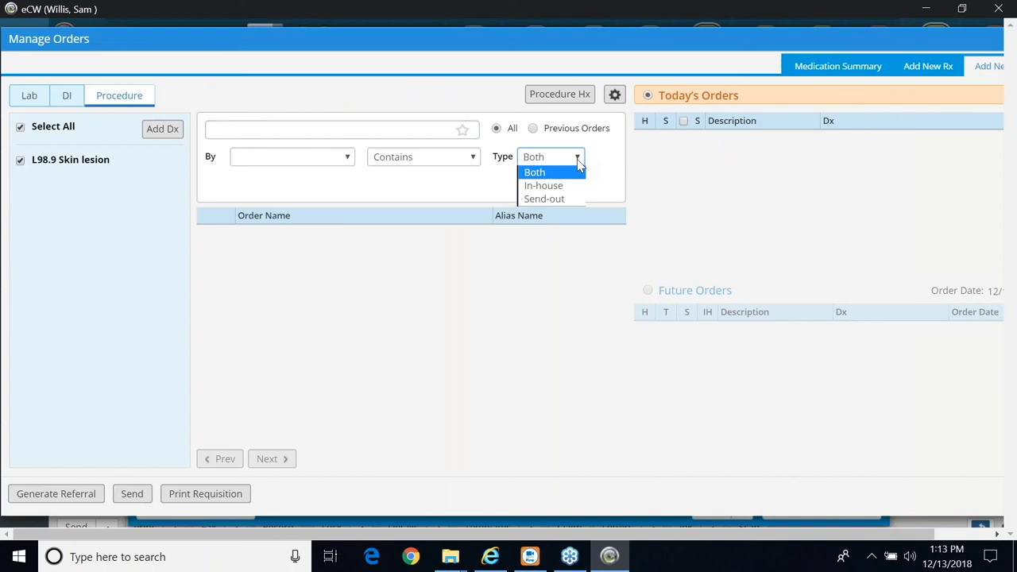
left_click(543, 184)
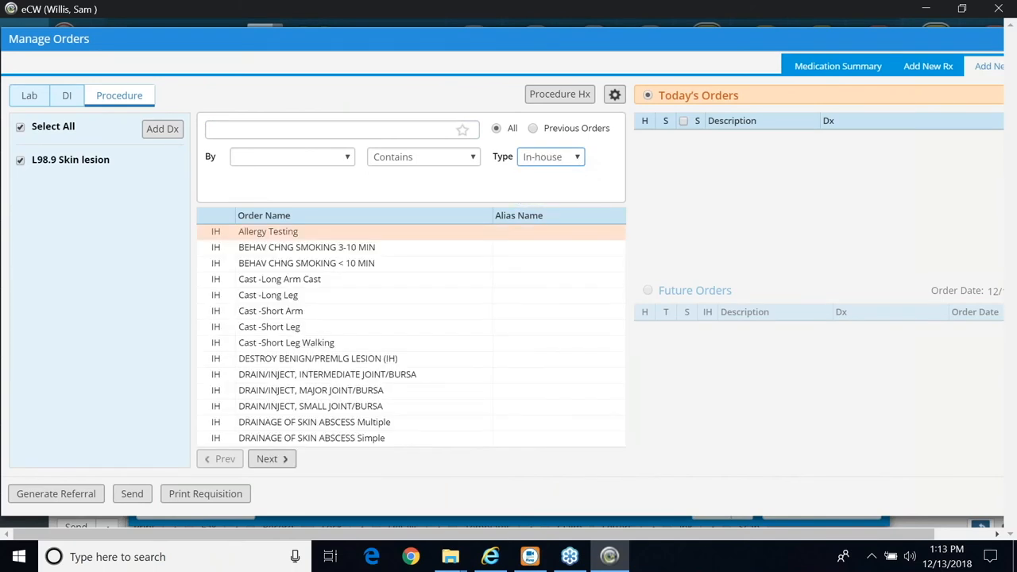
left_click(310, 407)
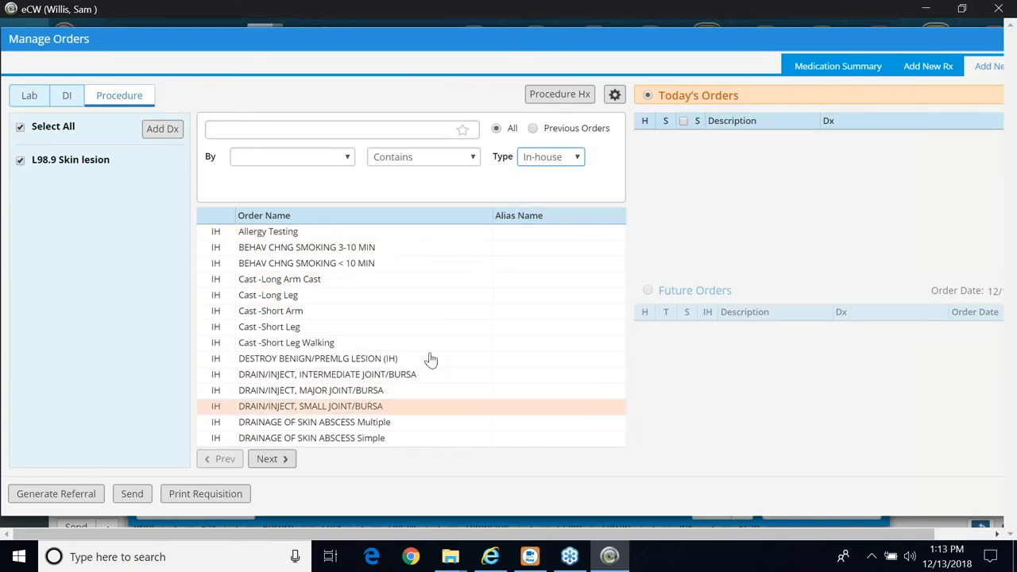
left_click(318, 359)
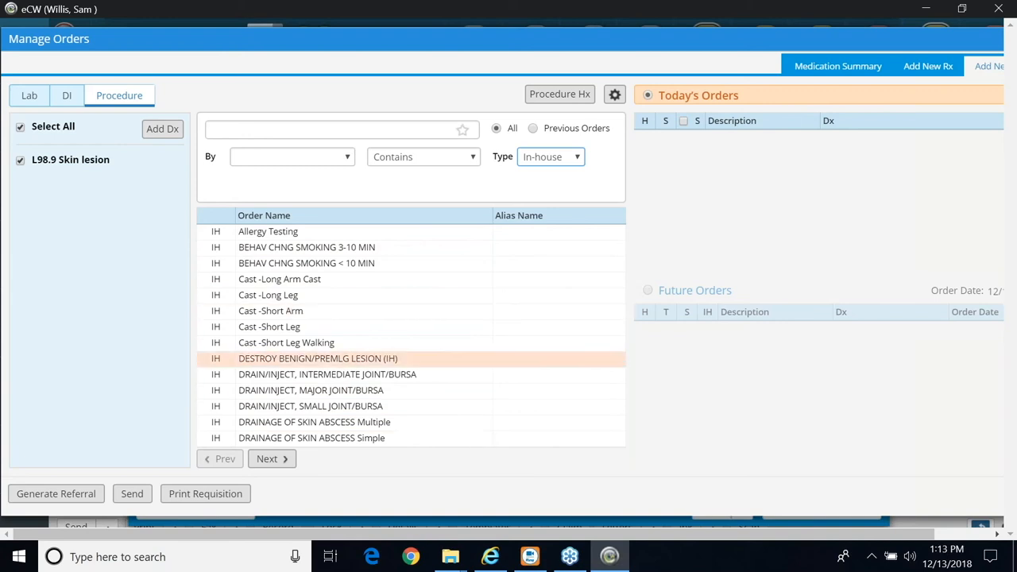
mouse_move(350, 369)
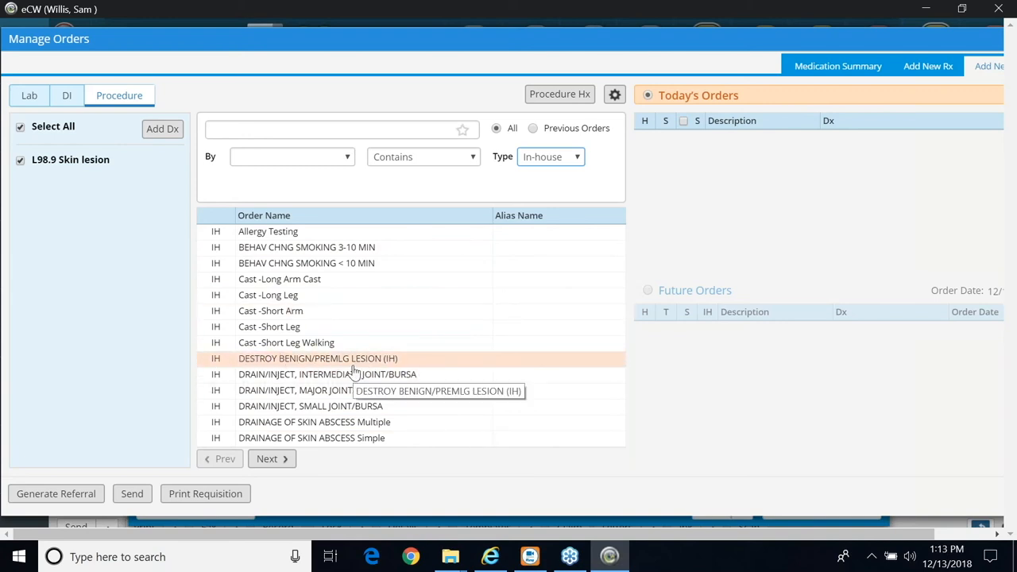
mouse_move(426, 157)
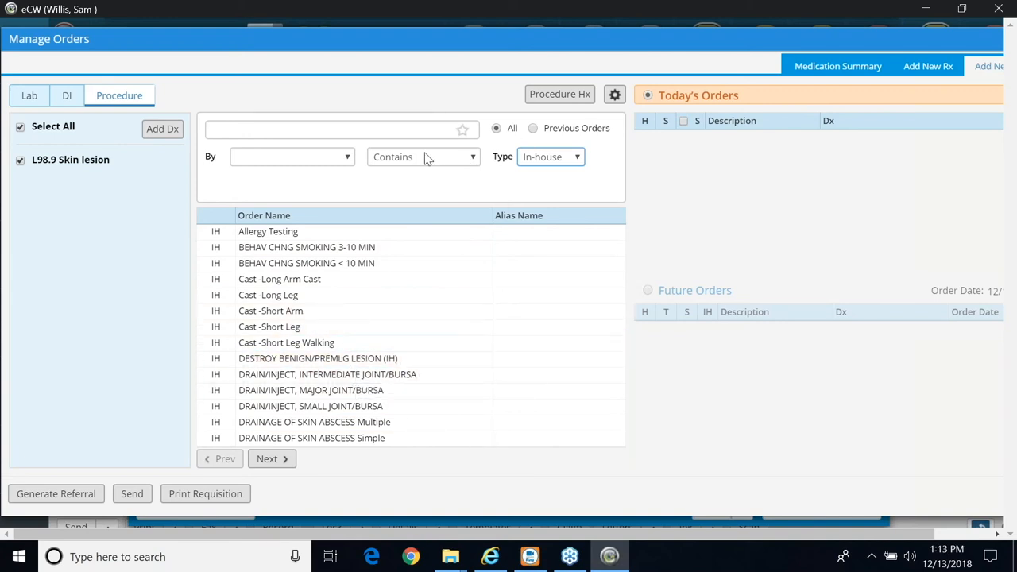
type("d")
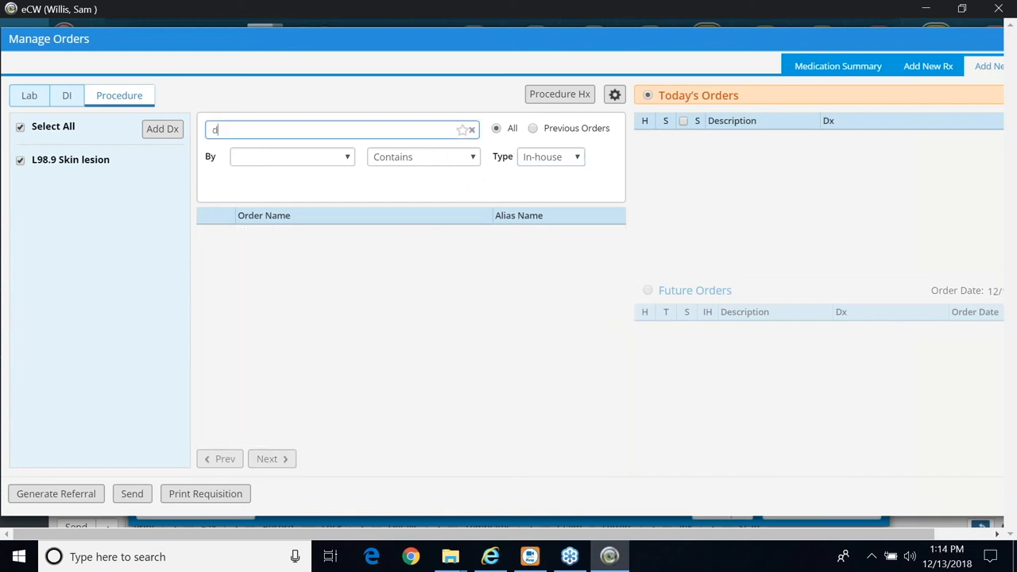
type("est")
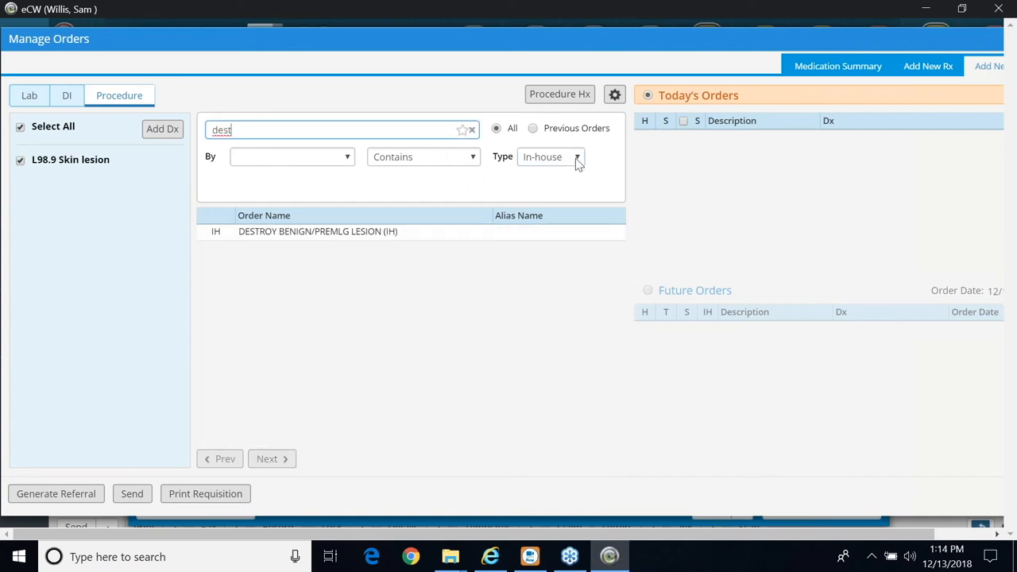
mouse_move(353, 232)
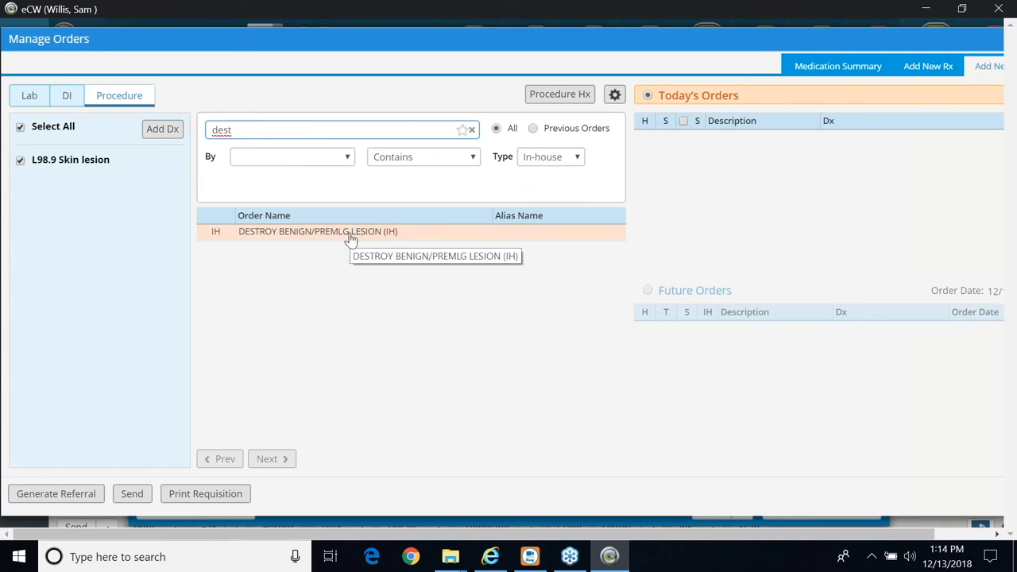
mouse_move(364, 235)
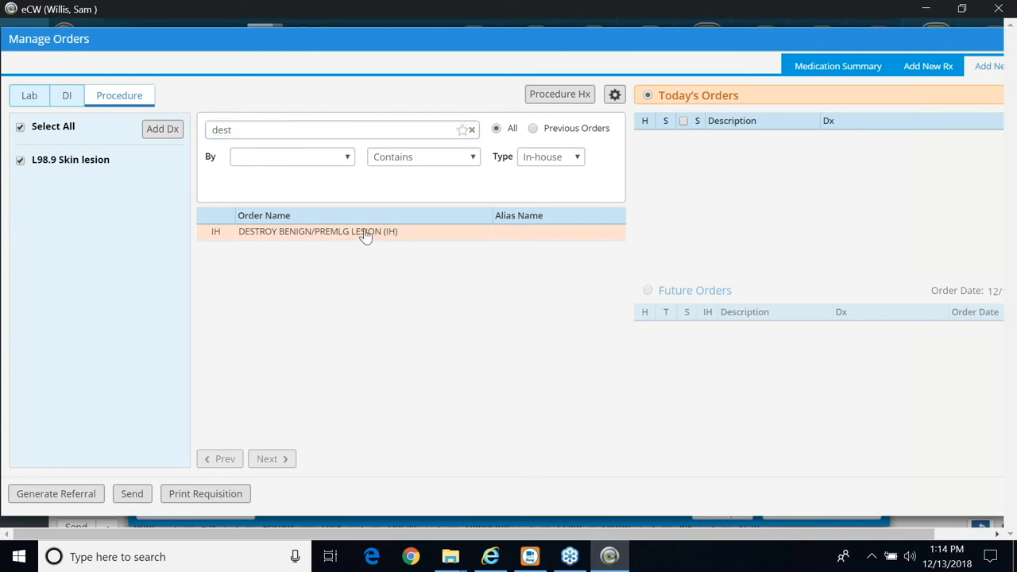
Order DESTROY BENIGN/PREMLG LESION (IH) paired with L98.9 Skin lesion and CPT 17000
left_click(318, 232)
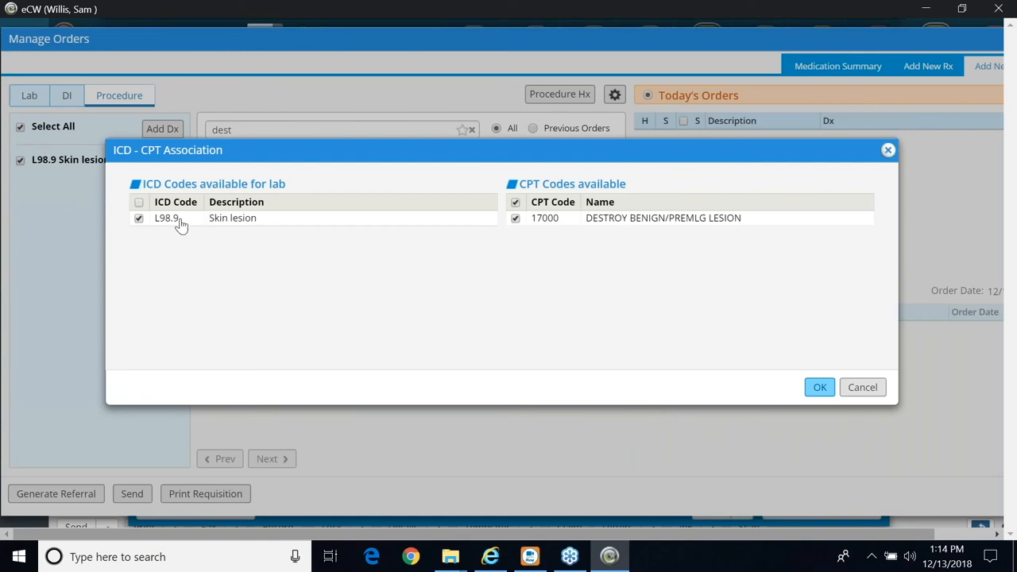
mouse_move(603, 225)
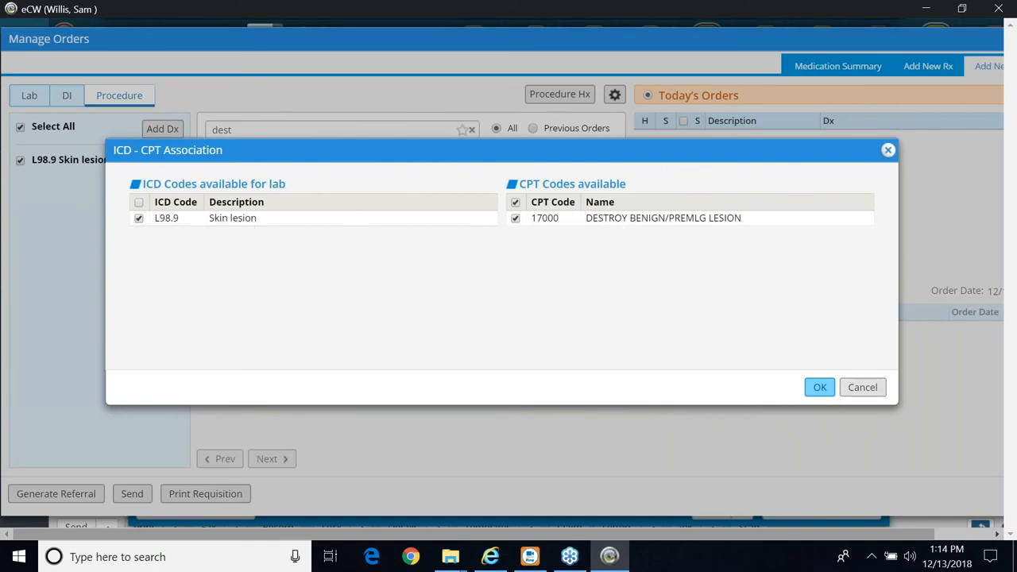
left_click(820, 388)
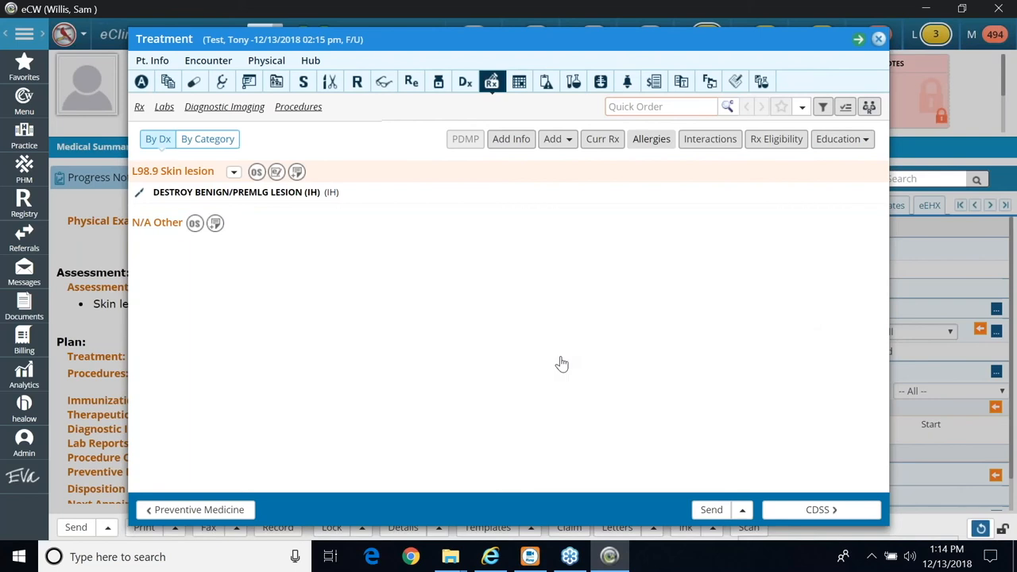
Return to the progress note showing the lesion destruction under Plan and CPT 17000 under Procedure Codes
left_click(877, 38)
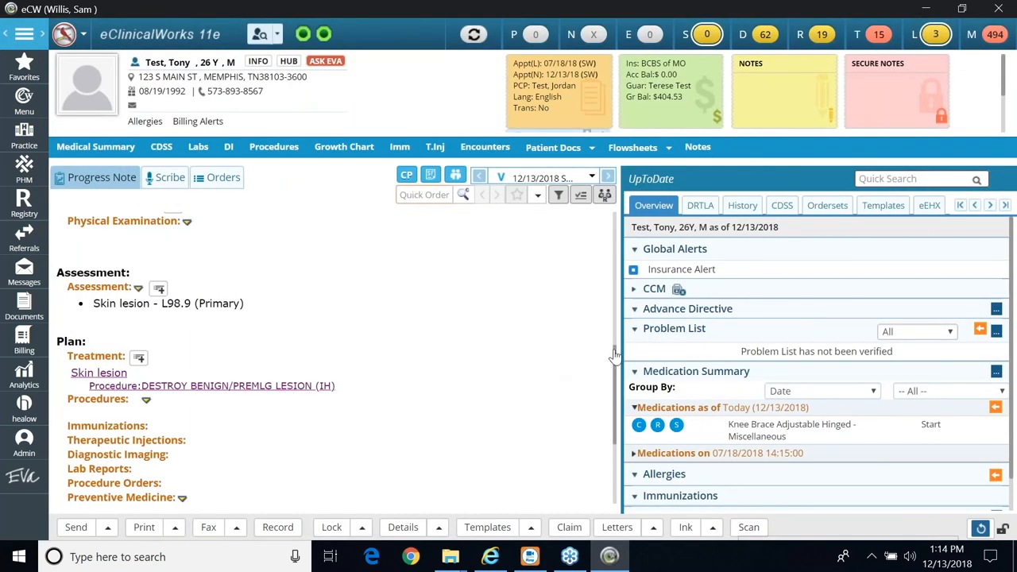
scroll("down", 3)
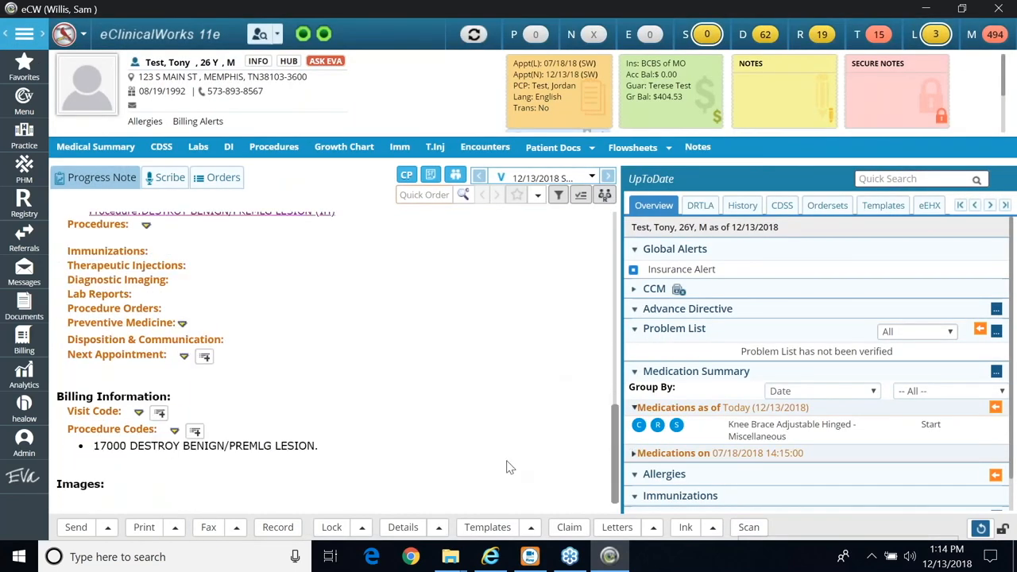
mouse_move(436, 480)
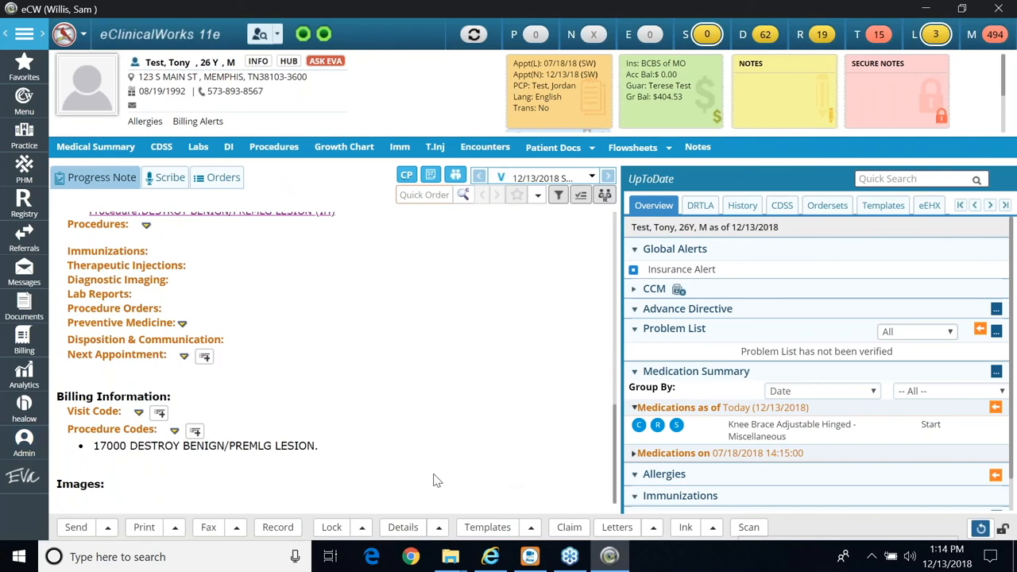
mouse_move(387, 435)
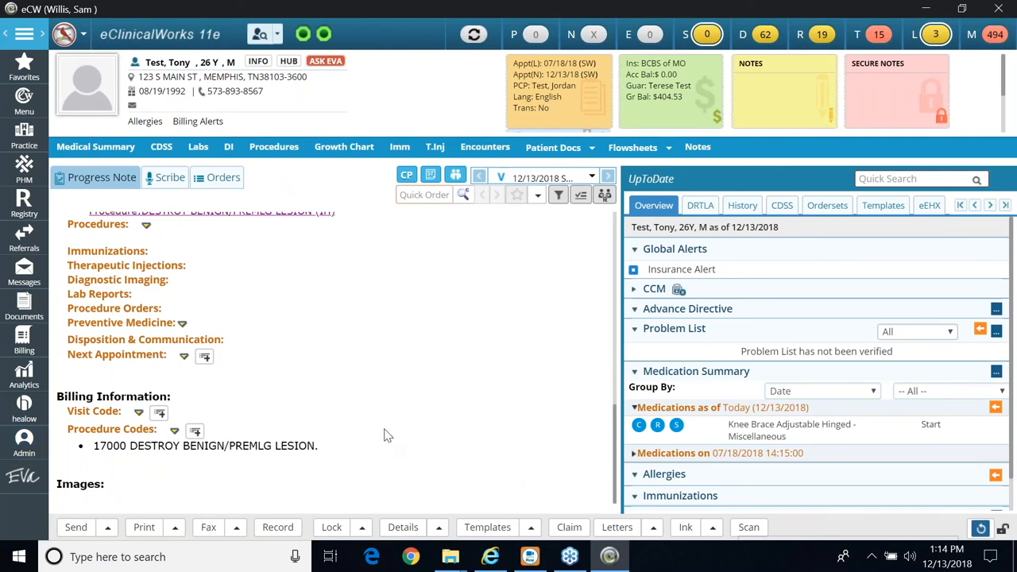
mouse_move(569, 527)
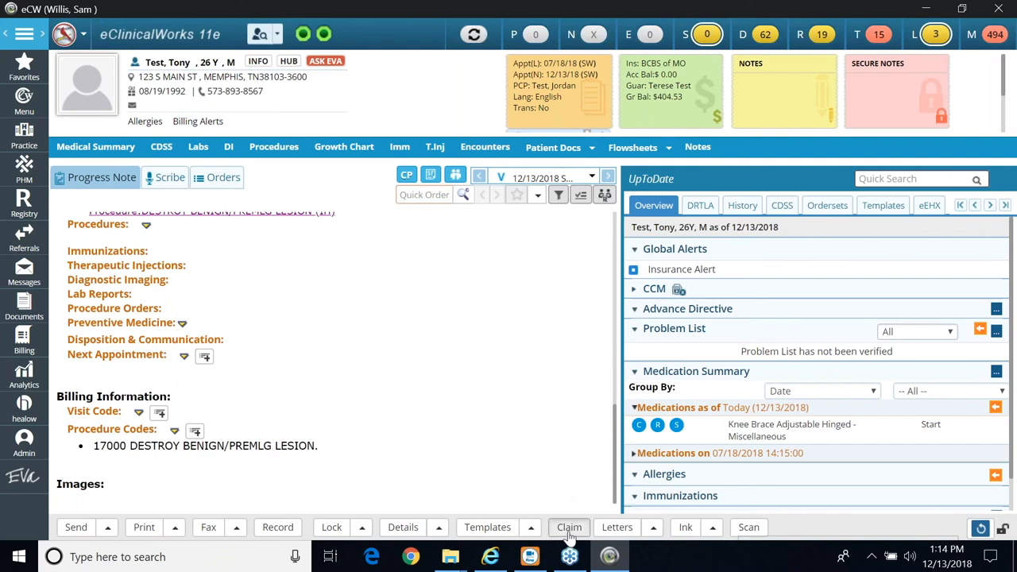
Create a professional (HCFA) claim billing CPT 17000 against L98.9 and dismiss the POS warning
left_click(569, 528)
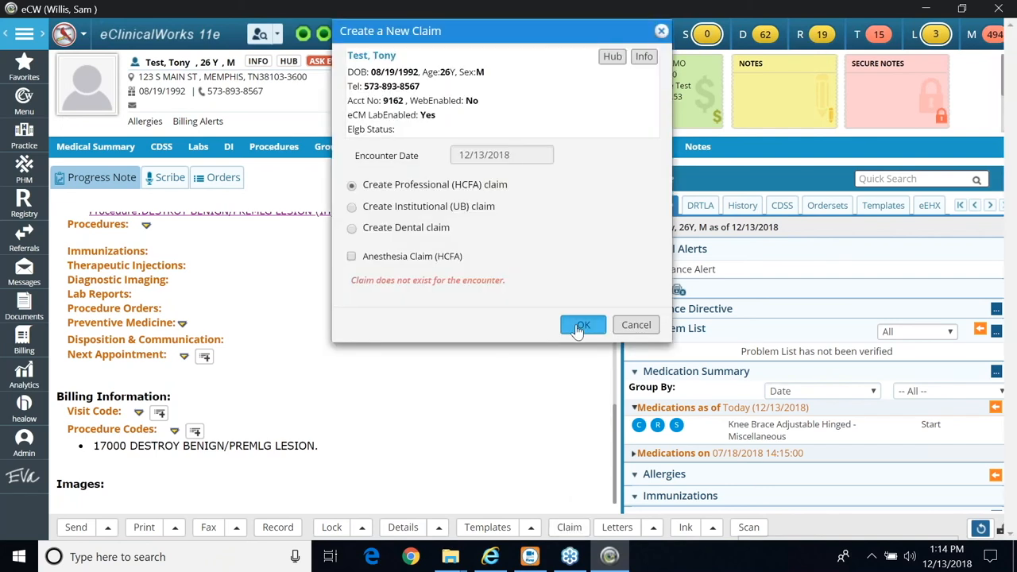
left_click(582, 324)
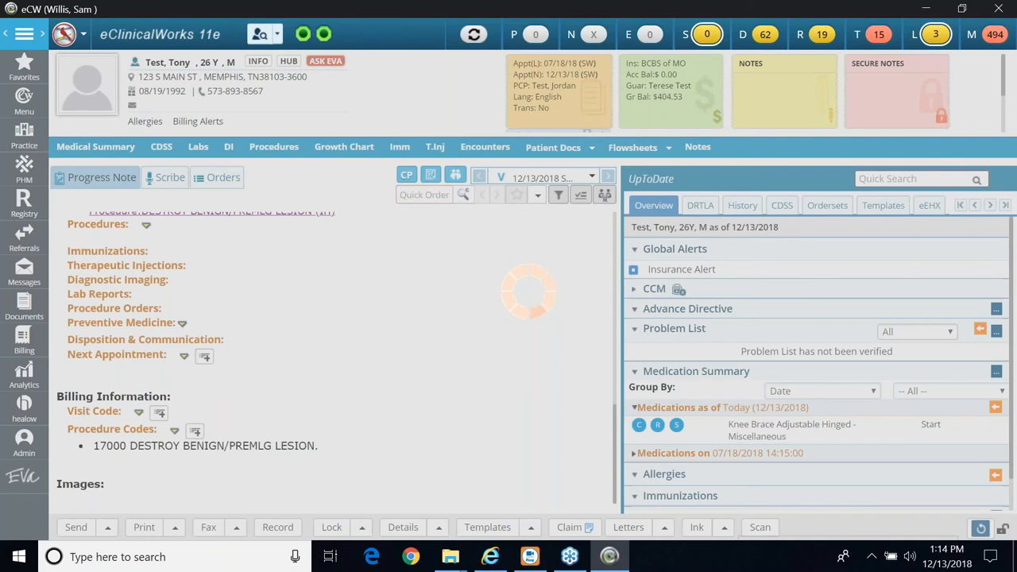
left_click(569, 527)
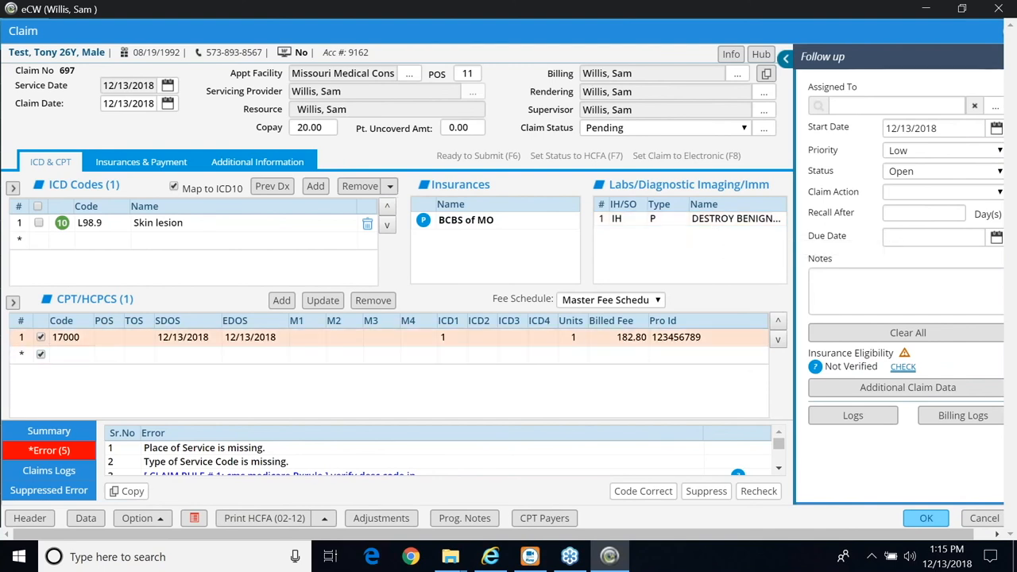
mouse_move(86, 337)
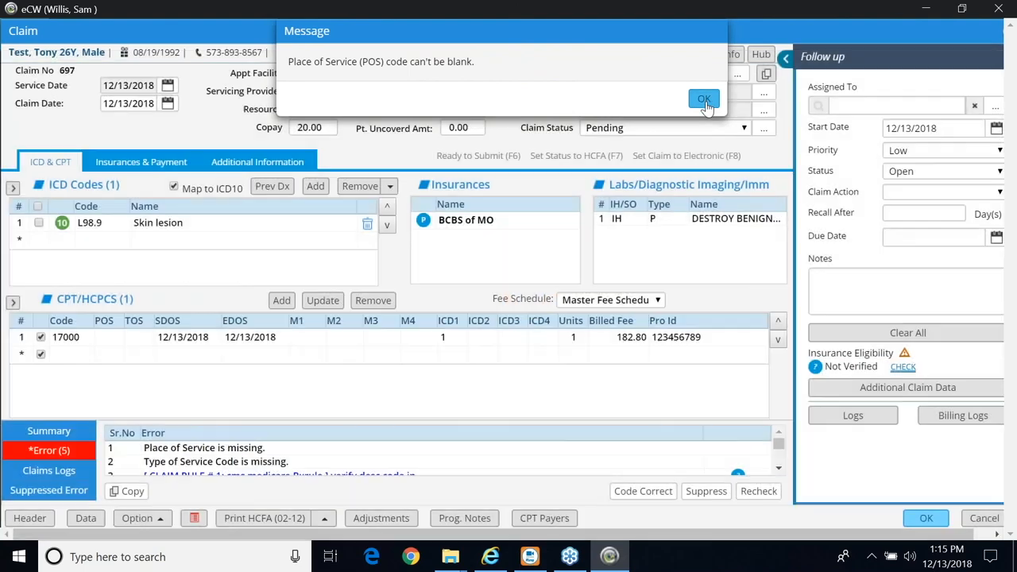
left_click(703, 98)
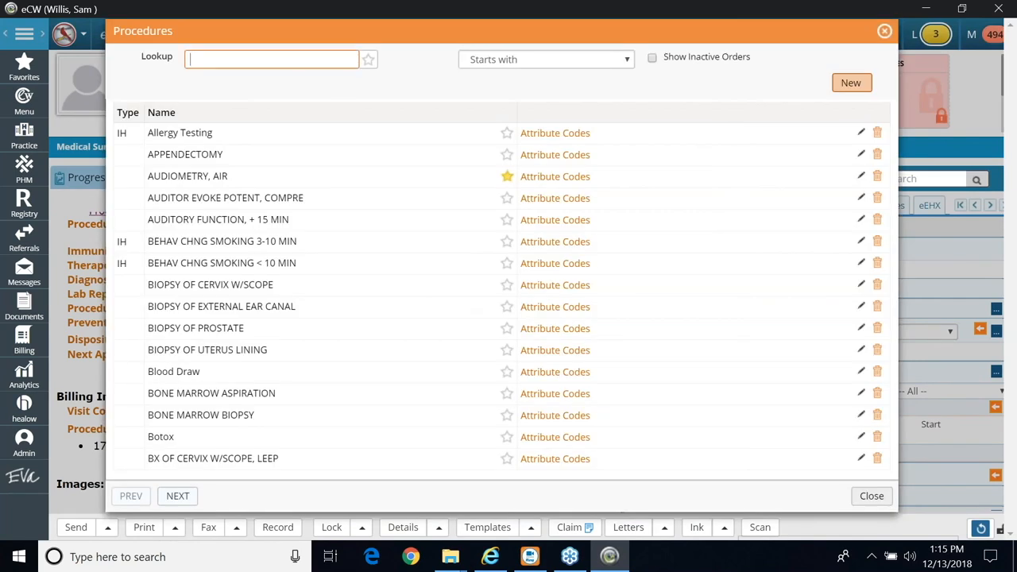
Star DESTROY BENIGN/PREMLG LESION (IH) as a favorite procedure and close the list
type("les")
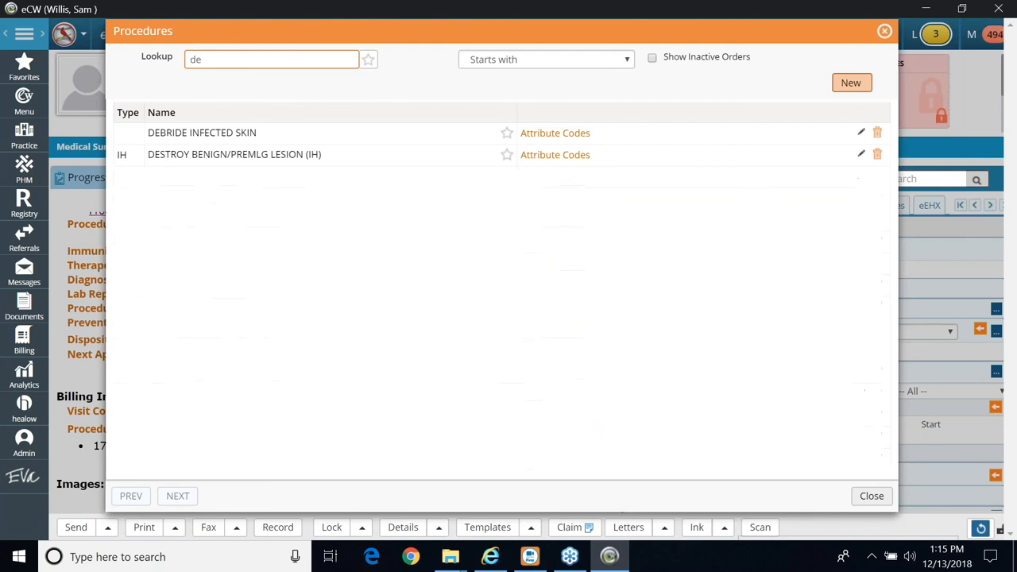
left_click(507, 154)
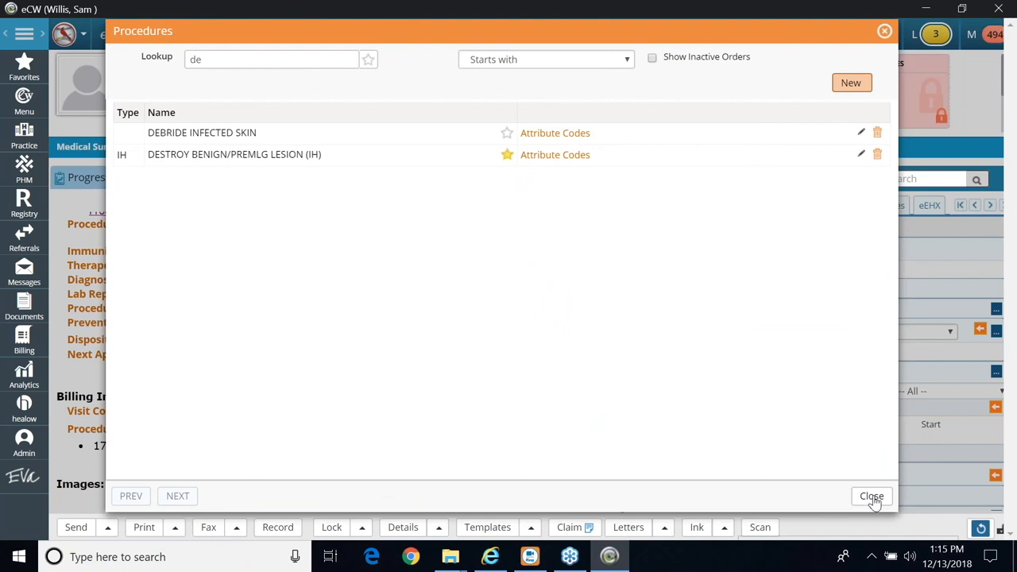
left_click(871, 496)
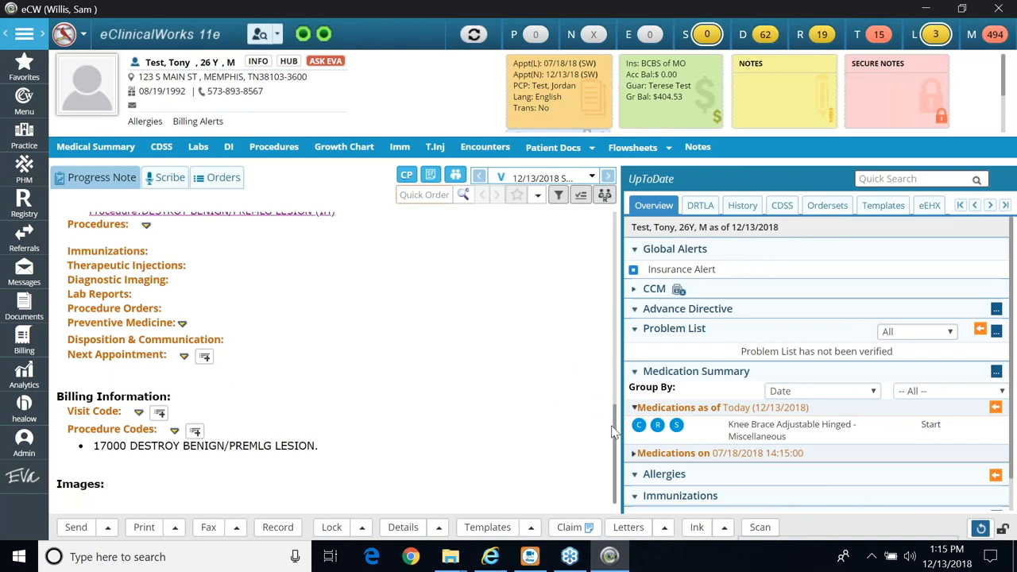
scroll("up", 3)
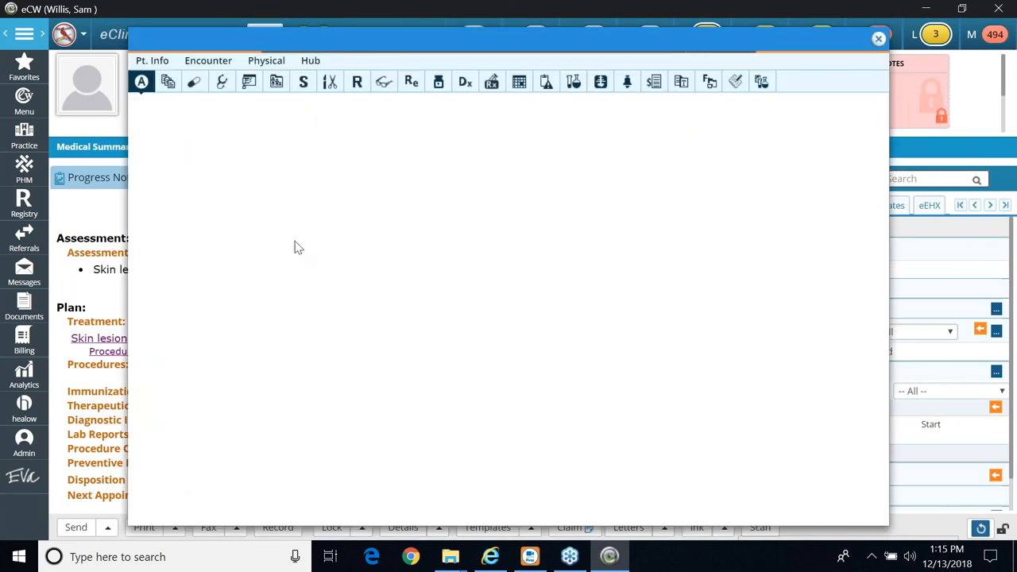
Show only favorite procedures in the procedure order manager for Tony's visit
left_click(493, 81)
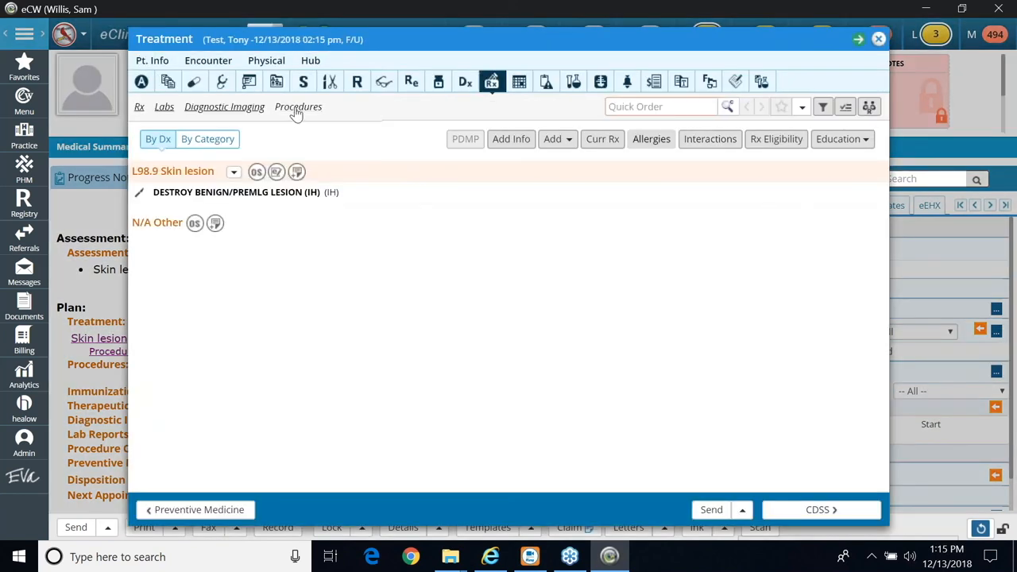
left_click(298, 107)
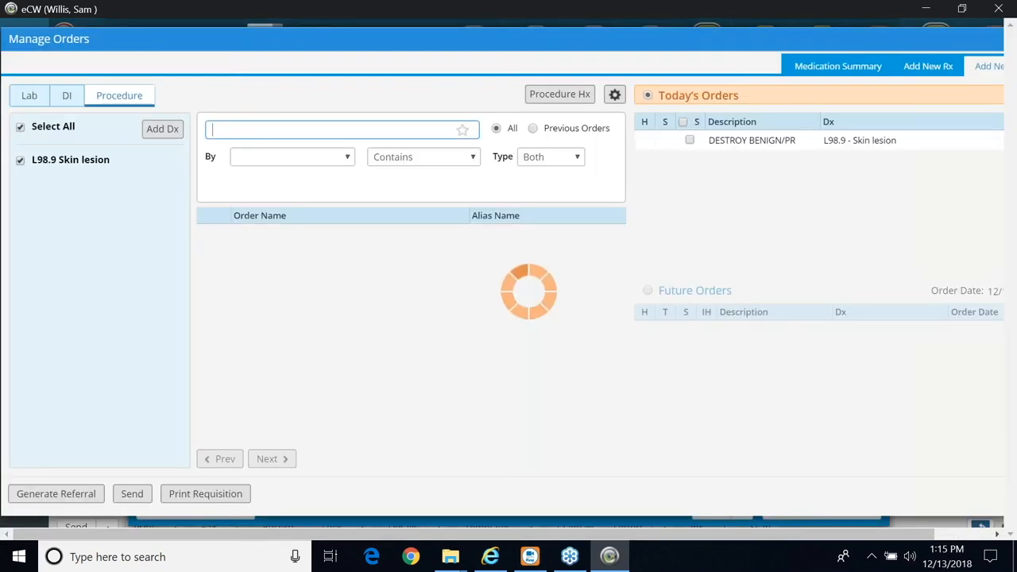
left_click(464, 130)
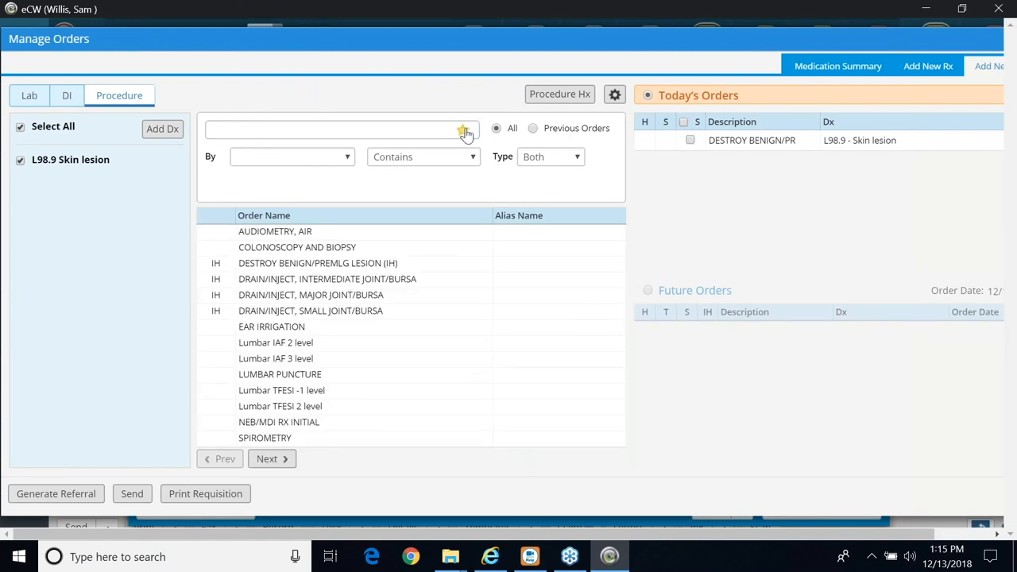